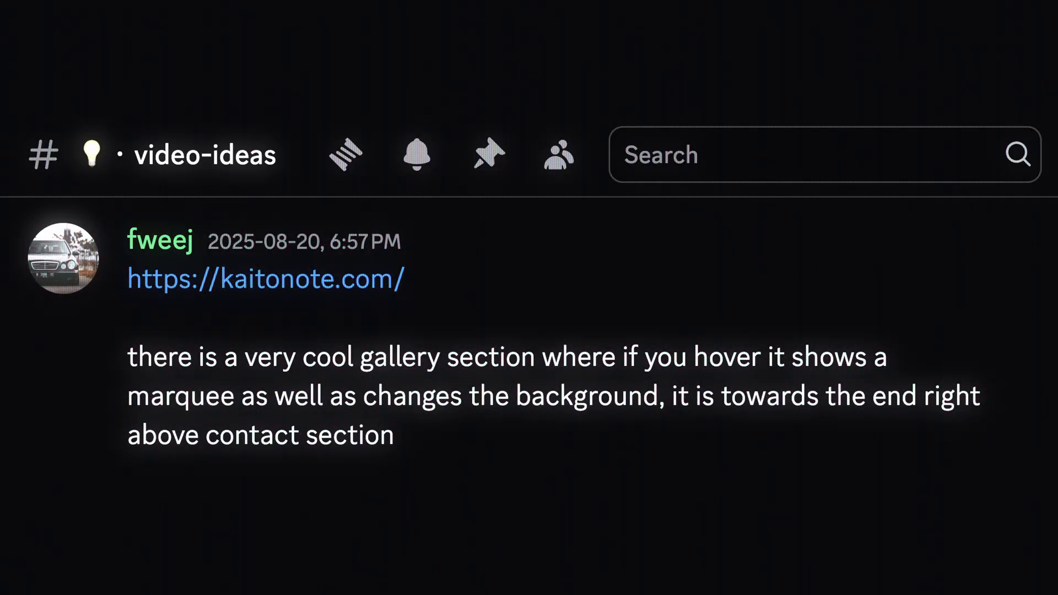
left_click(266, 279)
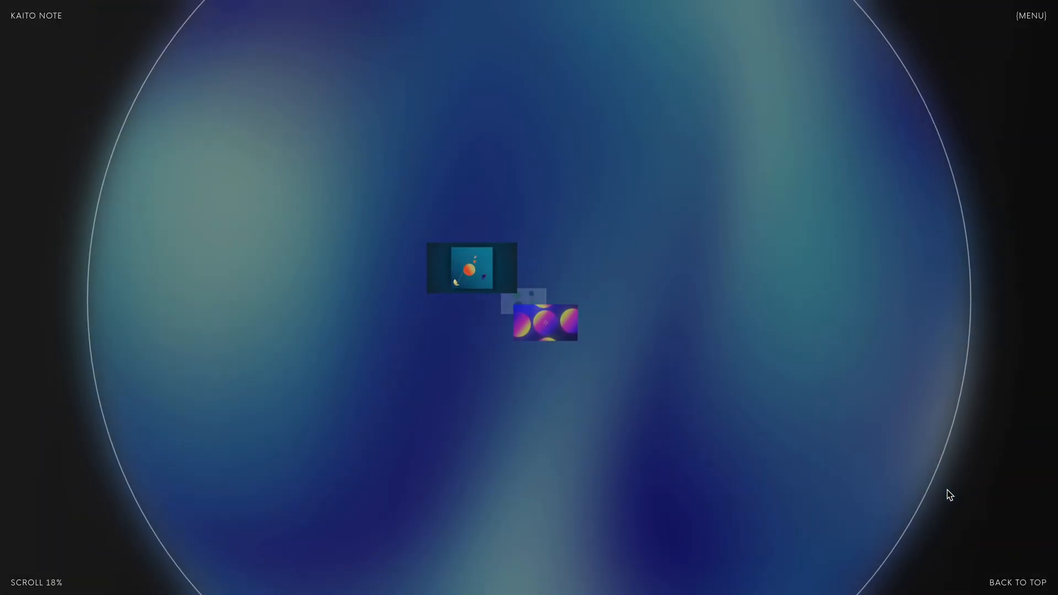
Scroll the kaitonote.com page down and back up to watch images scatter around the title.
scroll("down", 3)
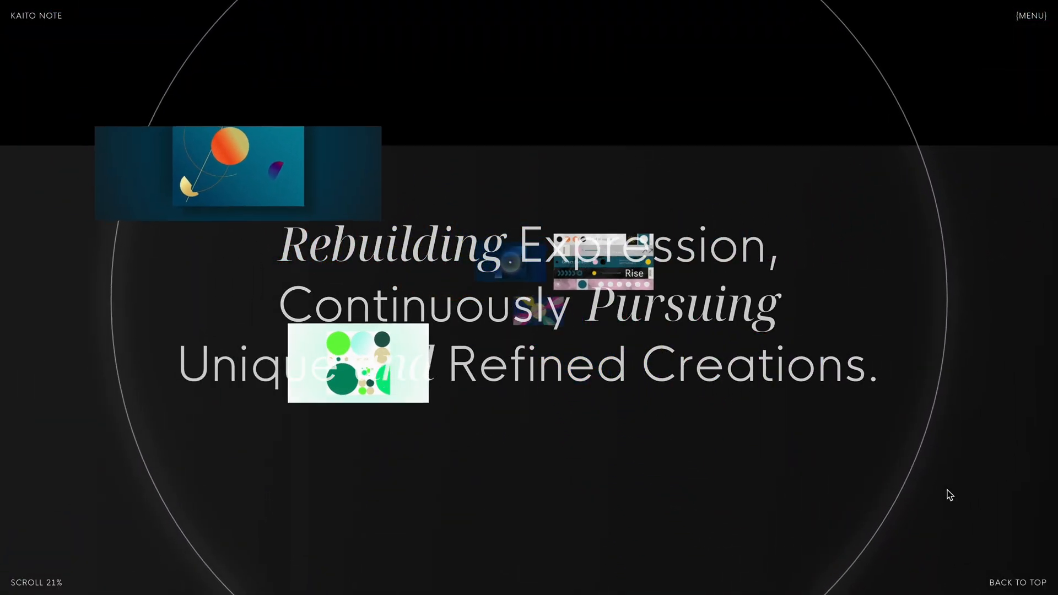
scroll("down", 3)
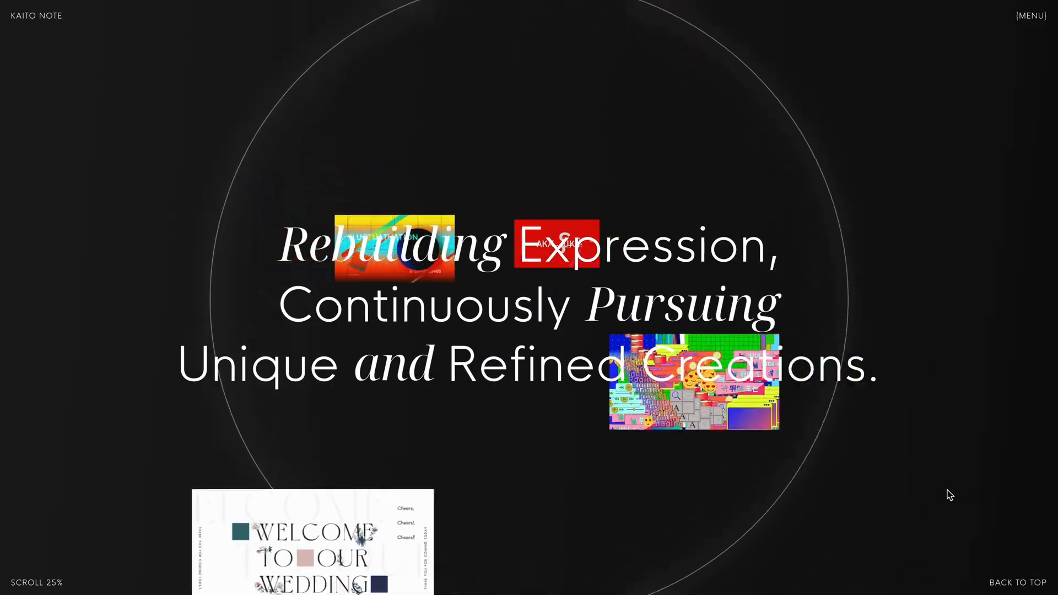
scroll("up", 3)
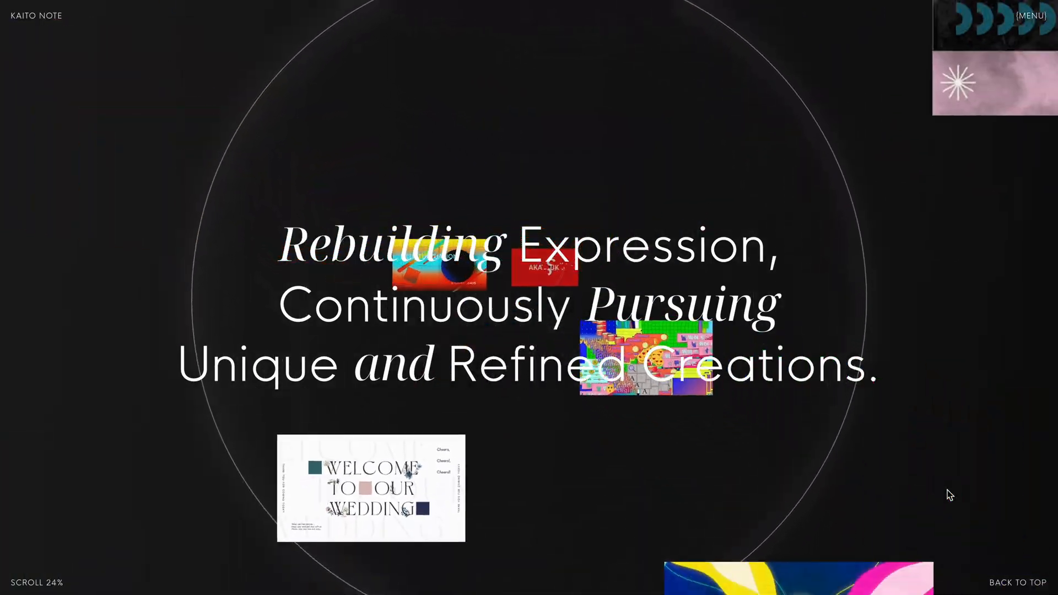
scroll("up", 3)
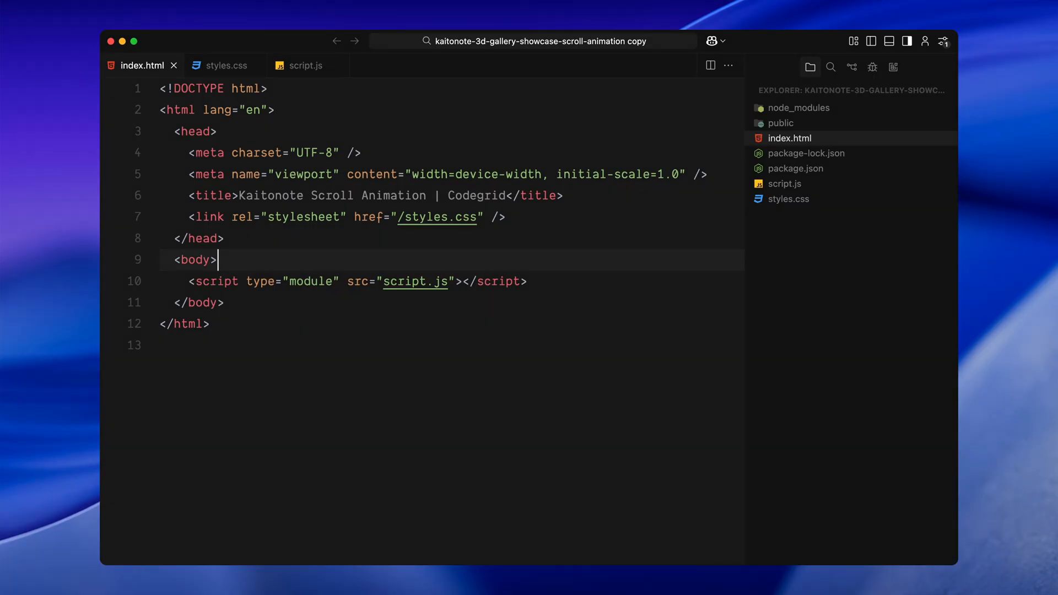
Add intro and outro sections titled 'Visions That Move Beyond the Surface' and 'The Future Begins Where This Moment Ends'.
type("section.int")
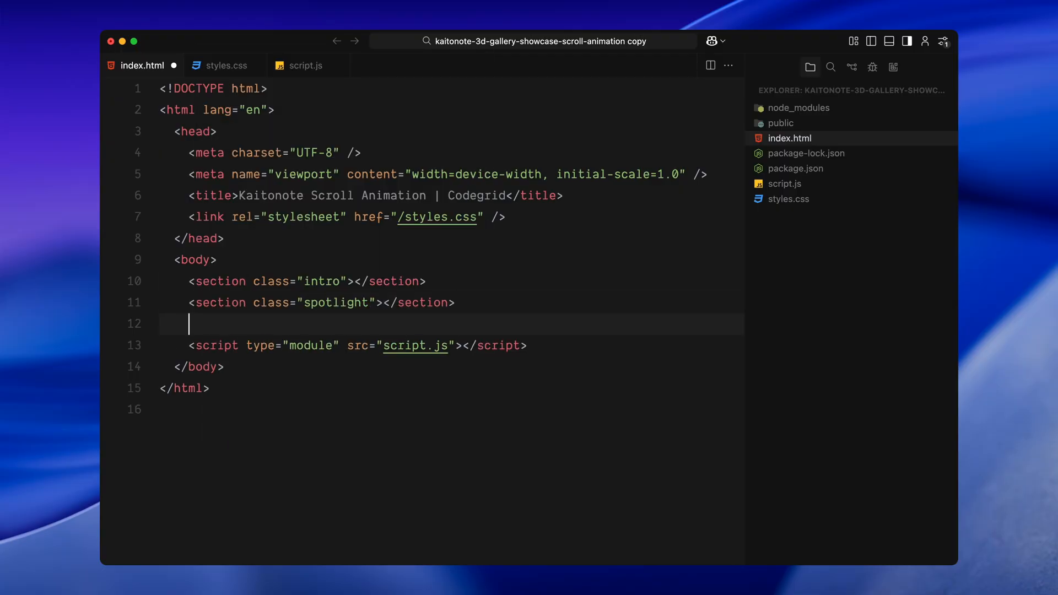
type("<section class=\"outro\"></section>")
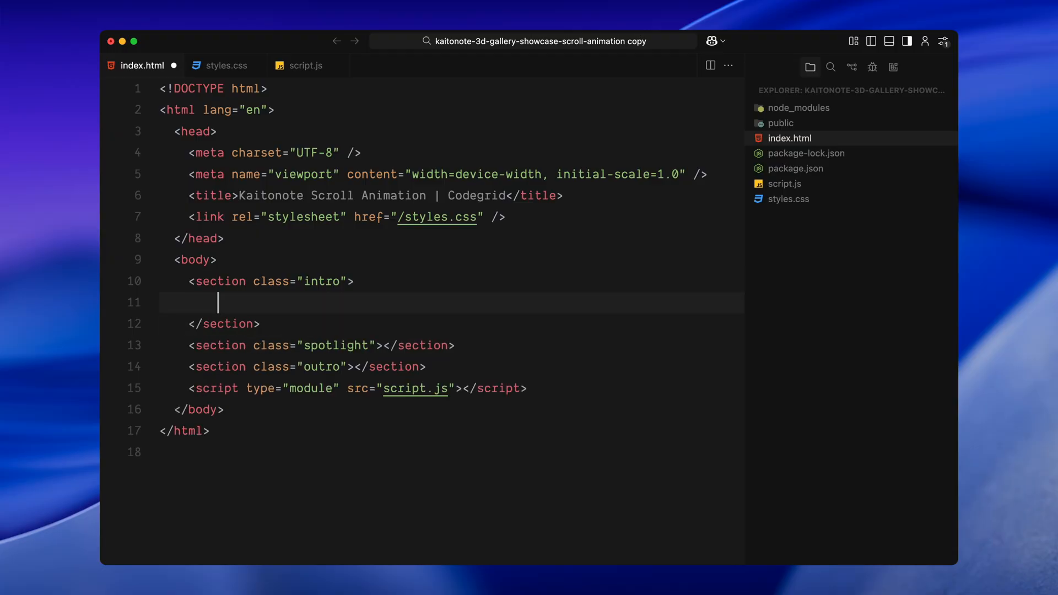
type("<h1>Visions That Move Beyond the Surface</h1>")
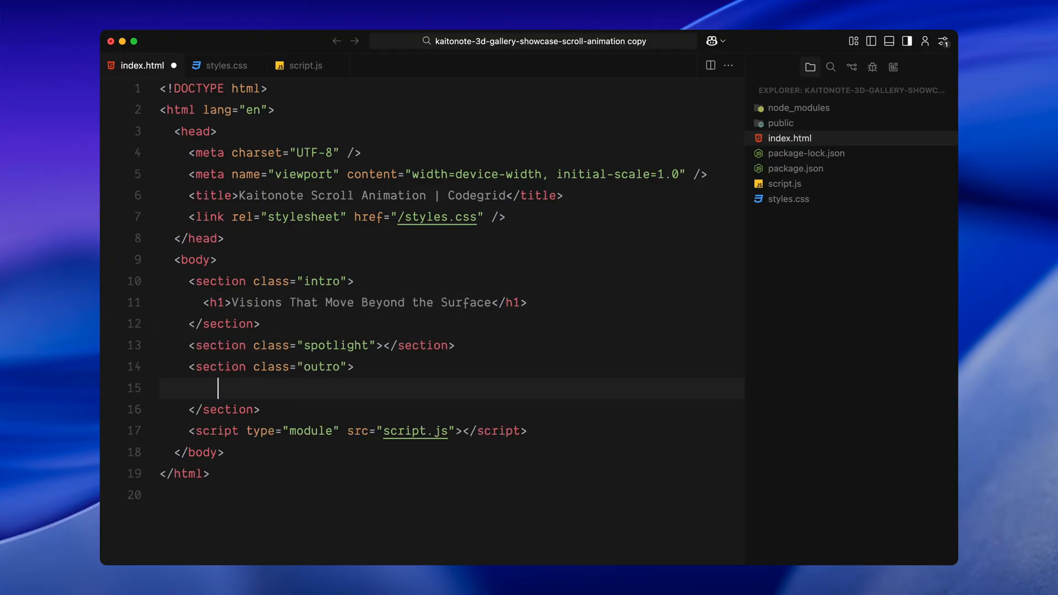
type("<h1>The Future Begins Where This Moment Ends</h1>")
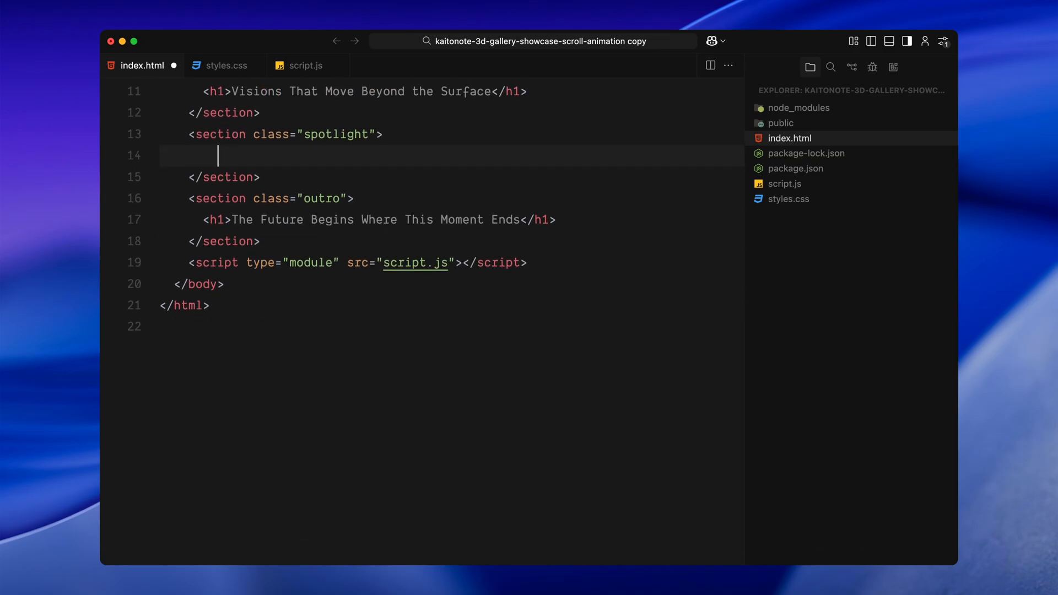
Add the spotlight section with images and cover containers, expanding Emmet into twenty img_$.jpg images.
type(".spotlight-images\"></div>")
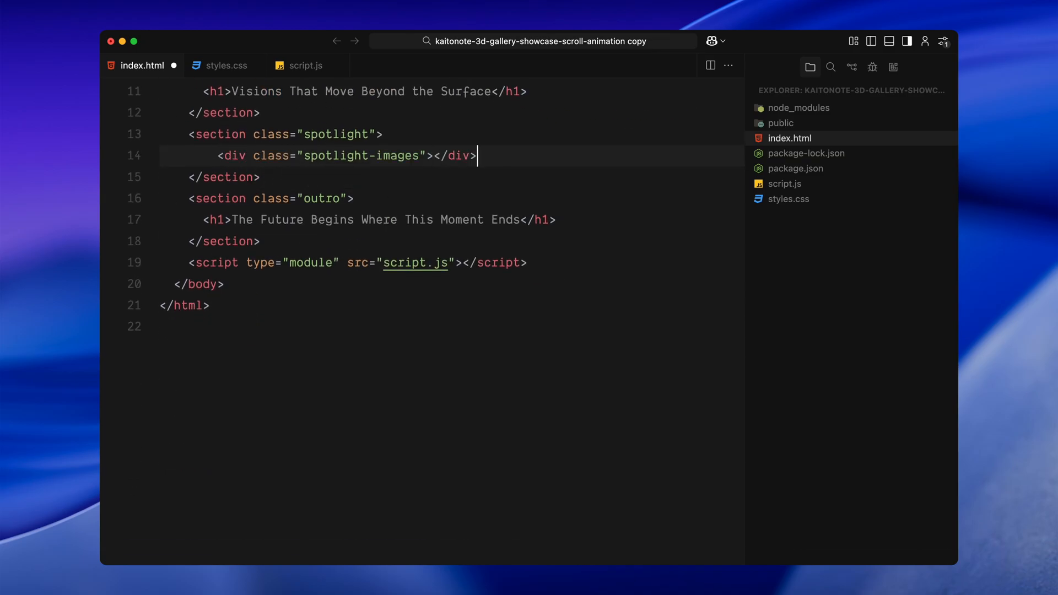
type(".spotlight-cover-img\"></div>")
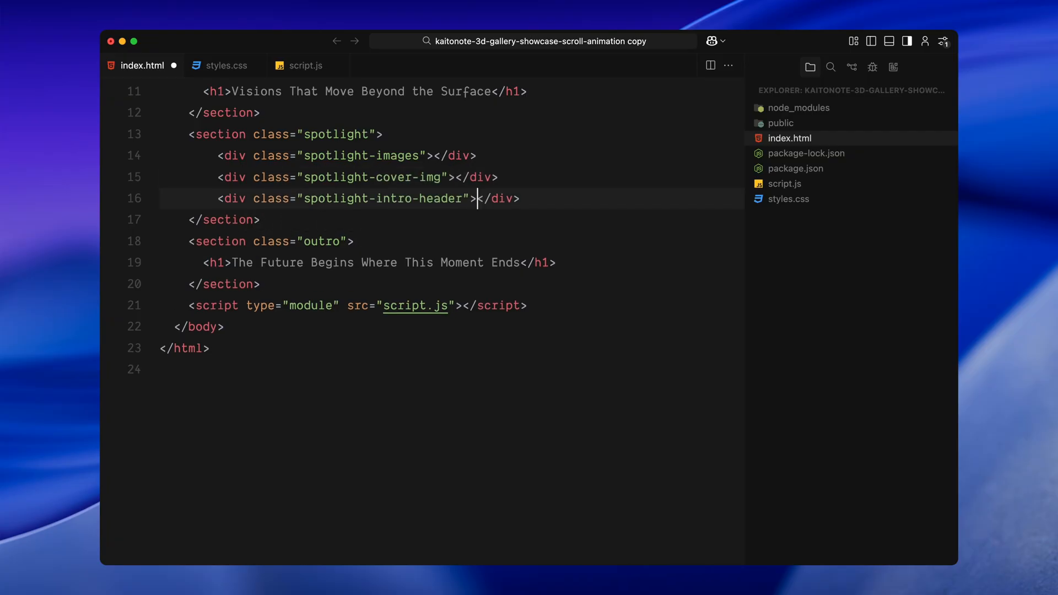
type(".spotlight-outro-header\"></div>")
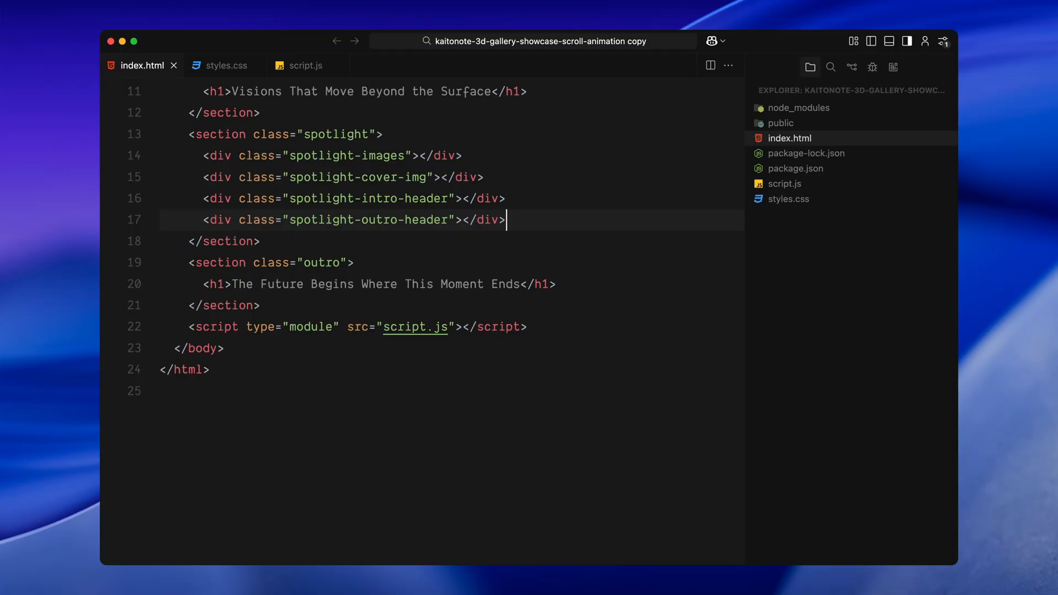
left_click(420, 155)
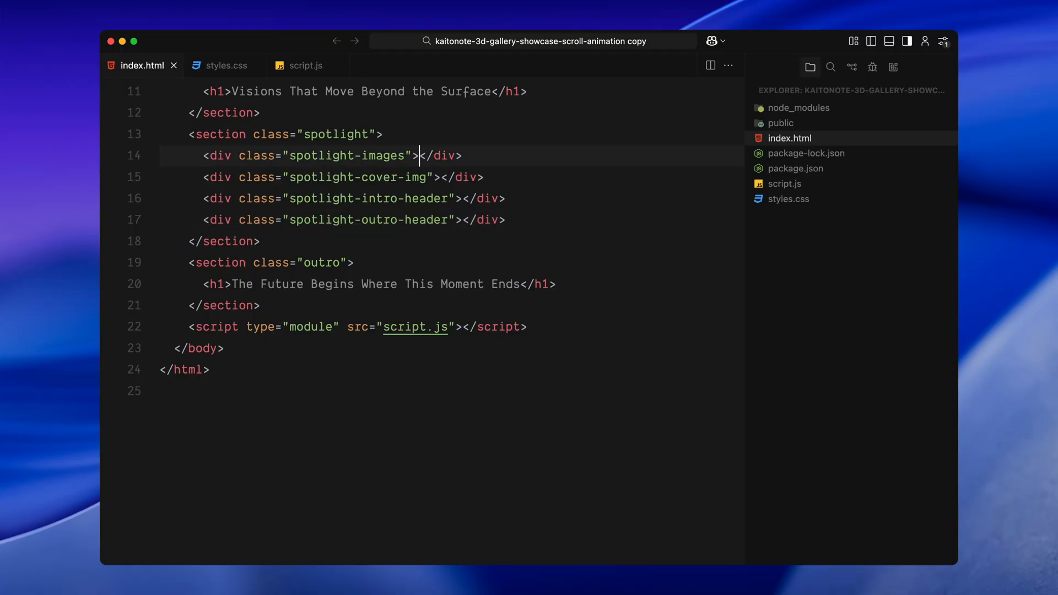
type(".img*20>img[src=\"/img_")
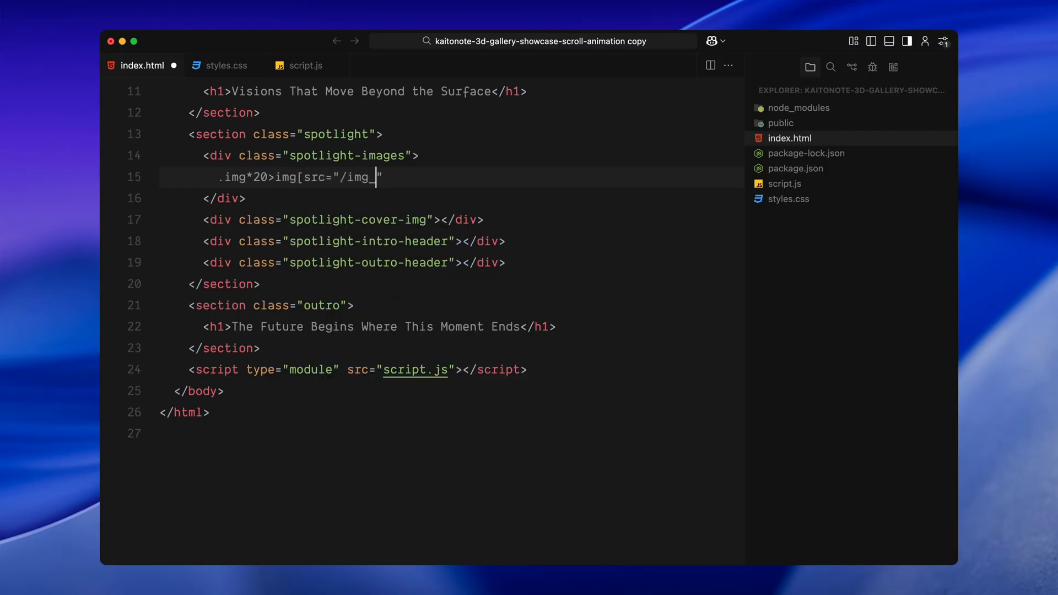
type("$.jpg\" alt=\"\"")
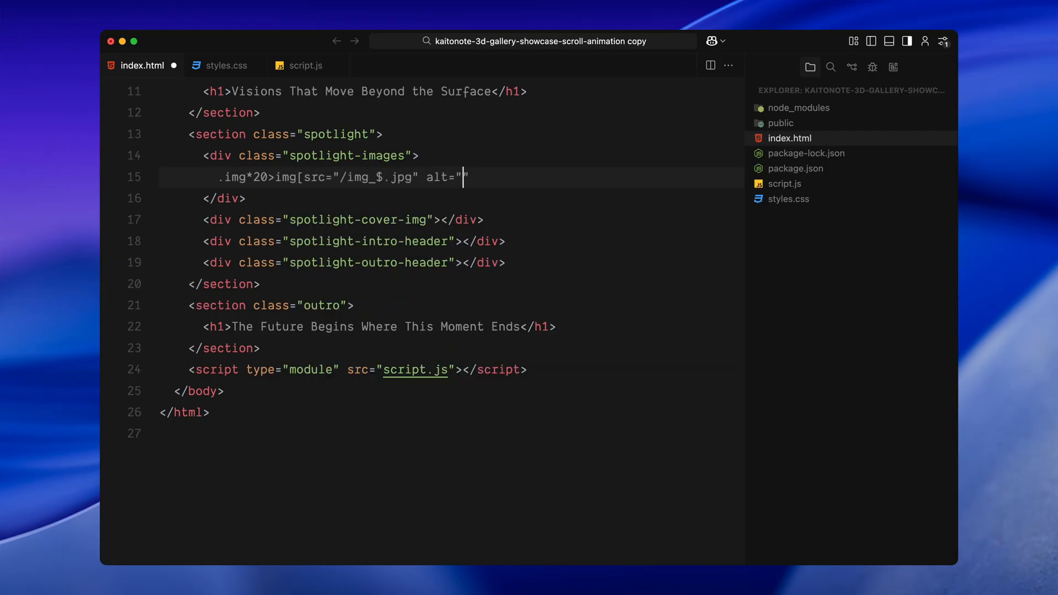
key("Tab")
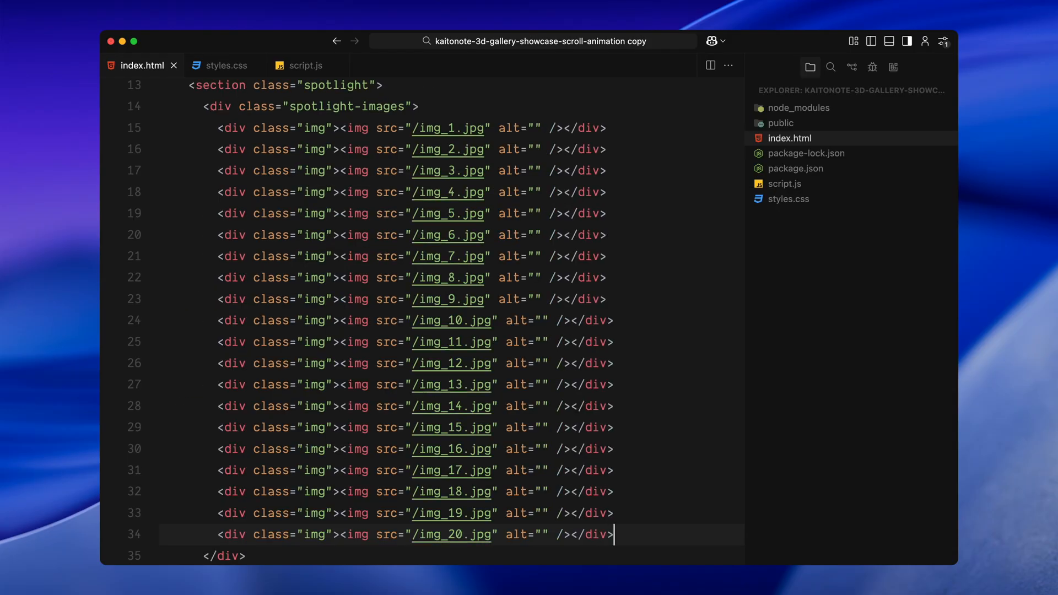
scroll("down", 3)
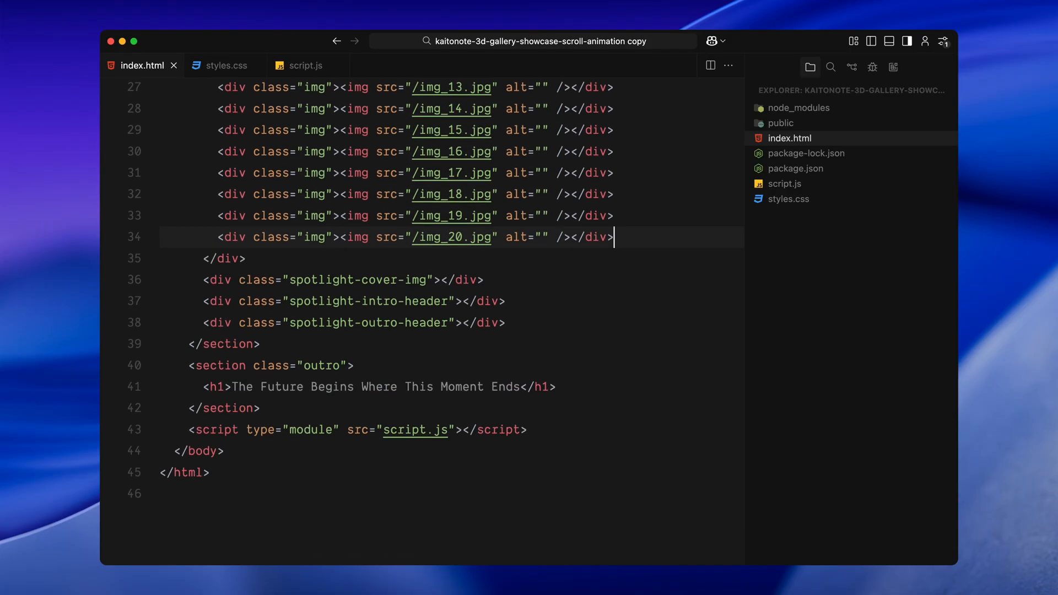
Add the cover image and spotlight headers 'When Motion and Stillness Collide in Layers' and 'What Follows Is Not Stillness but Reverberation'.
type("im")
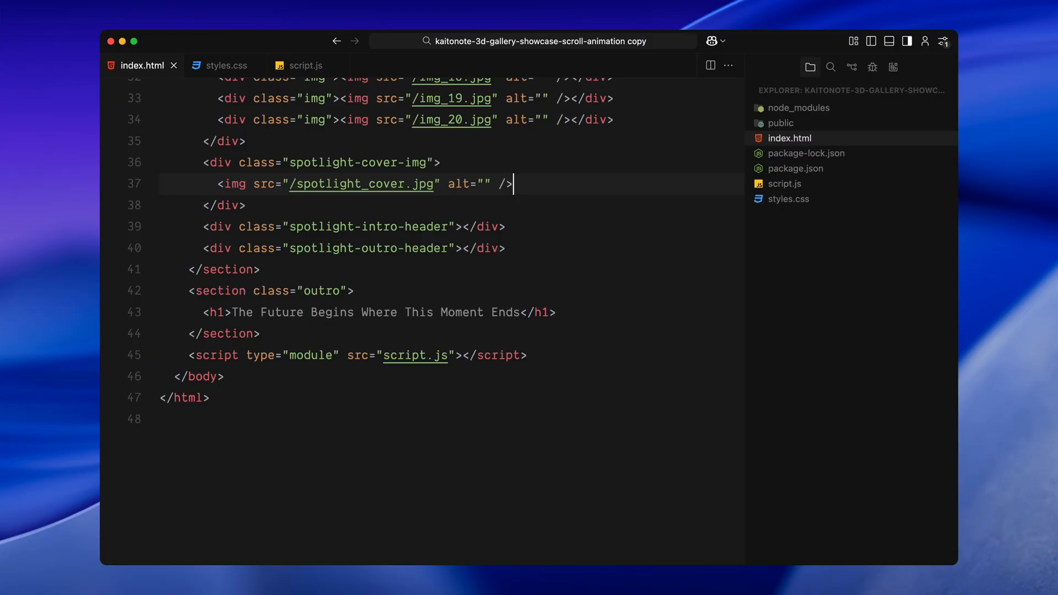
key("enter")
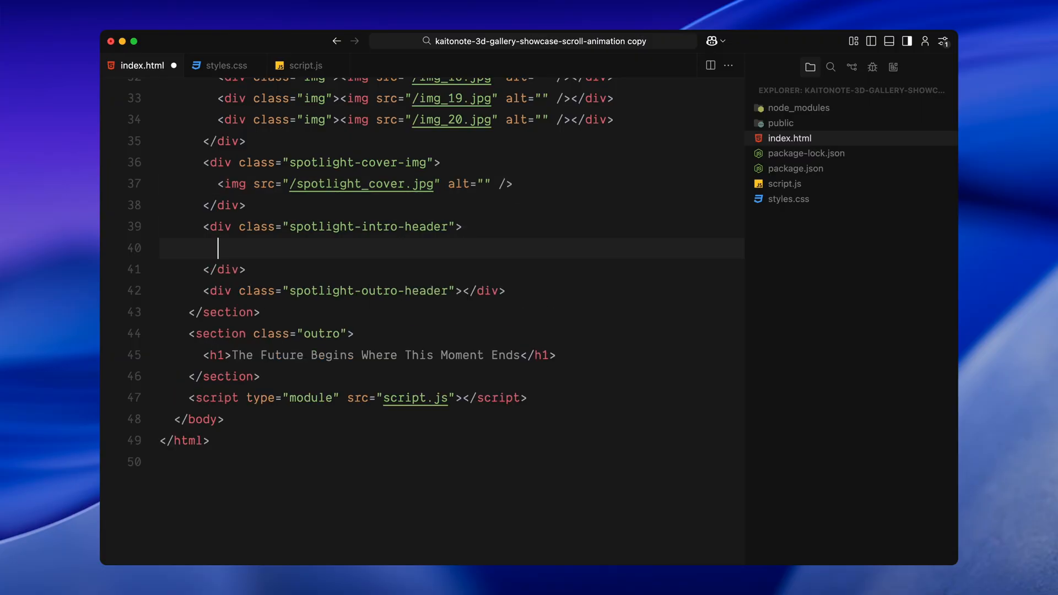
type("<h1>When Motion and Stillness Collide in Layers</h1>")
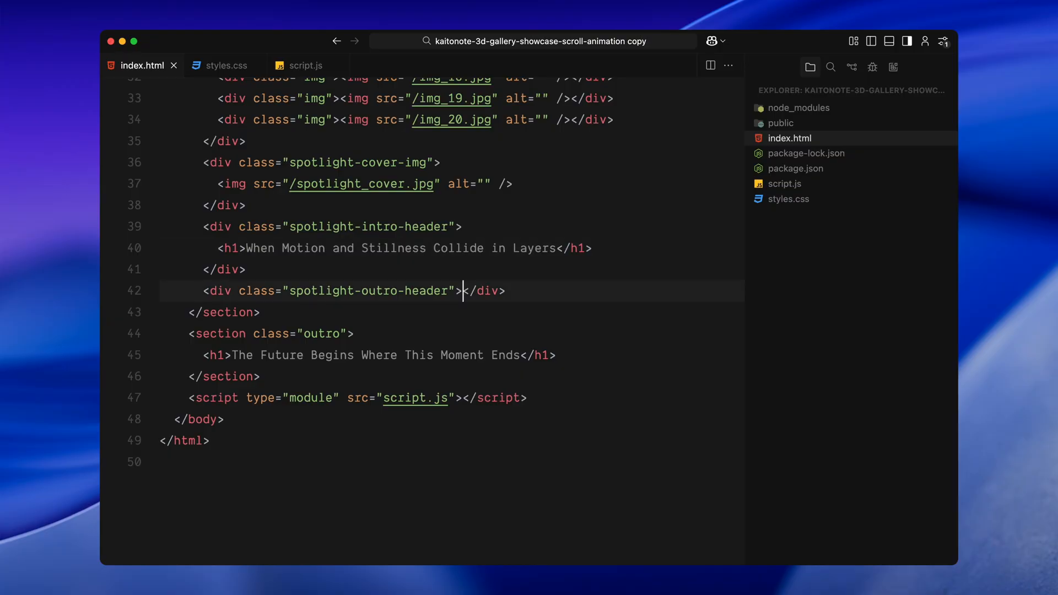
type("<h1>What Follows Is Not Stillness but Reverberation</h1>")
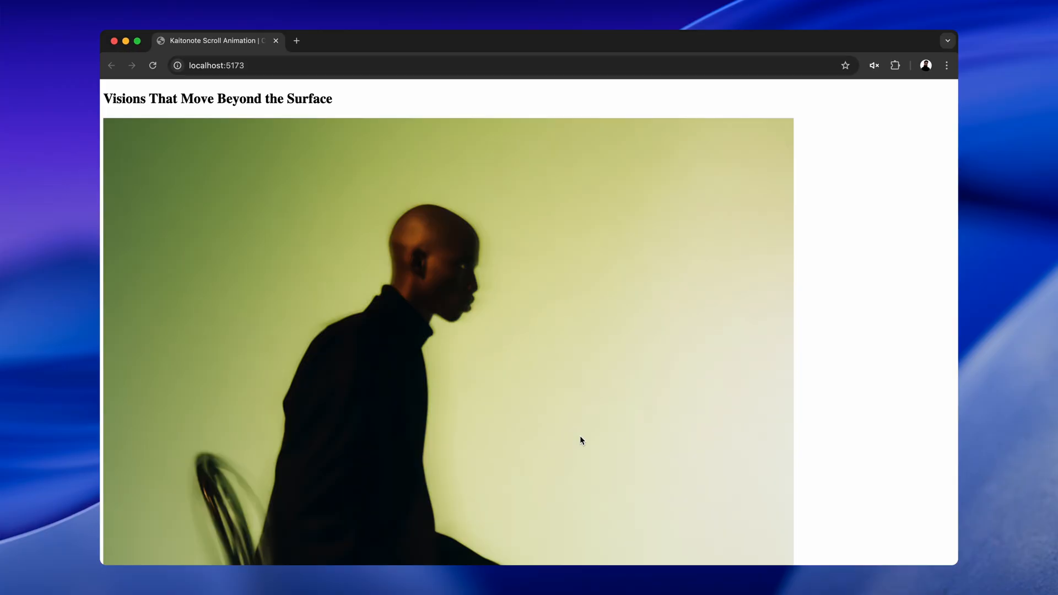
Scroll through the unstyled localhost:5173 page showing the headings and stacked images.
scroll("down", 3)
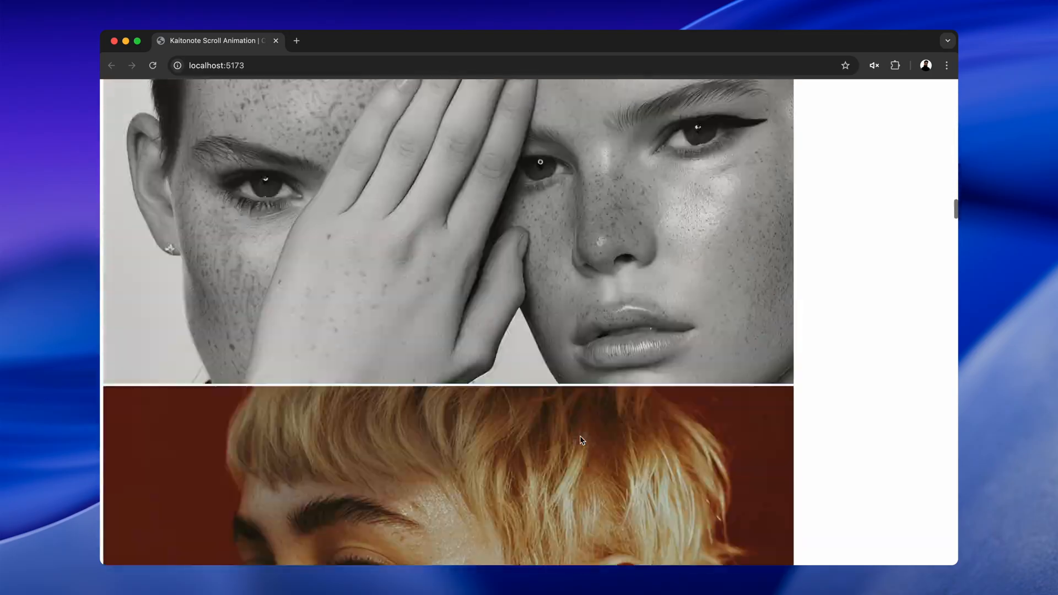
scroll("down", 3)
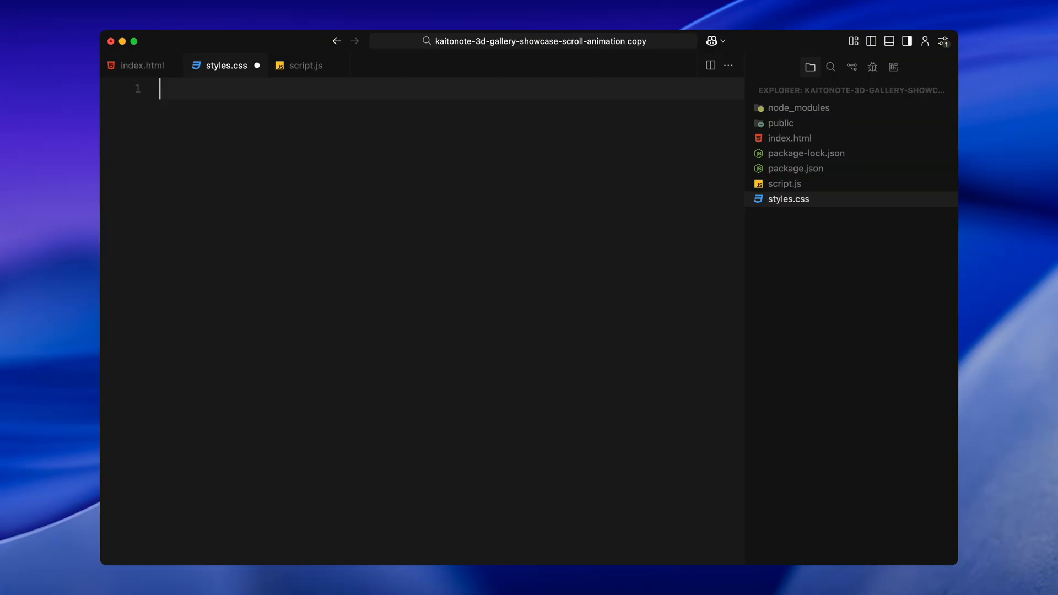
Import the Instrument Serif font and add base rules with border-box sizing and object-fit cover.
type("@import url(\"https://fonts.googleapis.com/css2?family=Instrument+Serif:ital@0;1&display=swap\");")
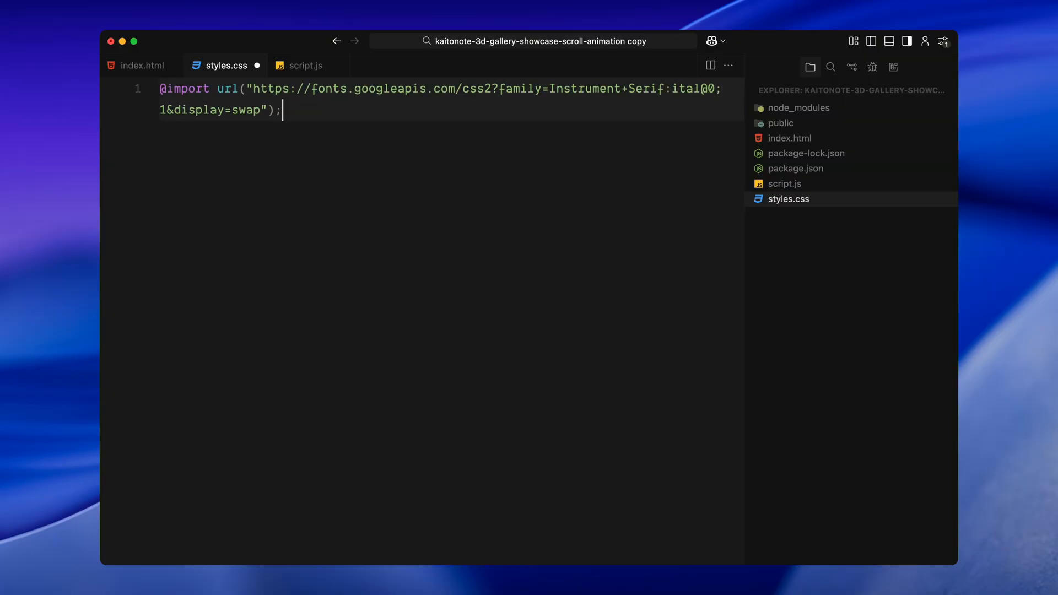
key("Return")
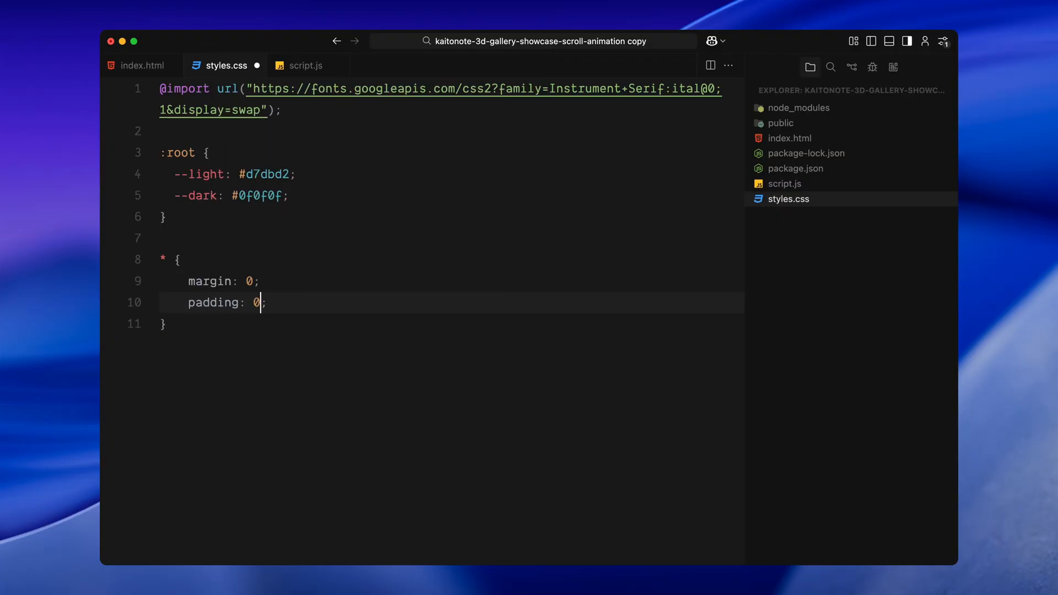
type("box-sizing: border-box;")
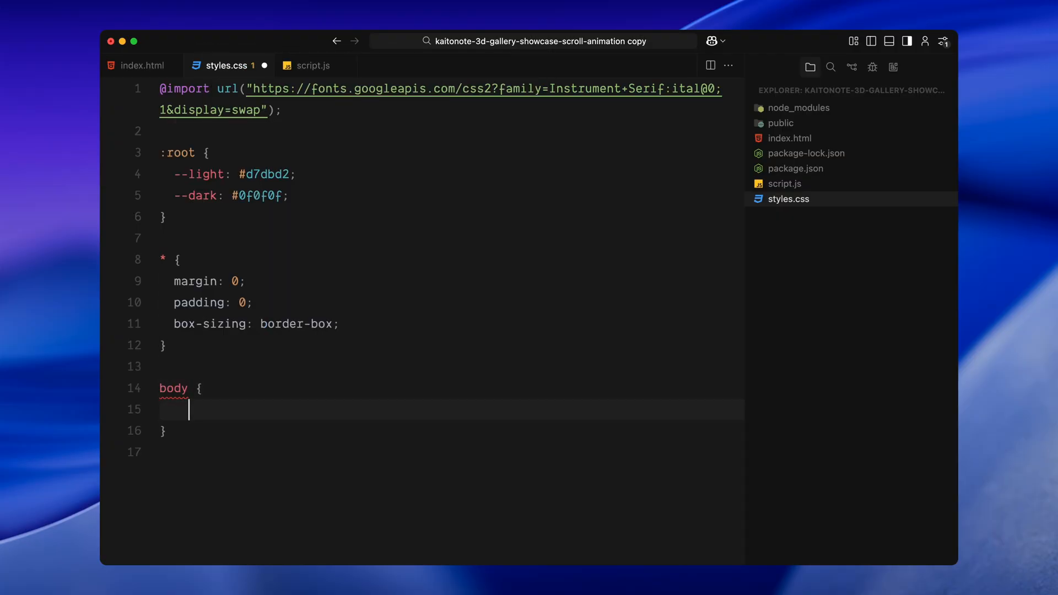
type("font-family: \"Instrument \";")
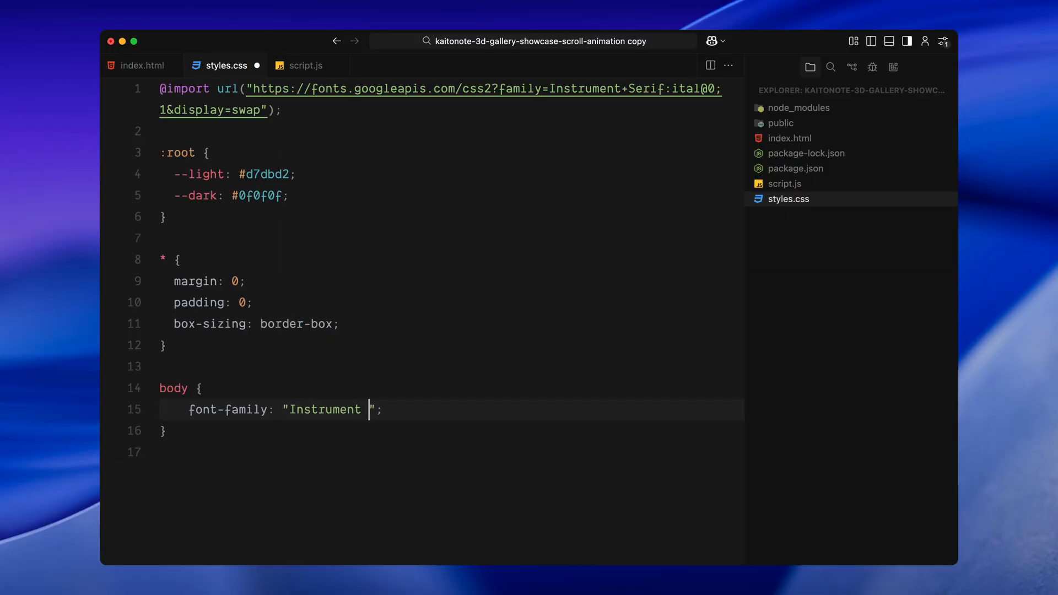
type("Serif\", sans-serif;")
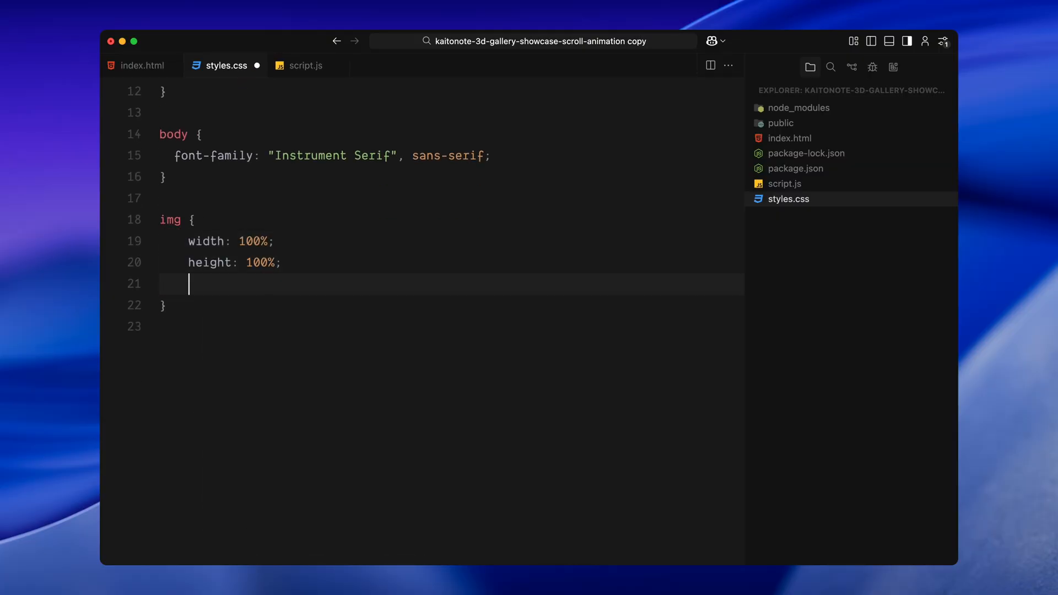
type("object-fit: cover;")
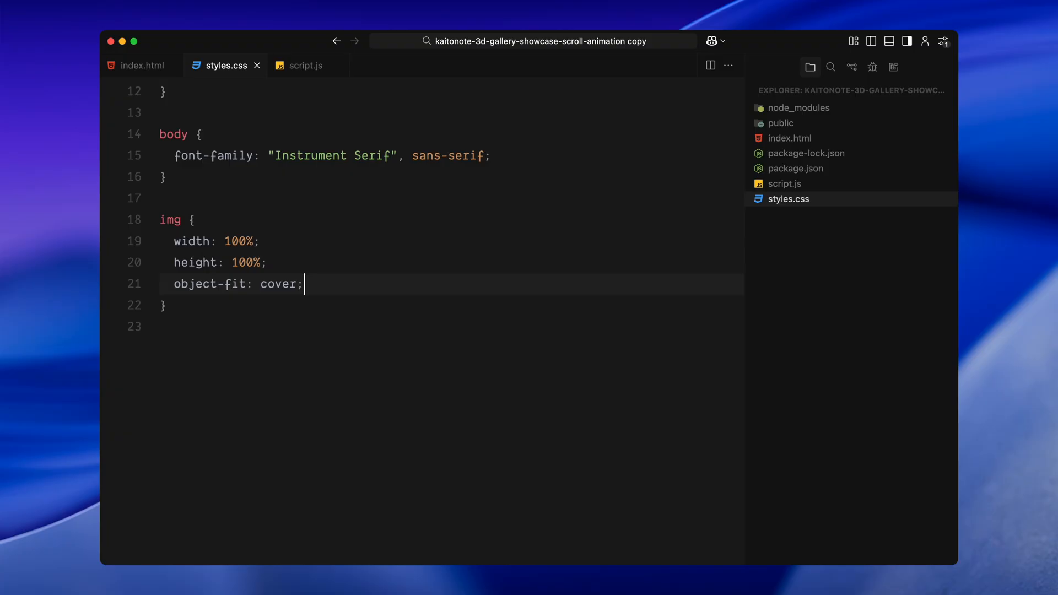
Give h1 a 0.9 line-height and make sections relative, full-viewport and overflow hidden.
type("h1 {")
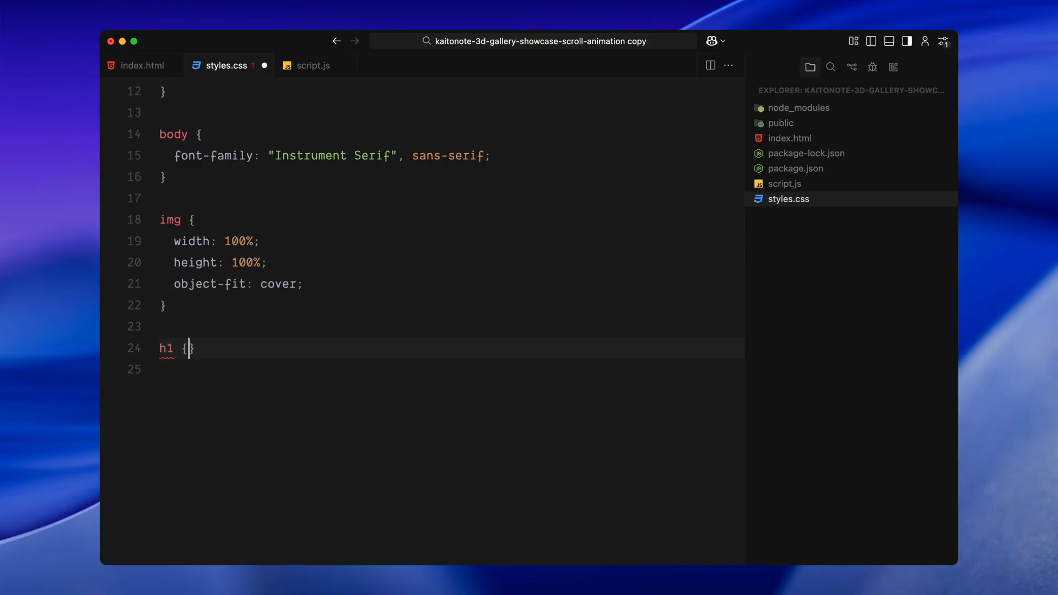
type("font-size: 5rem;")
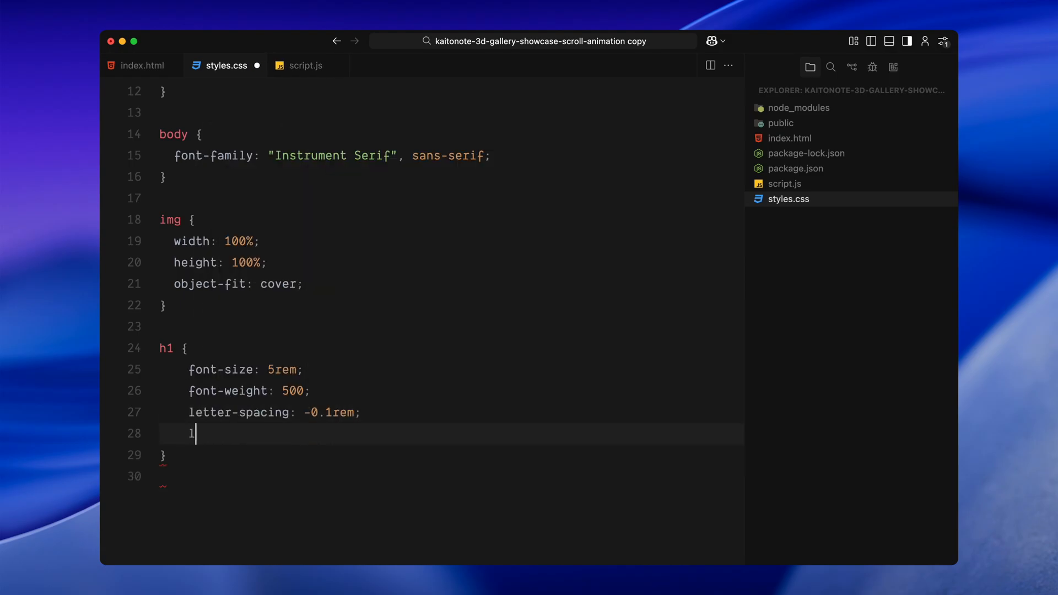
type("ine-height: 0.9;")
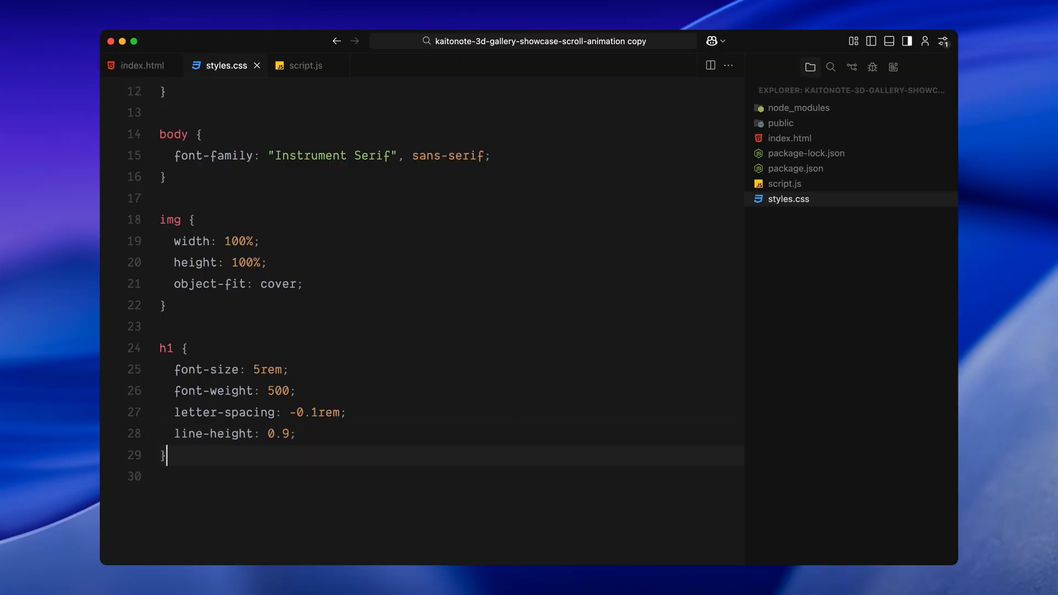
type("section {")
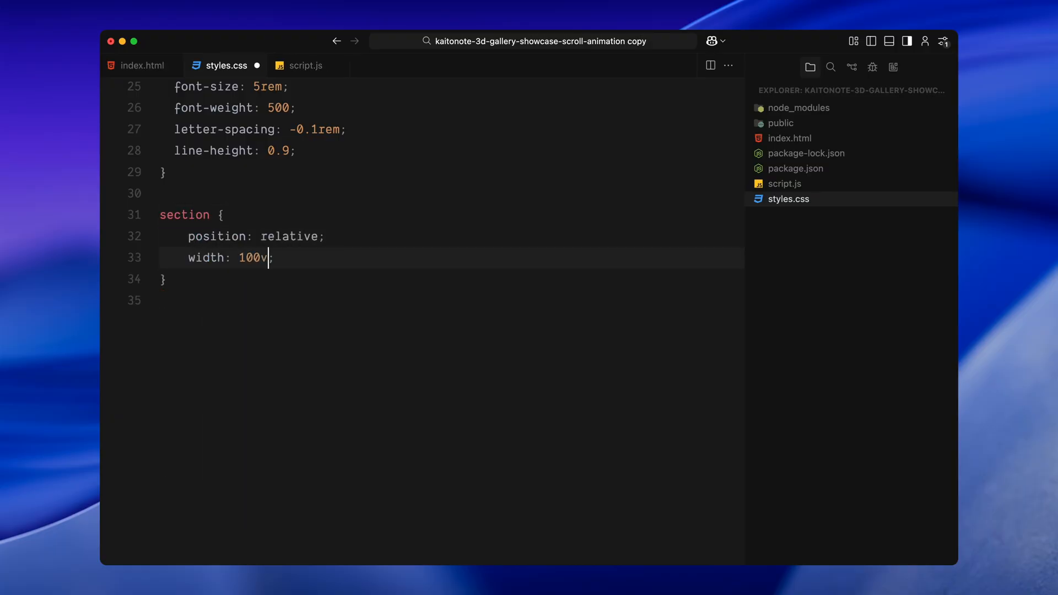
type("w;")
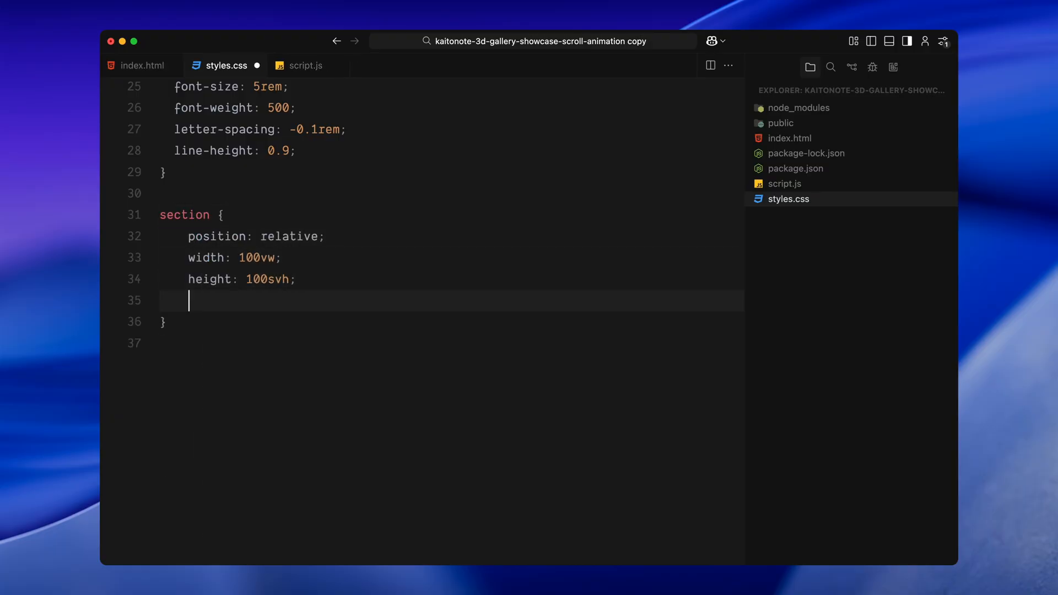
type("overflow: hidden;")
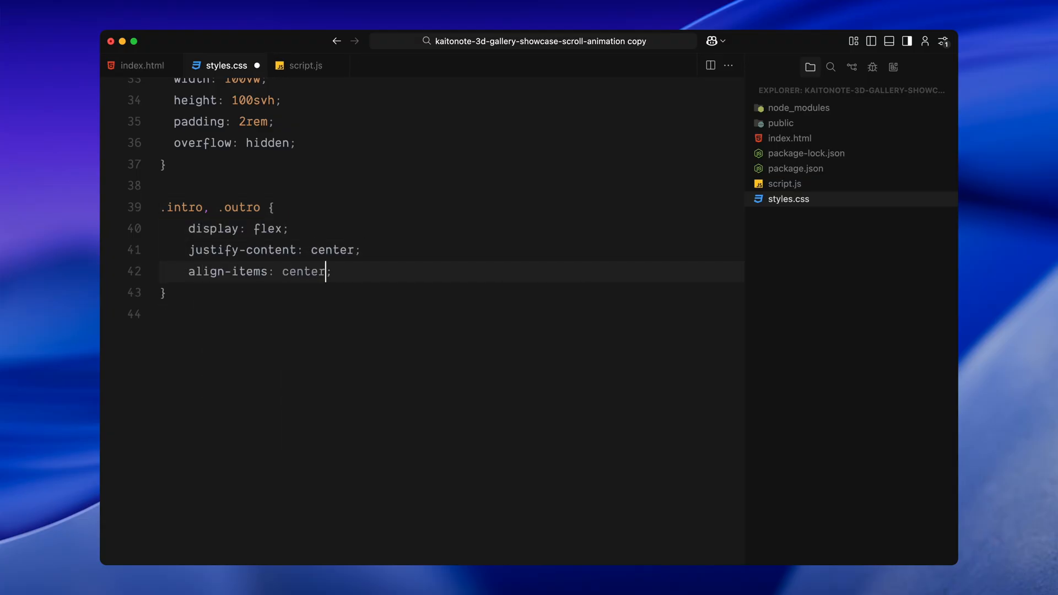
Style .intro and .outro with a light background, dark text and centred 50%-wide h1s.
type("background-color: var(--light);")
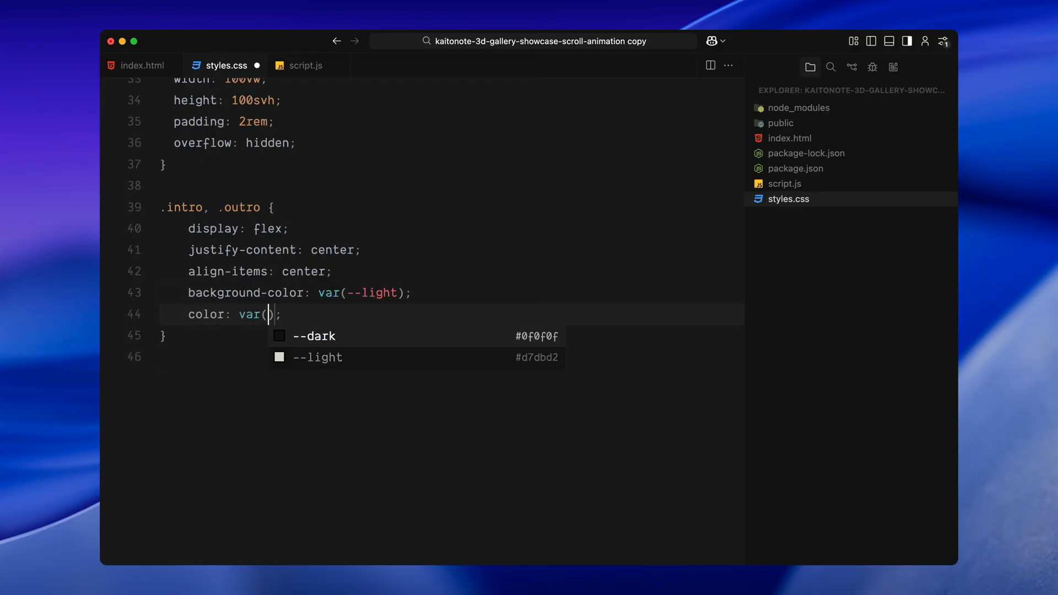
left_click(313, 336)
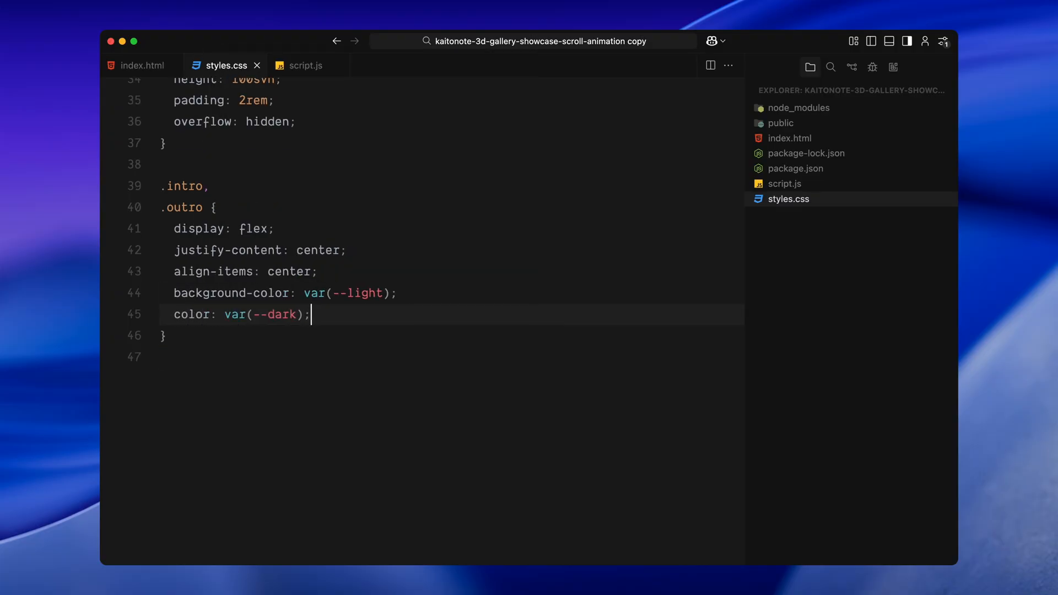
type(".intro h1, .outro h1 {")
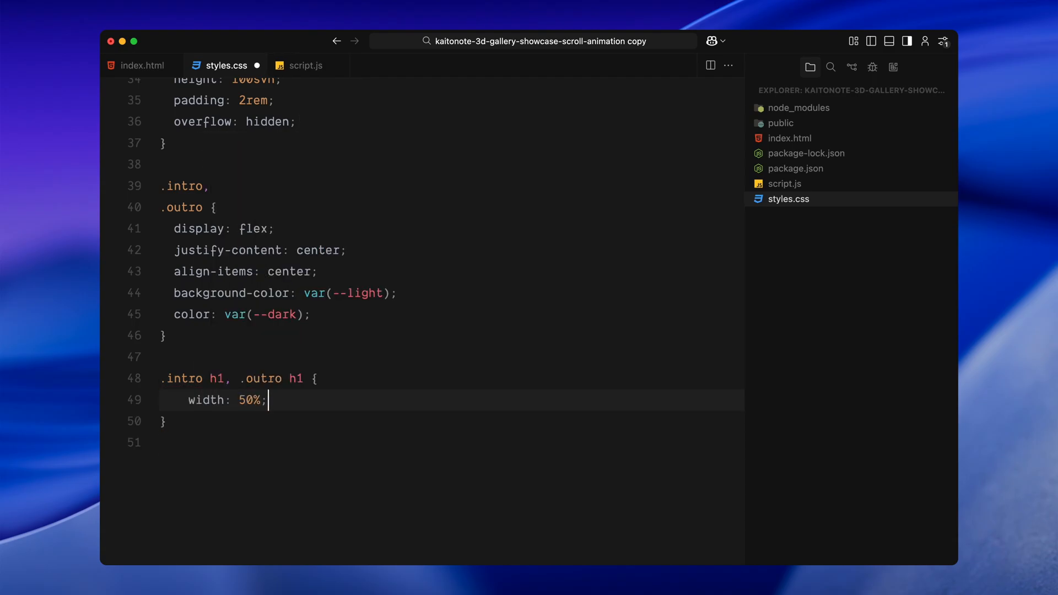
type("text-align: center;")
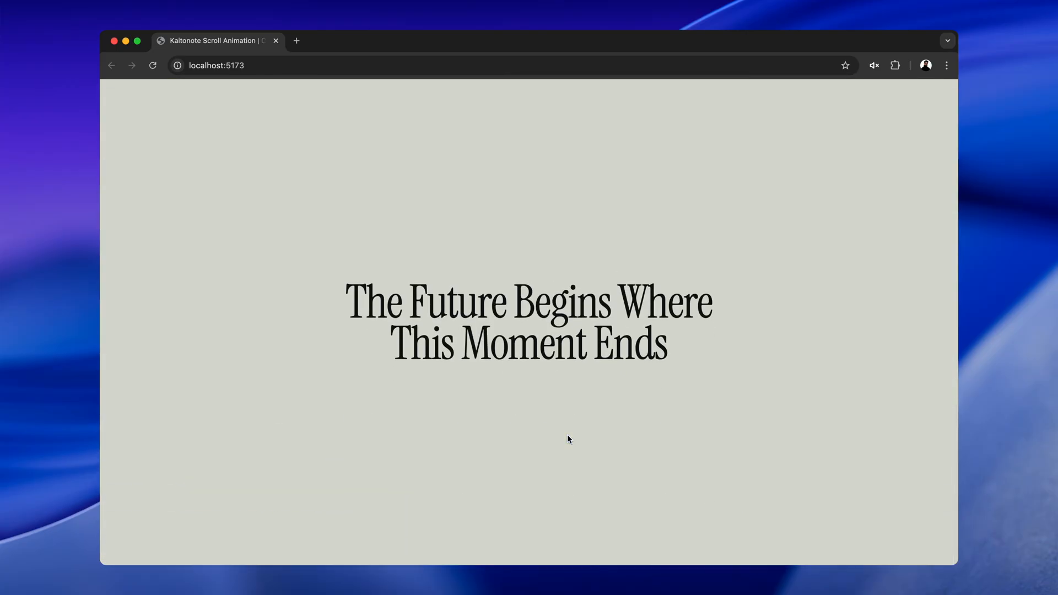
scroll("down", 3)
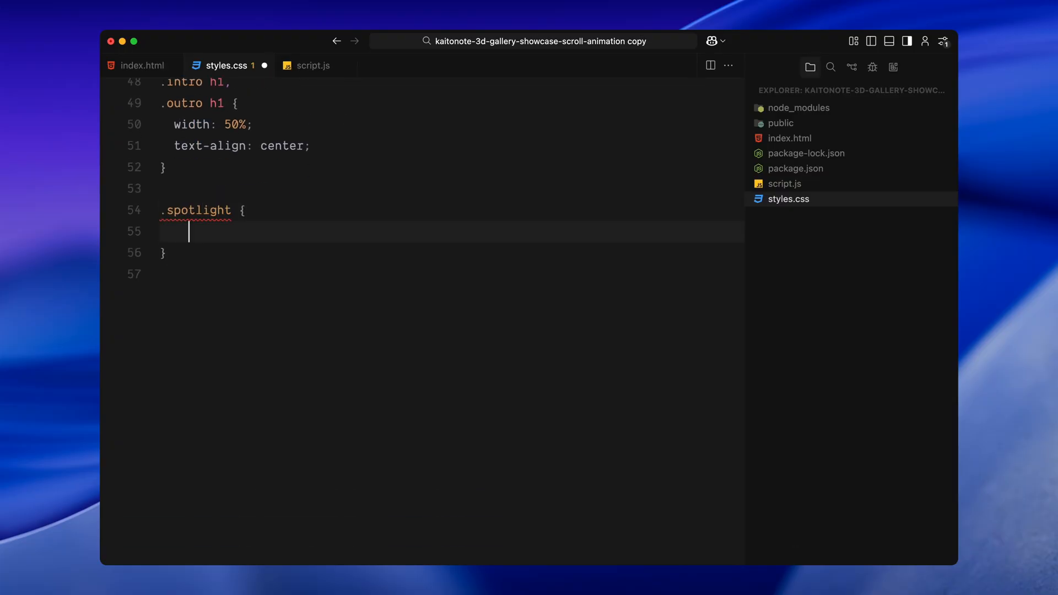
Give the spotlight a dark background and make the image containers absolute 3D layers with 2000px perspective.
type("background-color: var(--dark);")
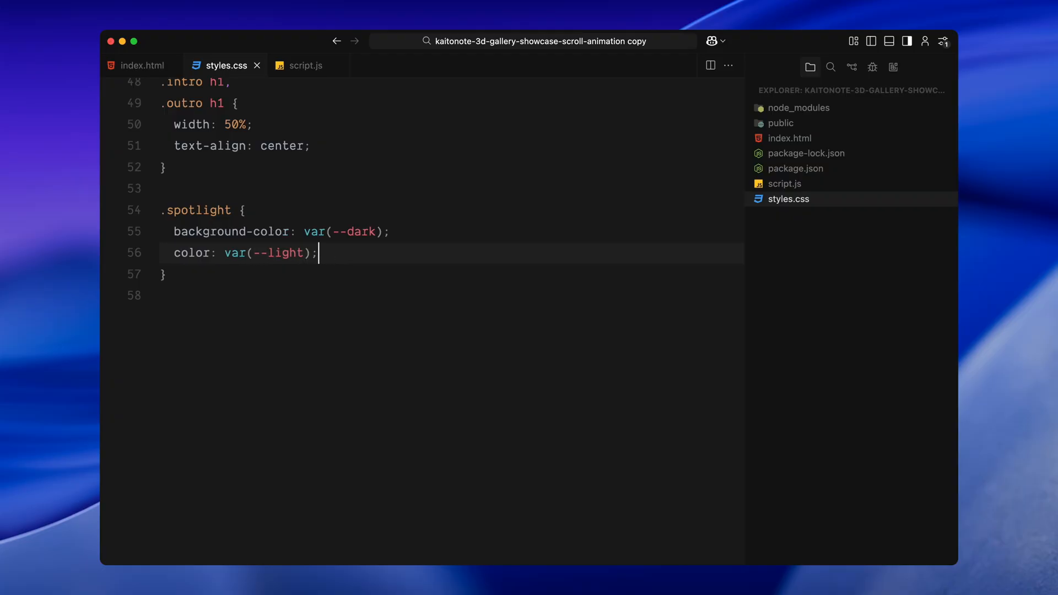
type(".sp")
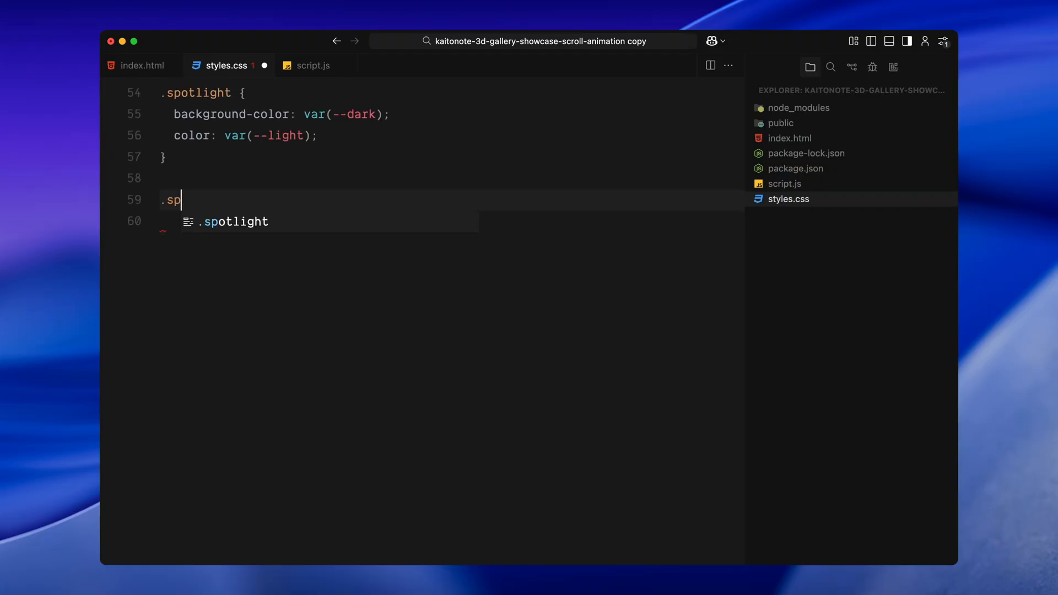
type("otlight-images, .spotlight-cover-img {")
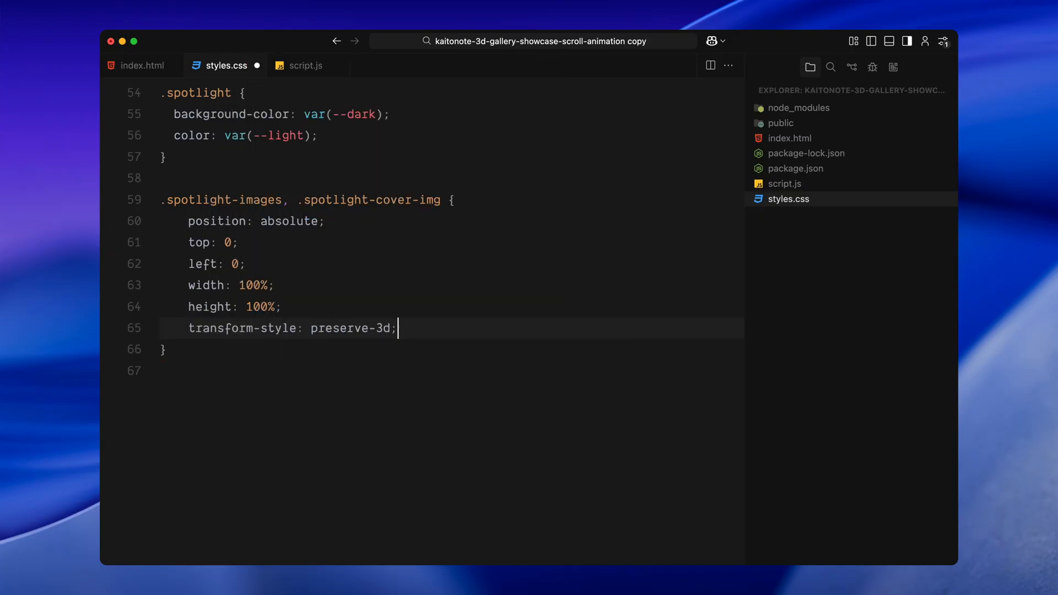
type("perspective: 2000px;")
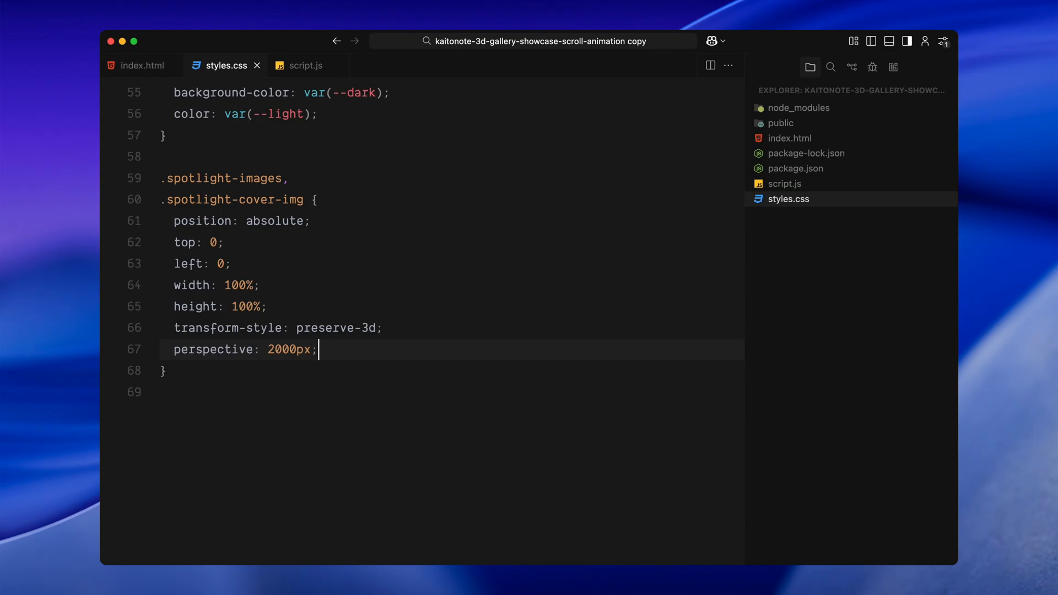
Centre 500×350 absolute .img elements with will-change transform, and add a cover-image will-change rule.
type(".img {")
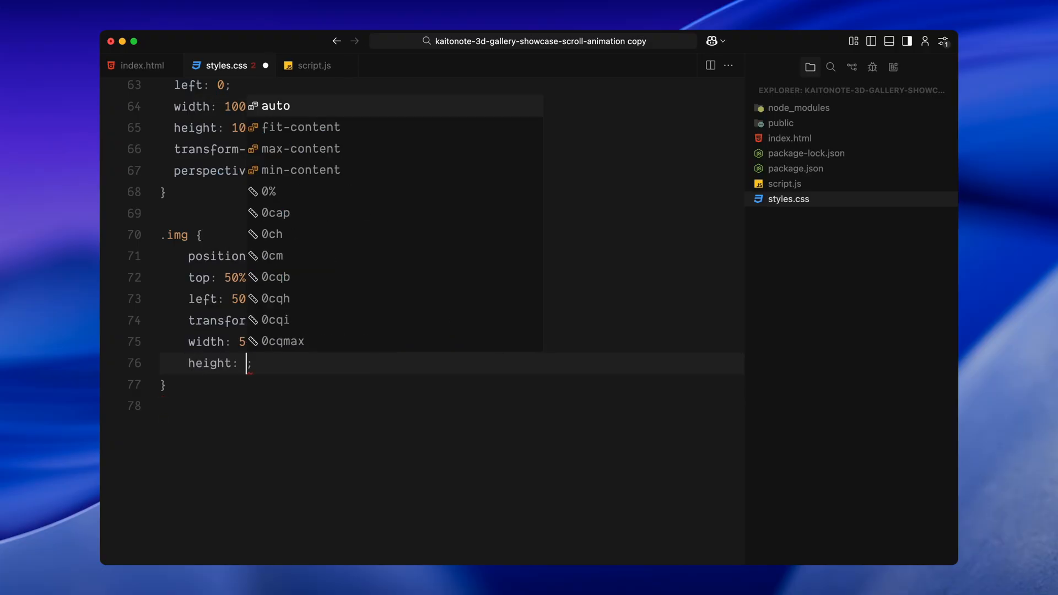
type("will-change: tr;")
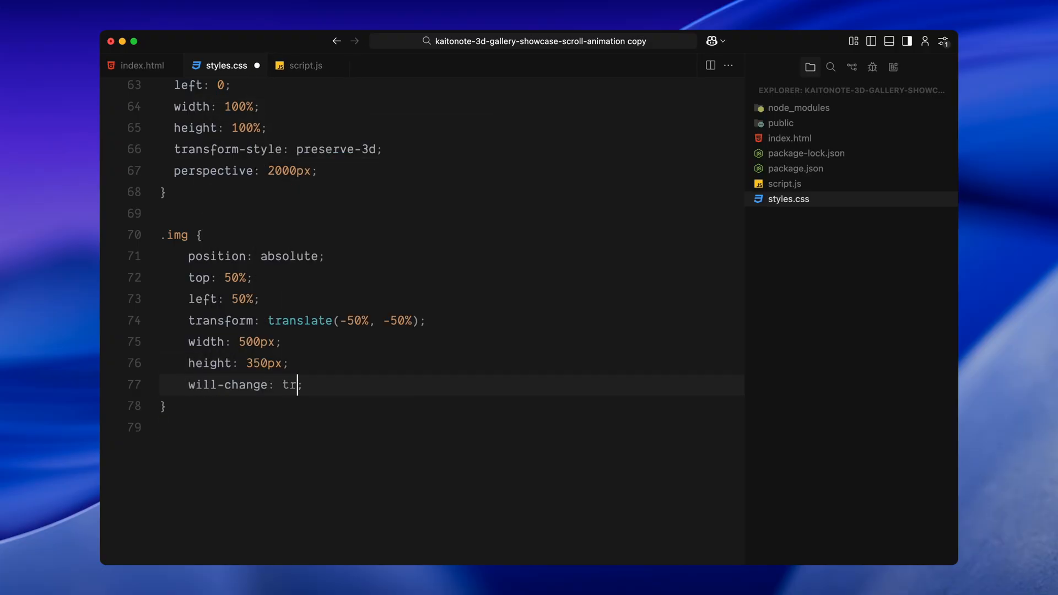
type("ansform")
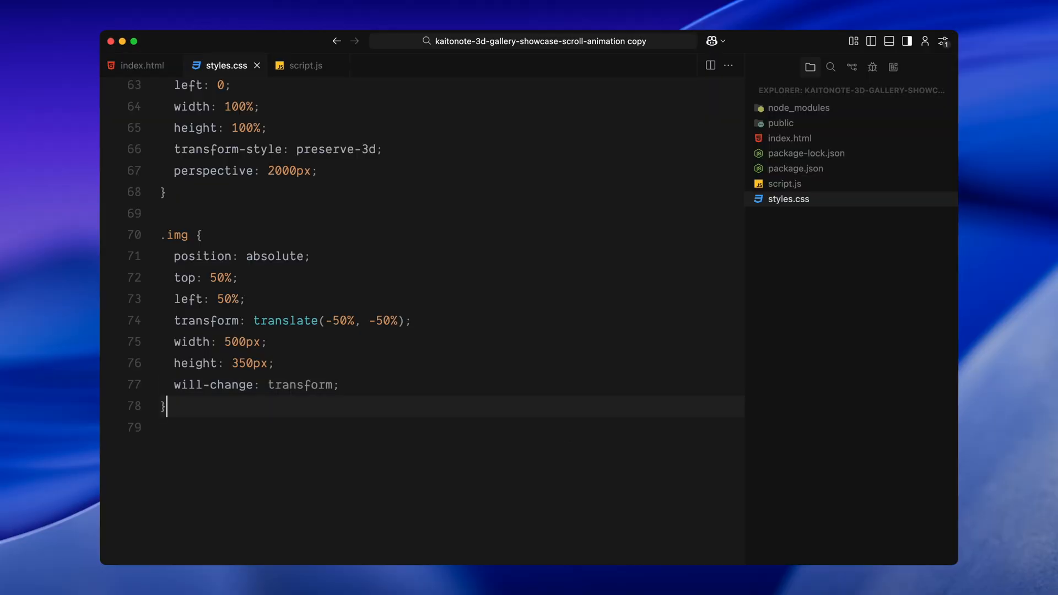
type(".spotlight-cover-img {")
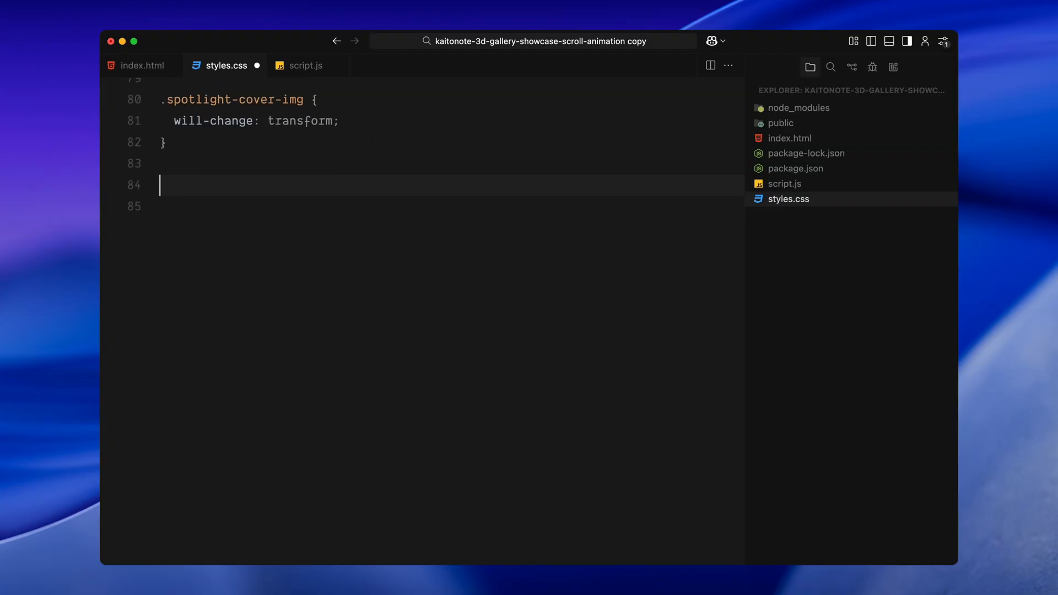
Centre the spotlight intro and outro headers with translate(-50%, -50%), 50% width, and z-index 1 and 10.
type(".spotlight-intro-head")
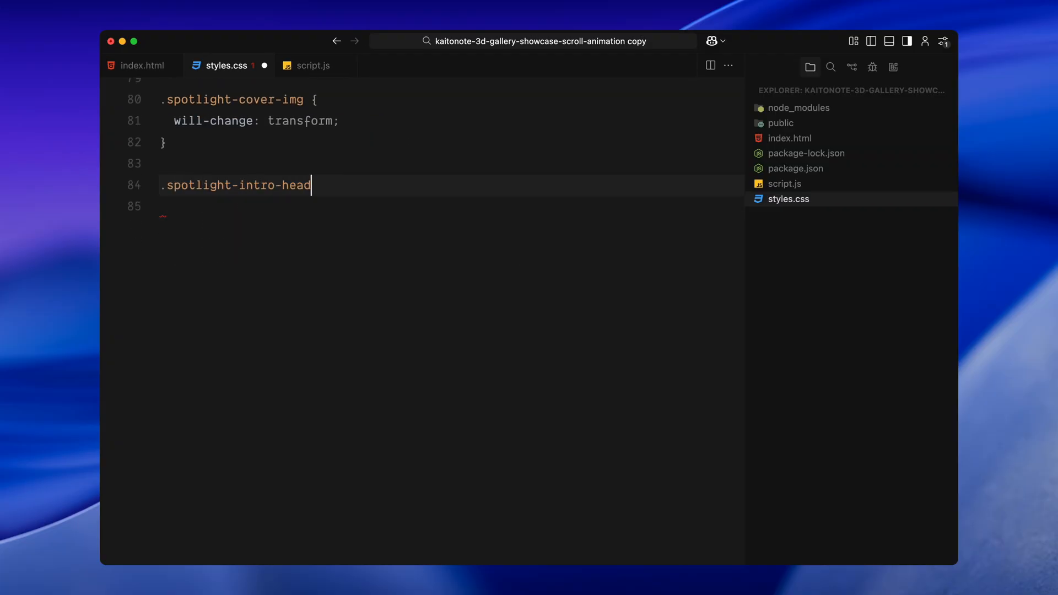
type("er, .spotlight-outro-header {")
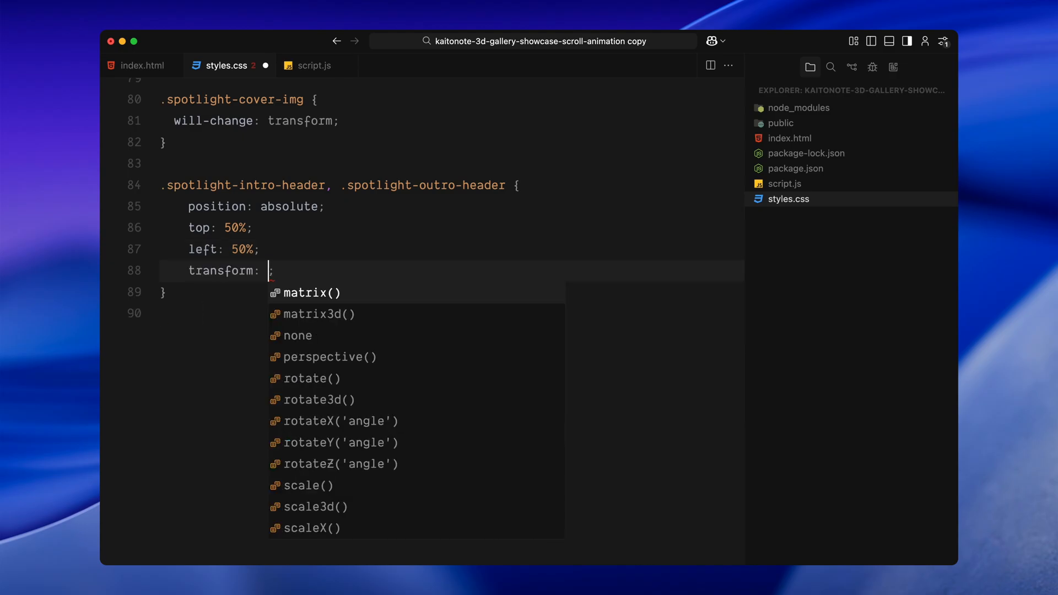
type("translate(-50%, -50%);")
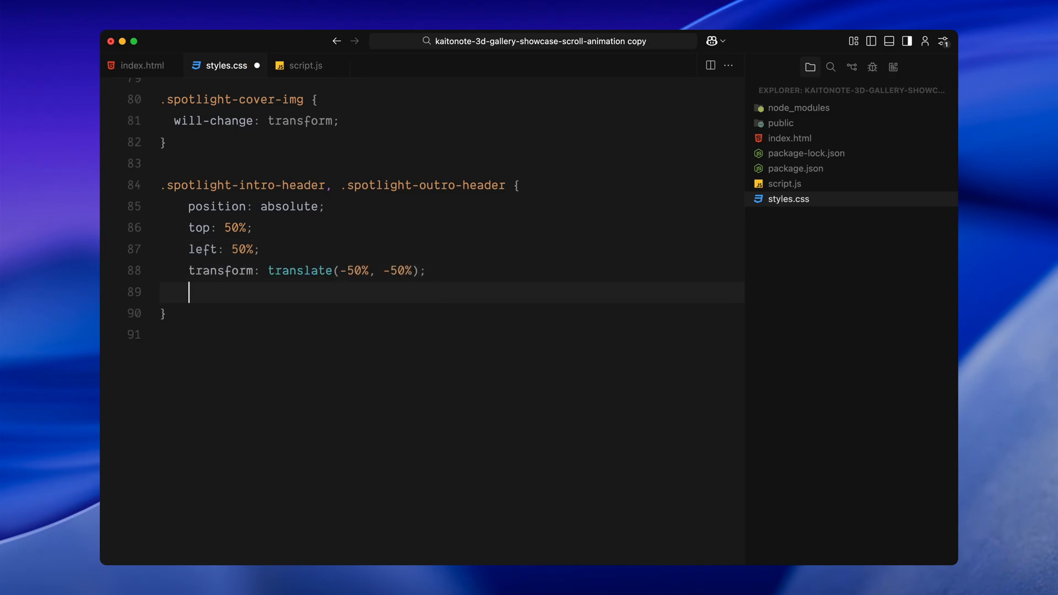
type("text-align: center;")
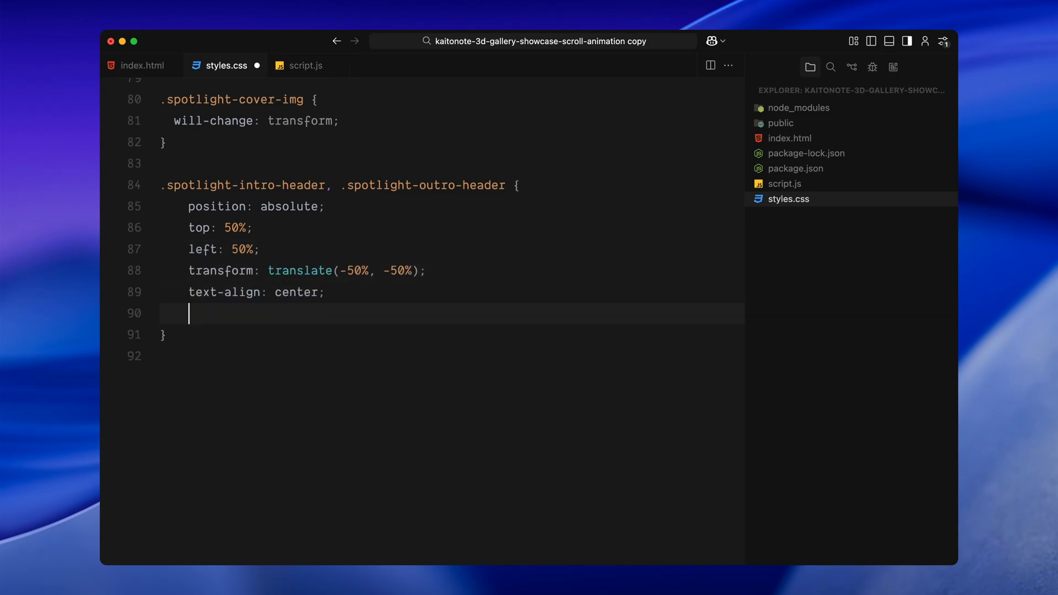
type("width: 50%;")
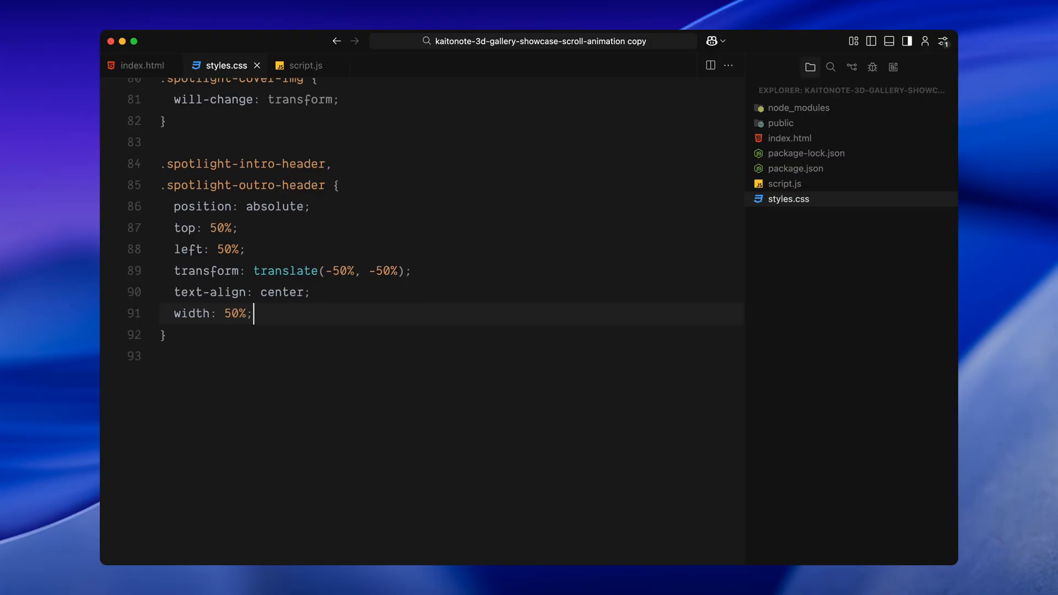
type(".spo")
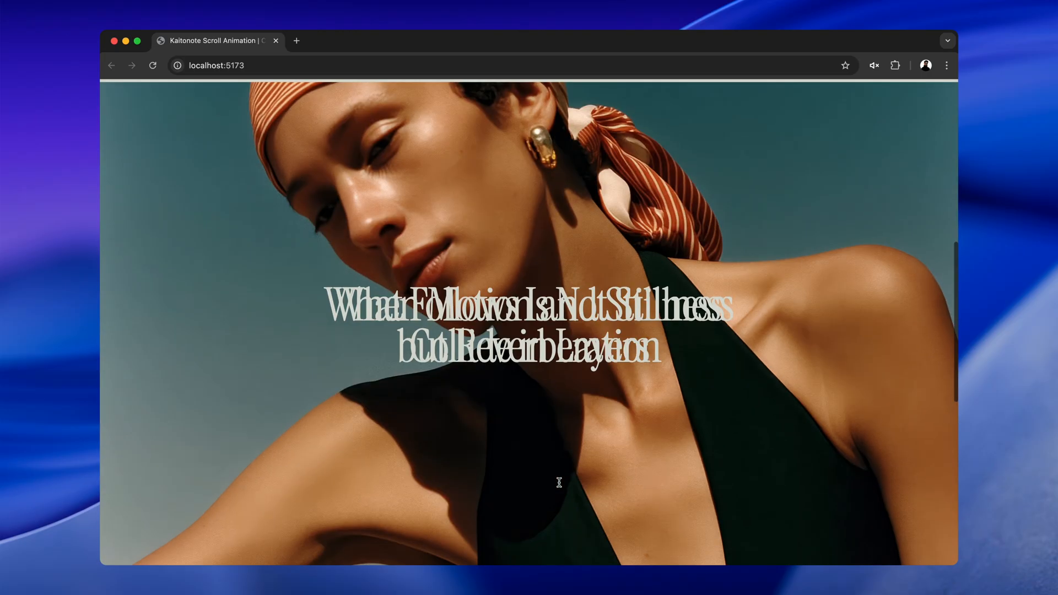
scroll("up", 3)
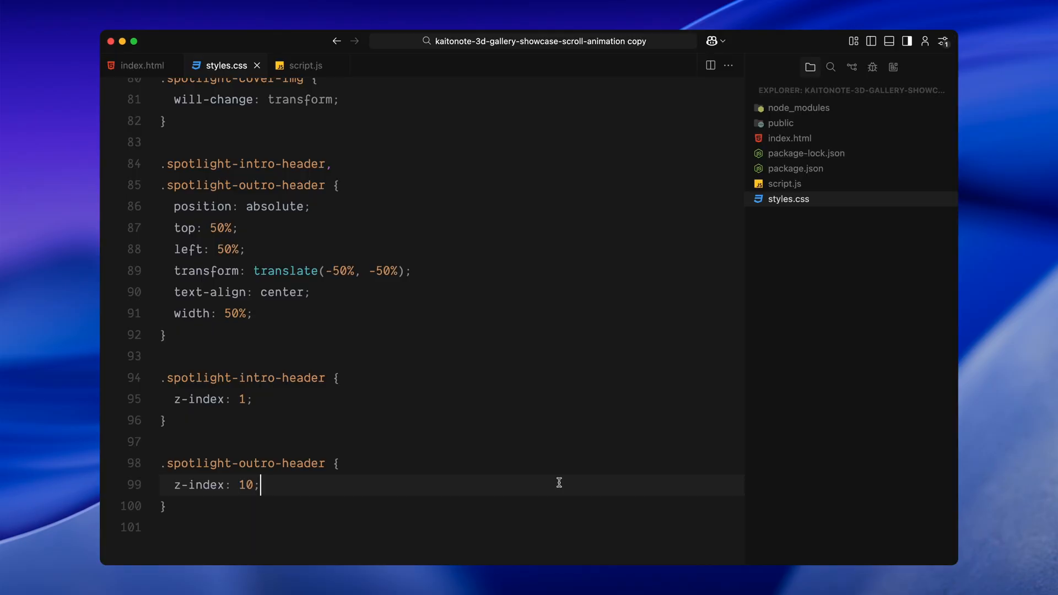
Add a max-width 1000px media query with 100%-wide titles and 2rem-padded spotlight headers.
type("@media (max-width: 1000px) {")
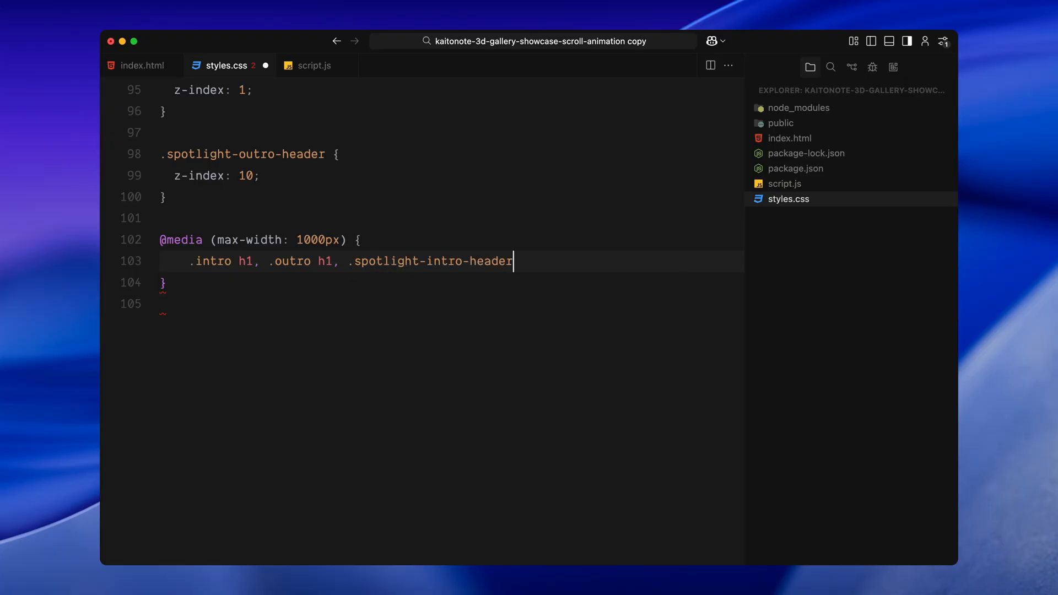
type(", .spotlight-outro-header {")
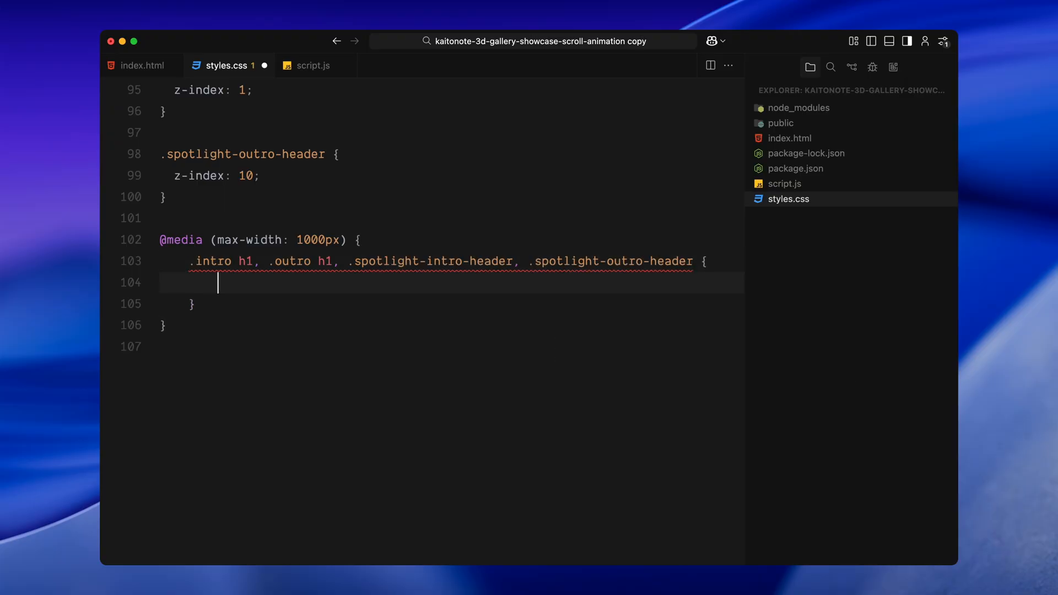
type("width: 100%;")
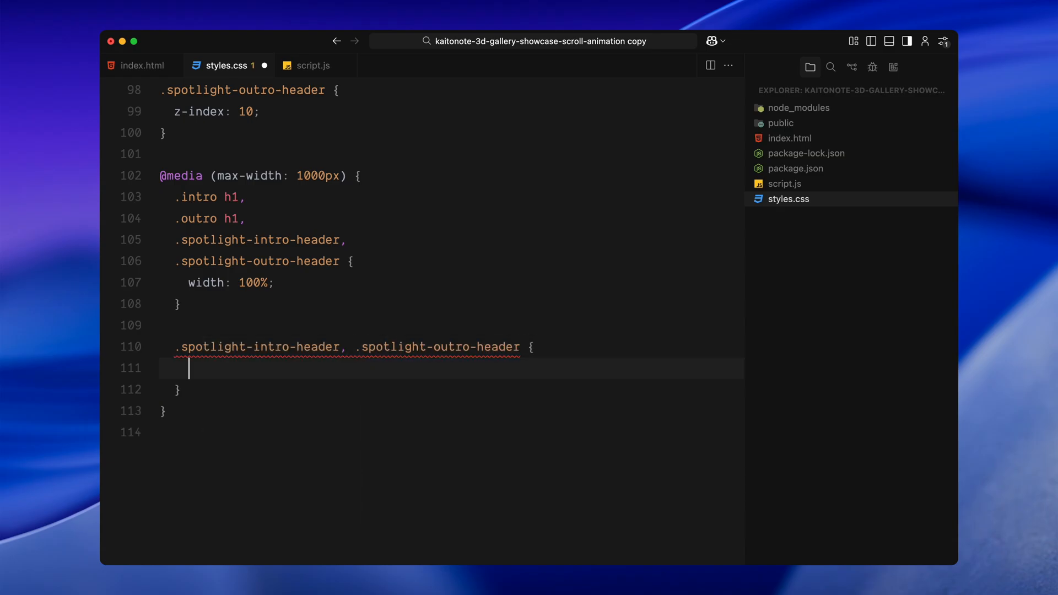
type("padding: 2rem;")
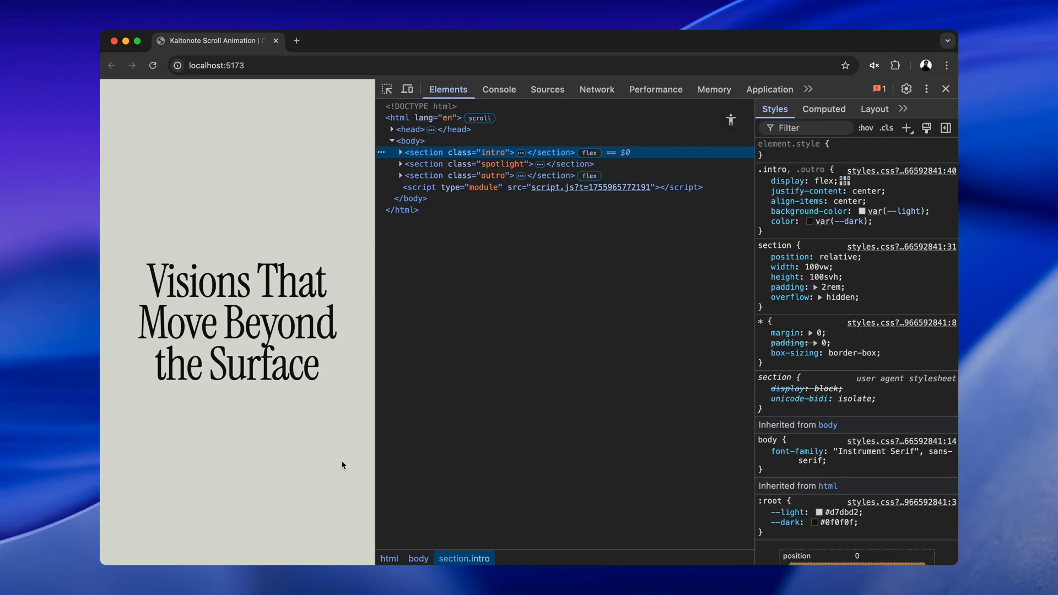
scroll("down", 3)
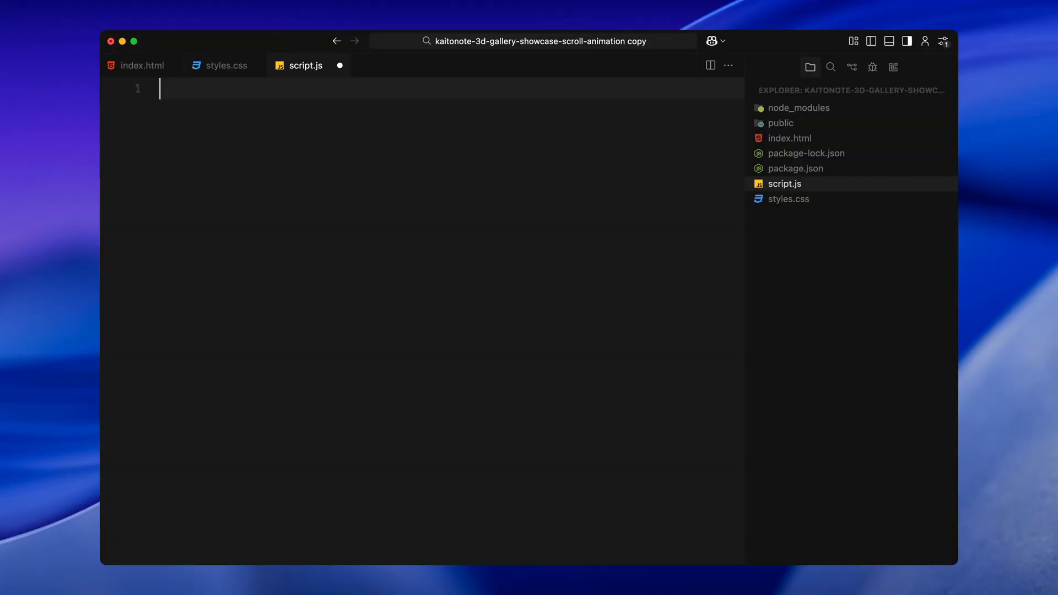
Import GSAP, add a DOMContentLoaded listener registering ScrollTrigger and SplitText, and save script.js.
type("import gsap from \"gsap\";")
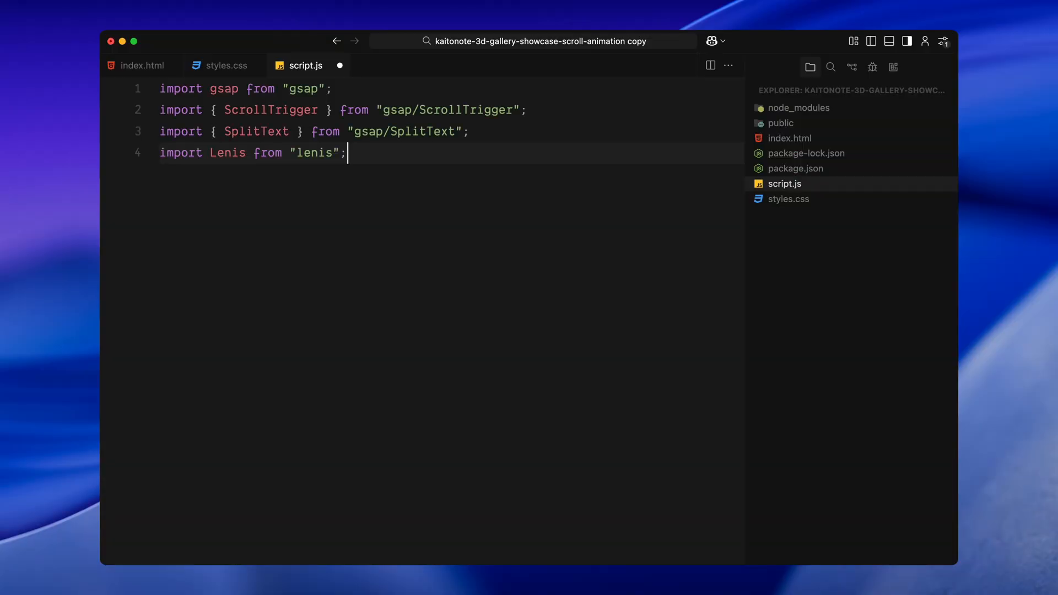
key("Return")
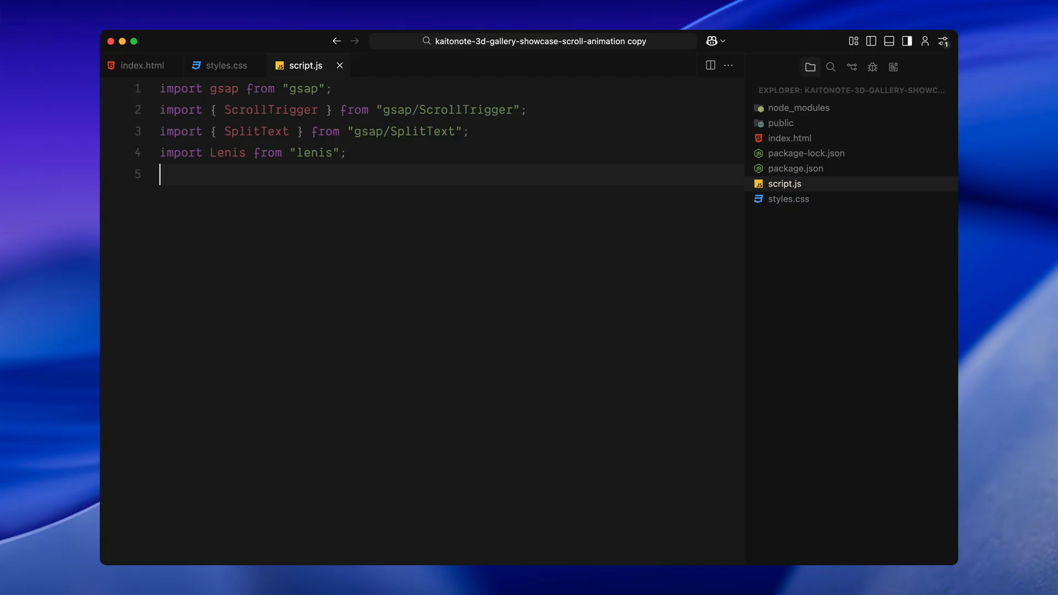
type("document.addEventListener(\"DOMContentLoaded\", () => {")
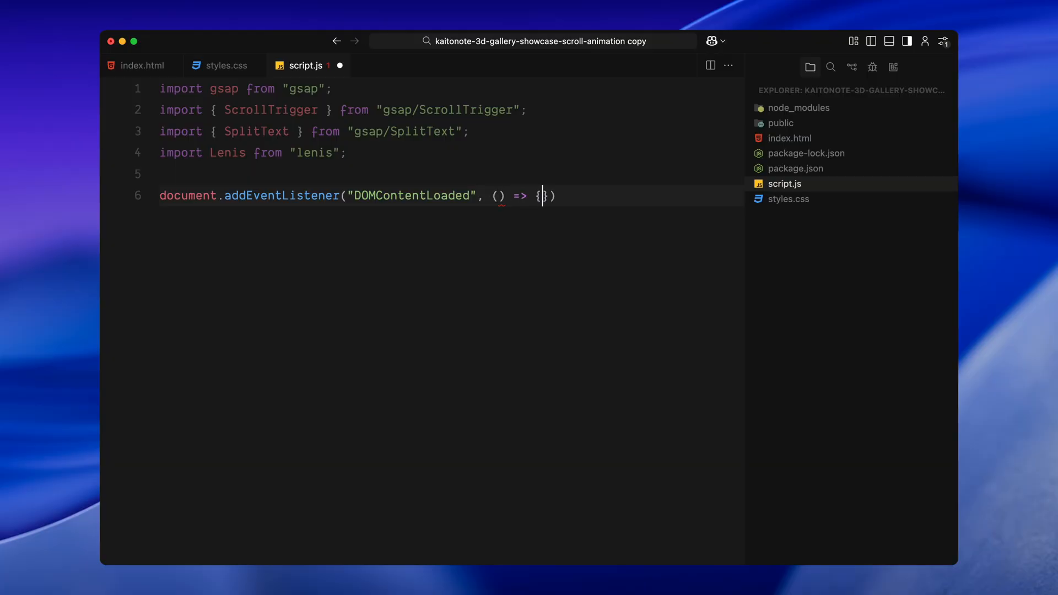
type("gsap.register")
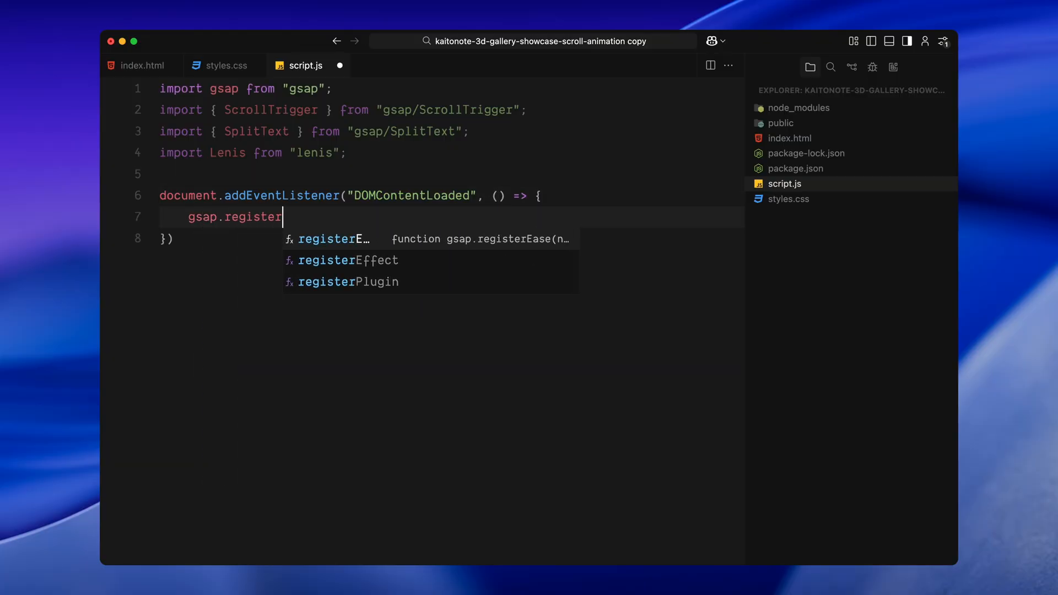
type("Plugin(ScrollTrigger, SplitText);")
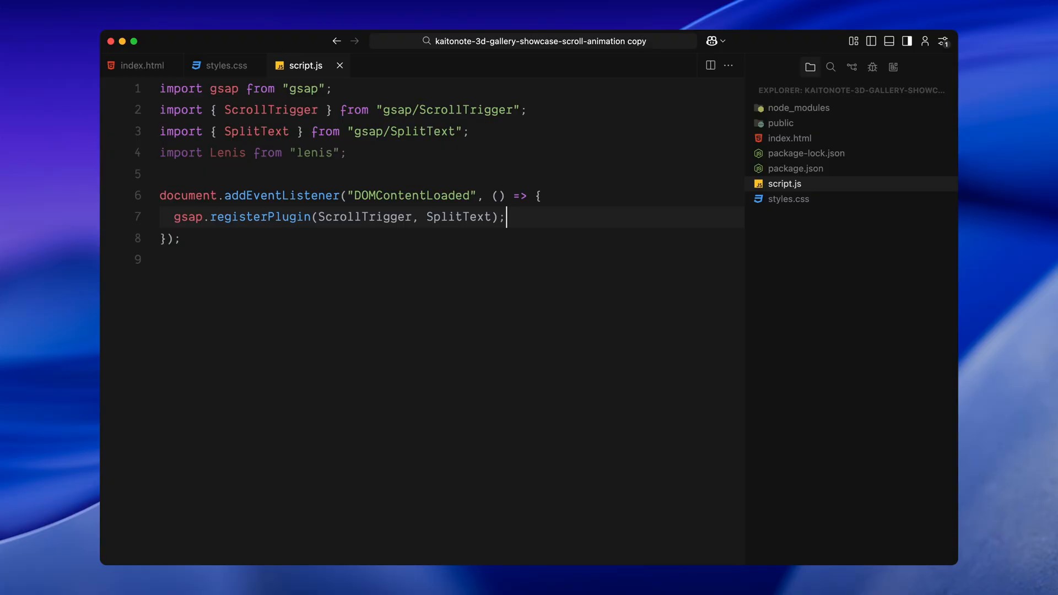
key("Enter")
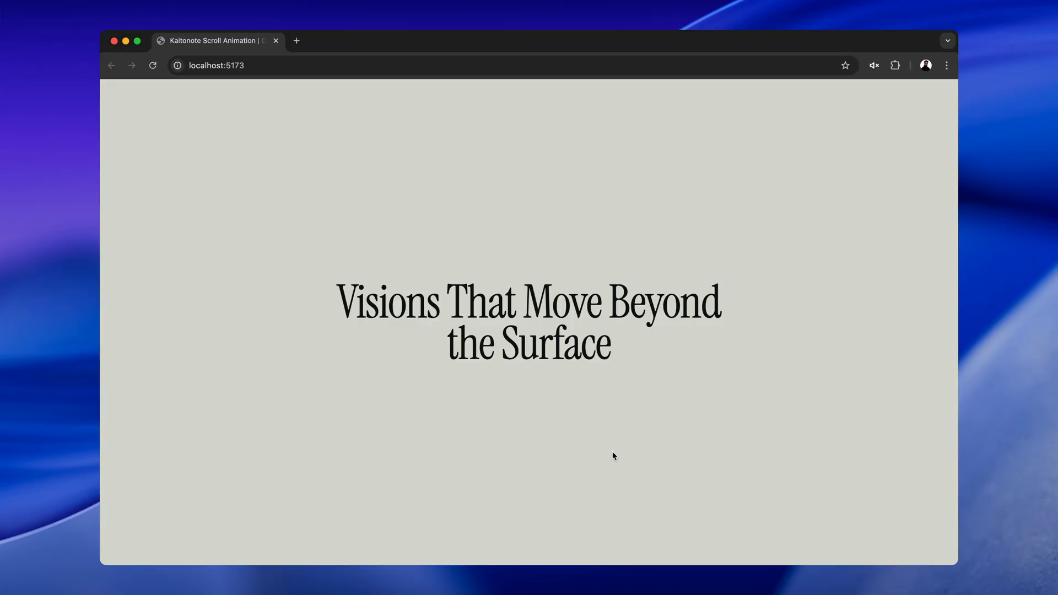
Add Lenis updating ScrollTrigger on scroll, driven by the GSAP ticker with lagSmoothing(0).
scroll("down", 3)
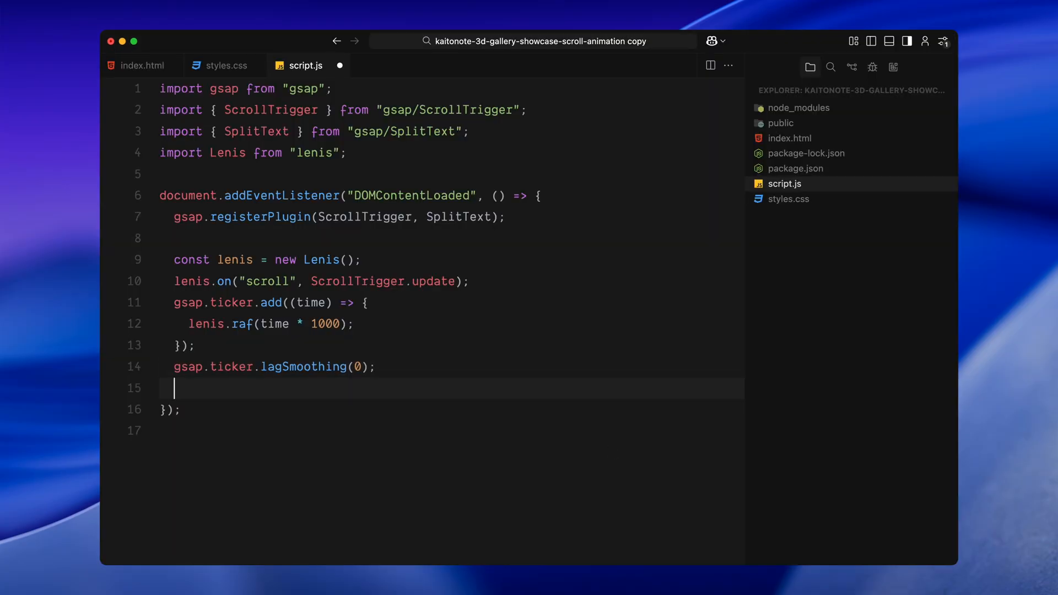
Call initSpotlightAnimations() and define it, starting with a const for all .img elements.
type("ini")
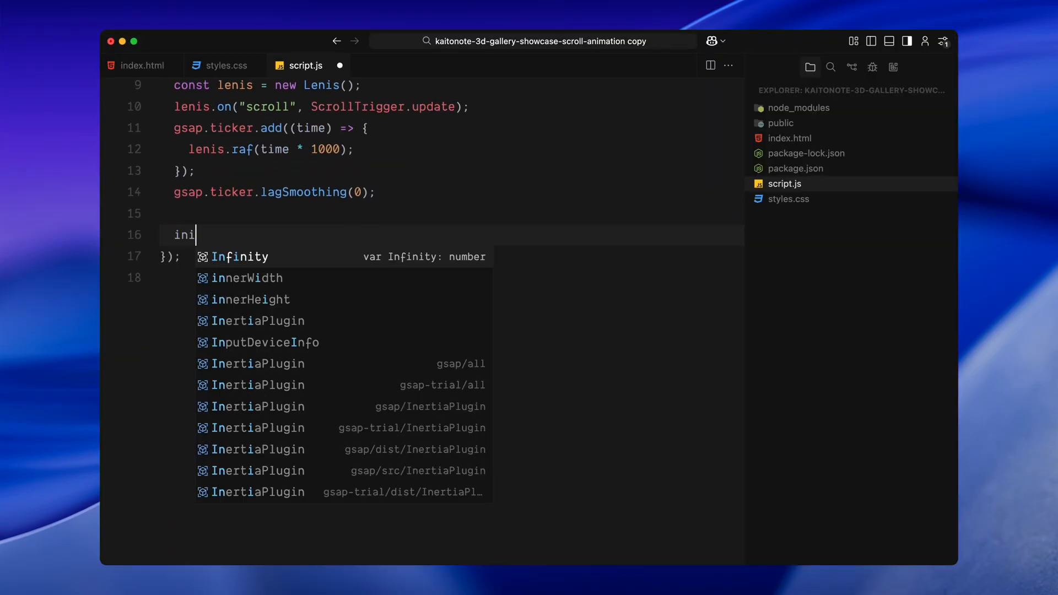
type("tSpotlightAnimations")
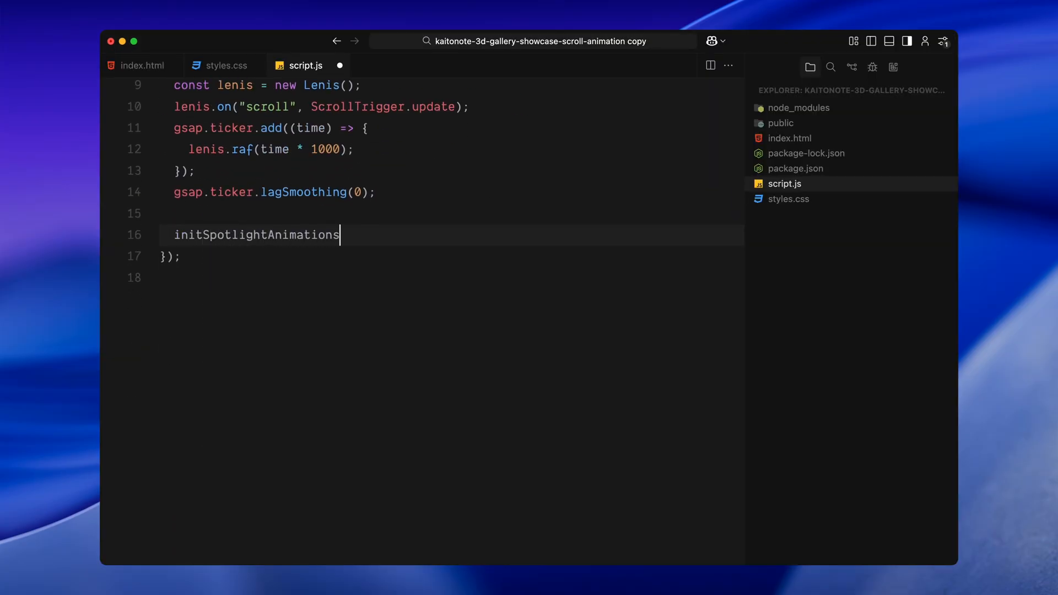
type("();")
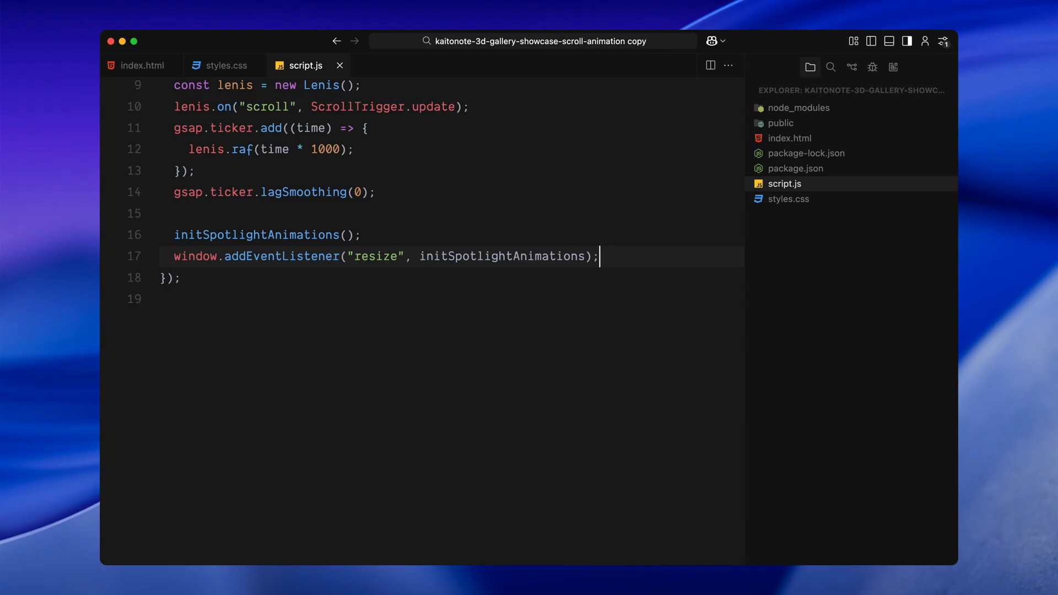
type("function initSpotlightAnimations() {")
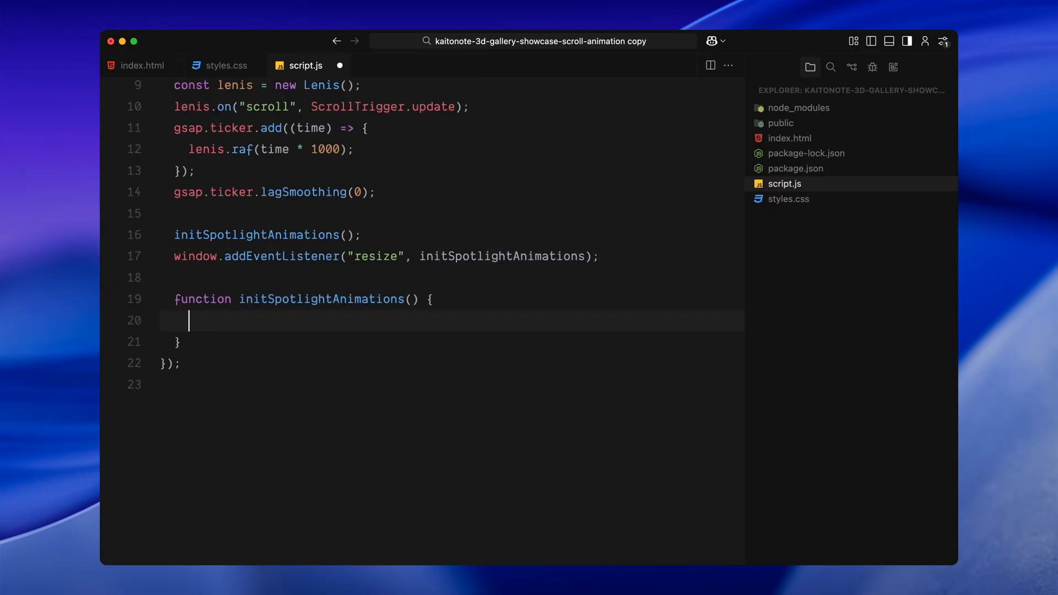
type("const images = document.querySelectorAll(\".img\");")
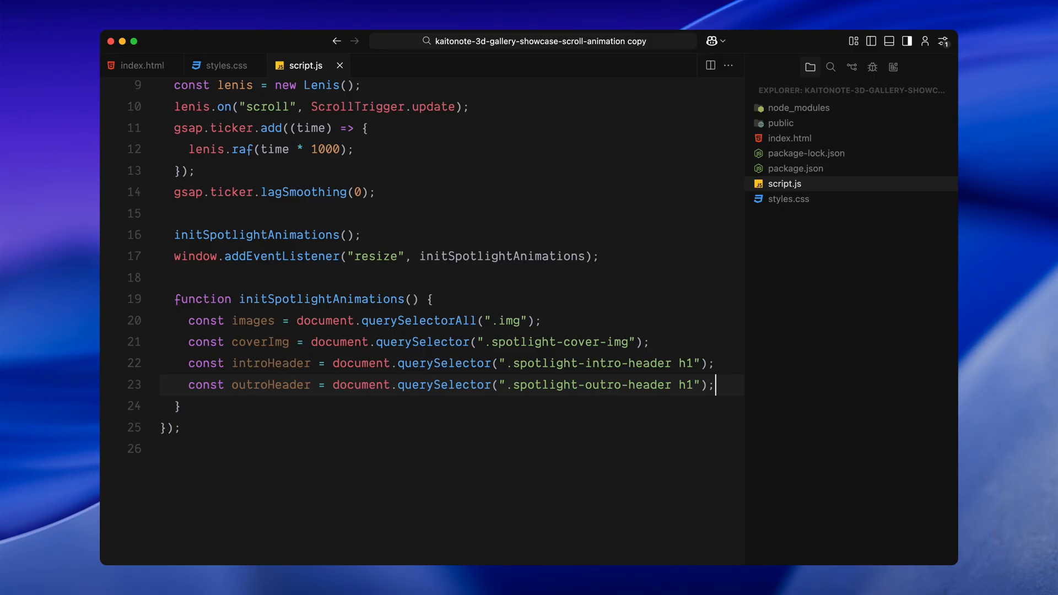
Split the intro header into words with SplitText and set those words to opacity 1.
key("enter")
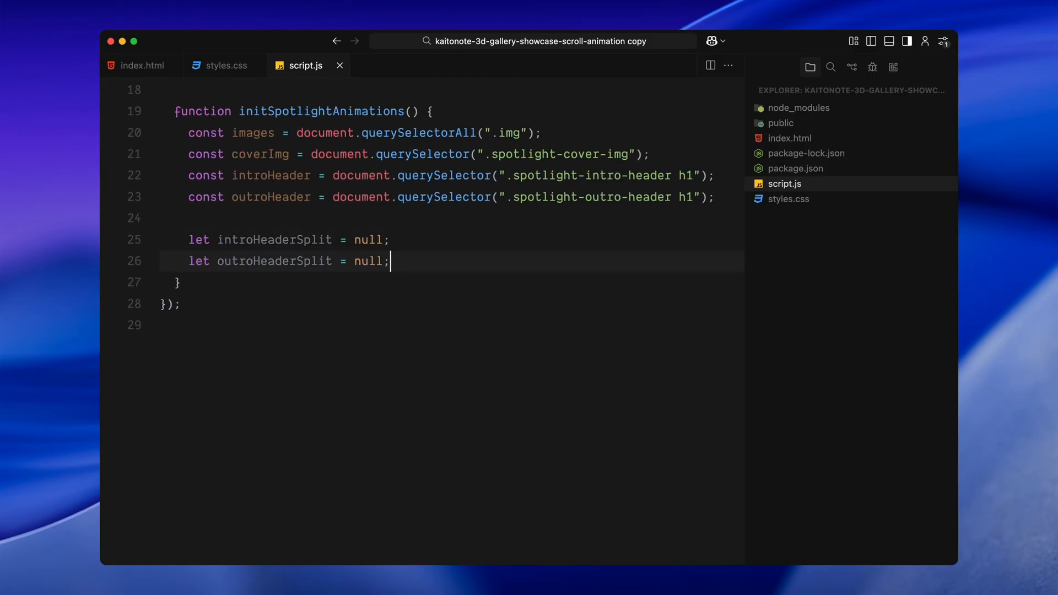
type("introHeaderSplit")
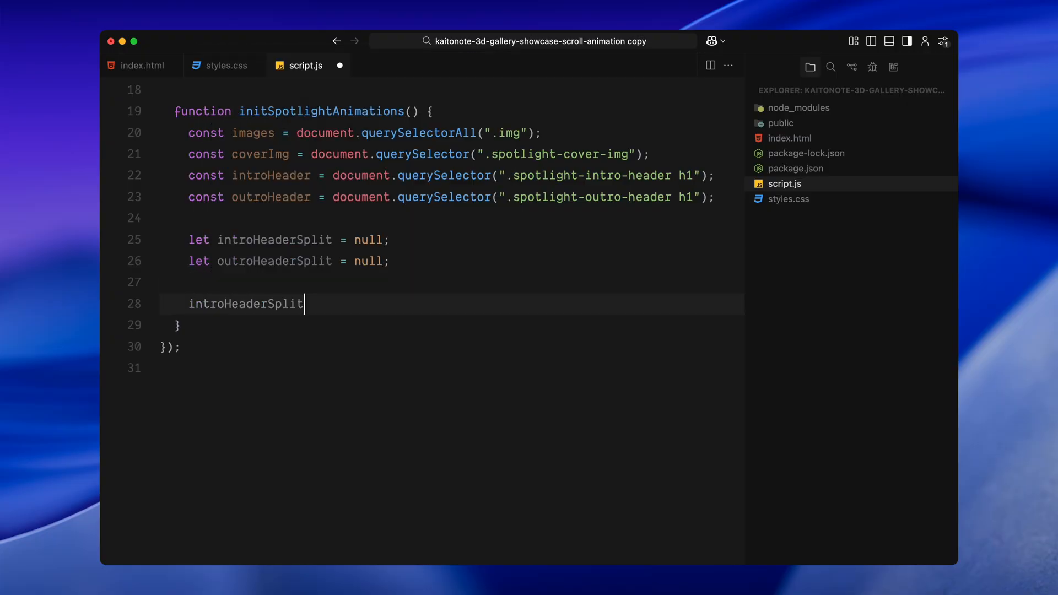
type("= SplitText.create(introHeader, { type: \"words\" });")
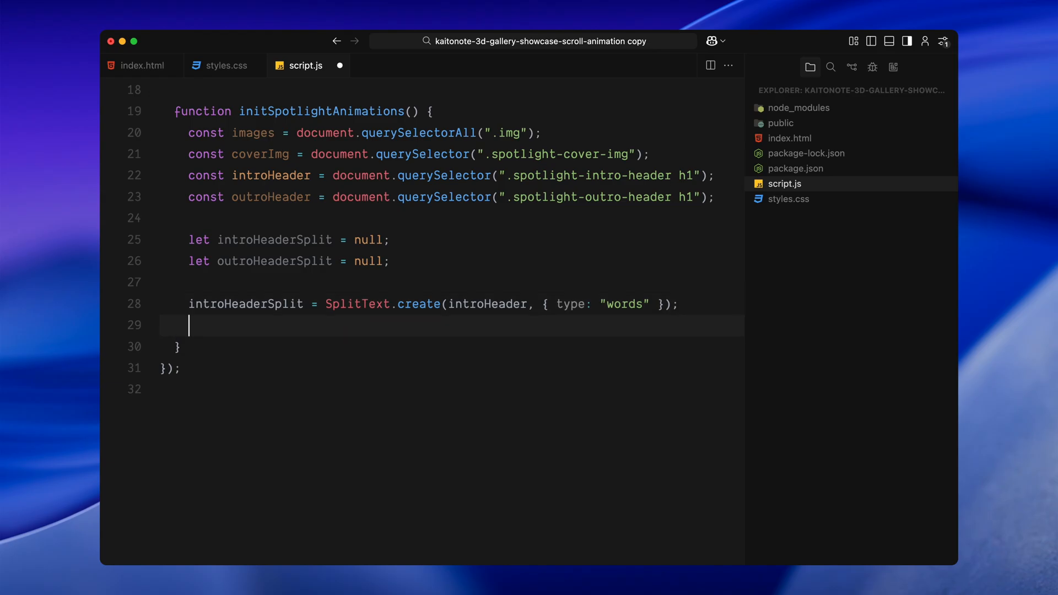
type("gsap.set(introHeaderSplit")
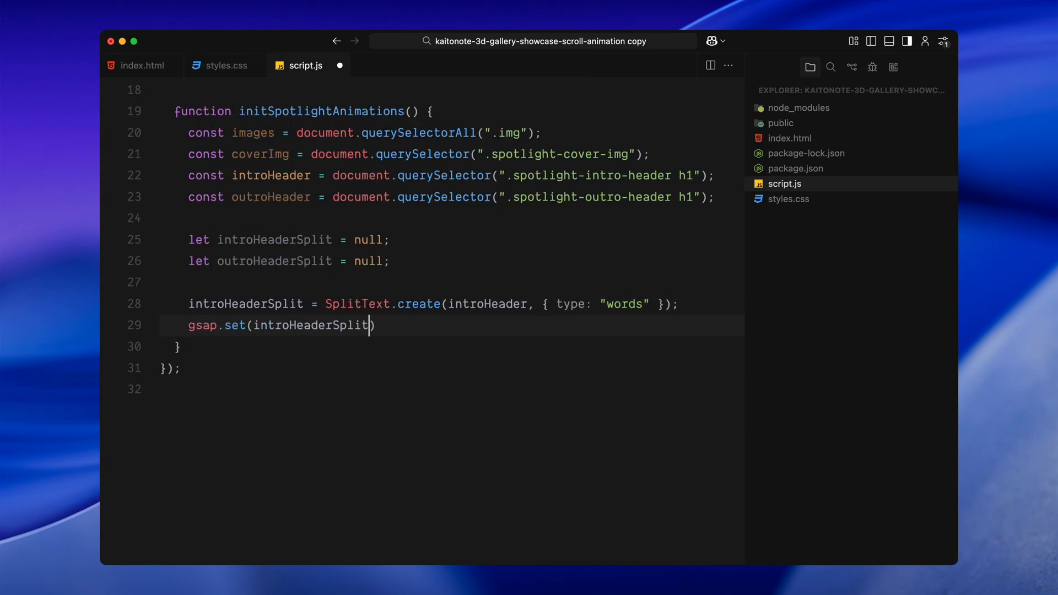
type(".words, { opacity: 1 });")
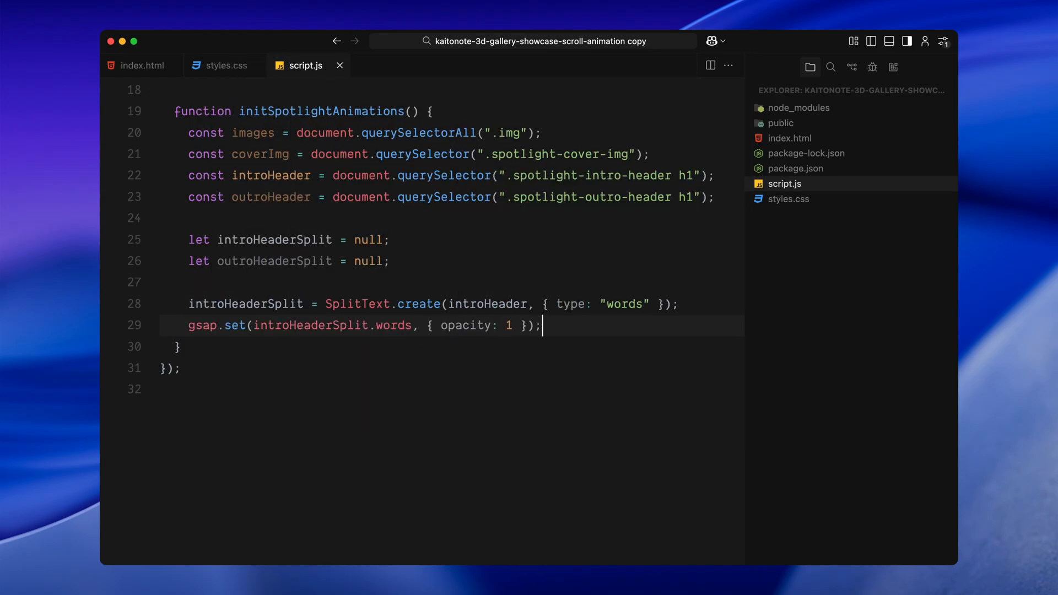
Split the outro header into words and set those words to opacity 0.
type("outroHeaderSplit")
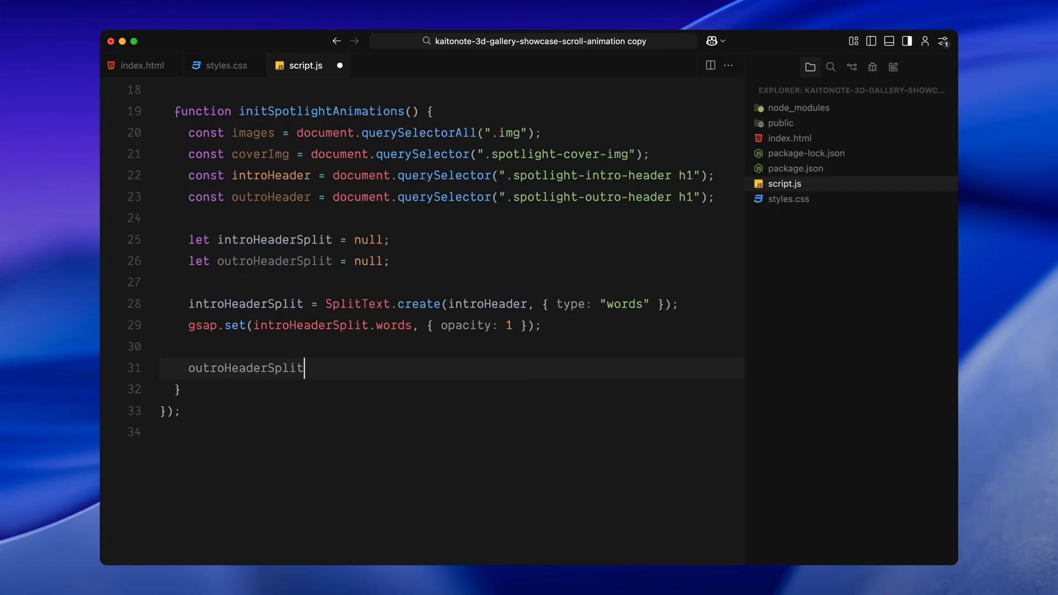
type("= SplitText.create(outroHeader, {type: \"w")
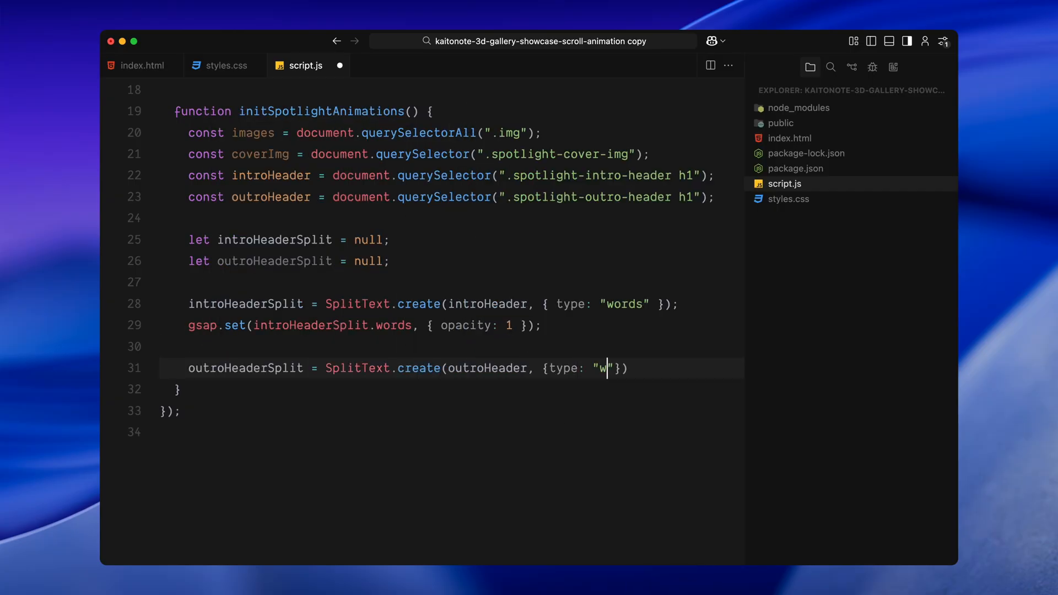
type("g")
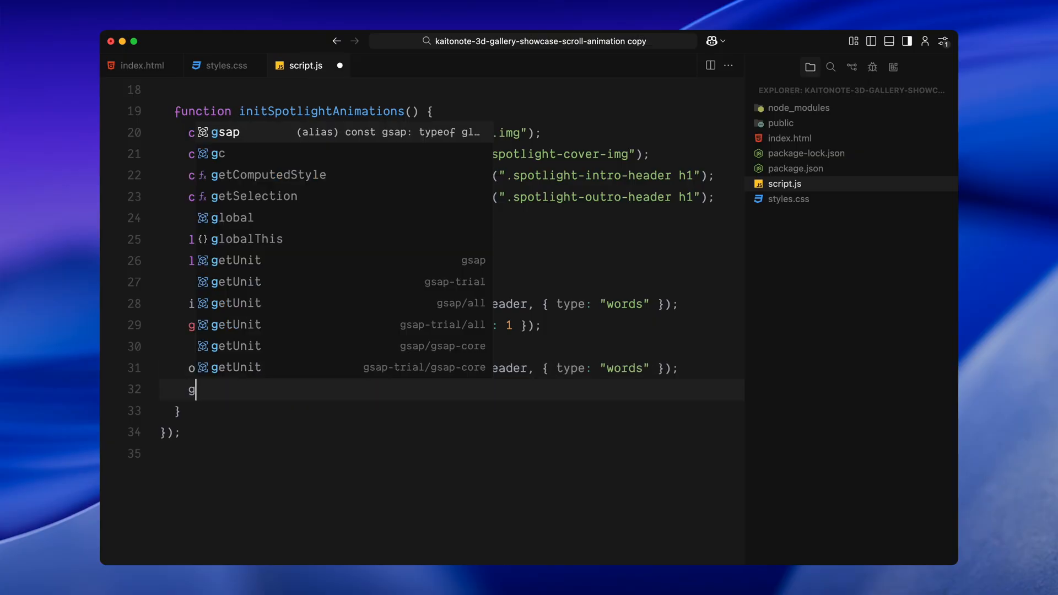
type("sap.set(outroHeaderSplit.words, {opacity: 0")
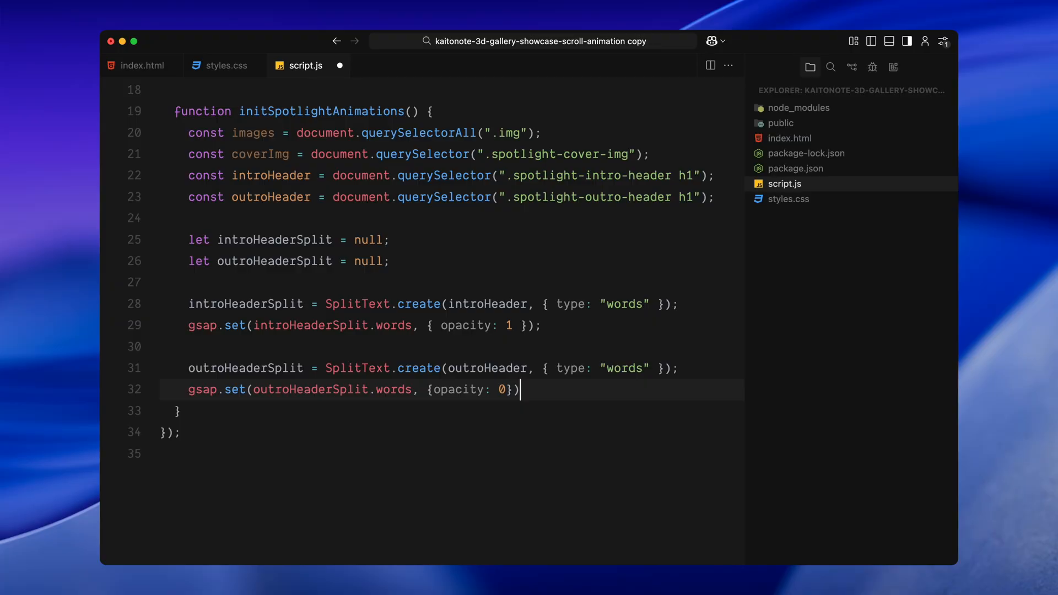
type("gsap")
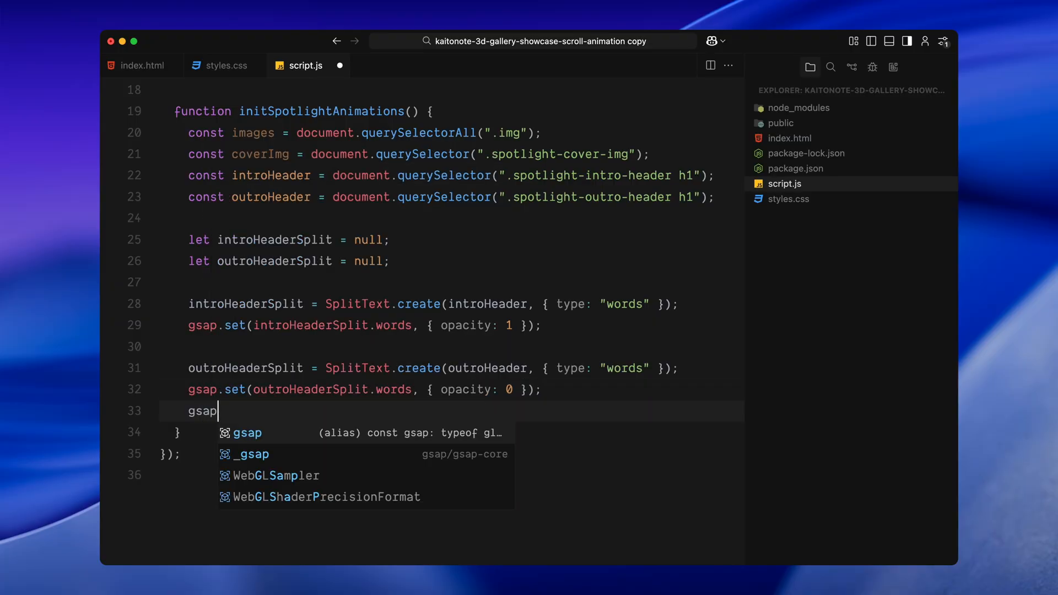
type(".set(outroHeader, {opacity})")
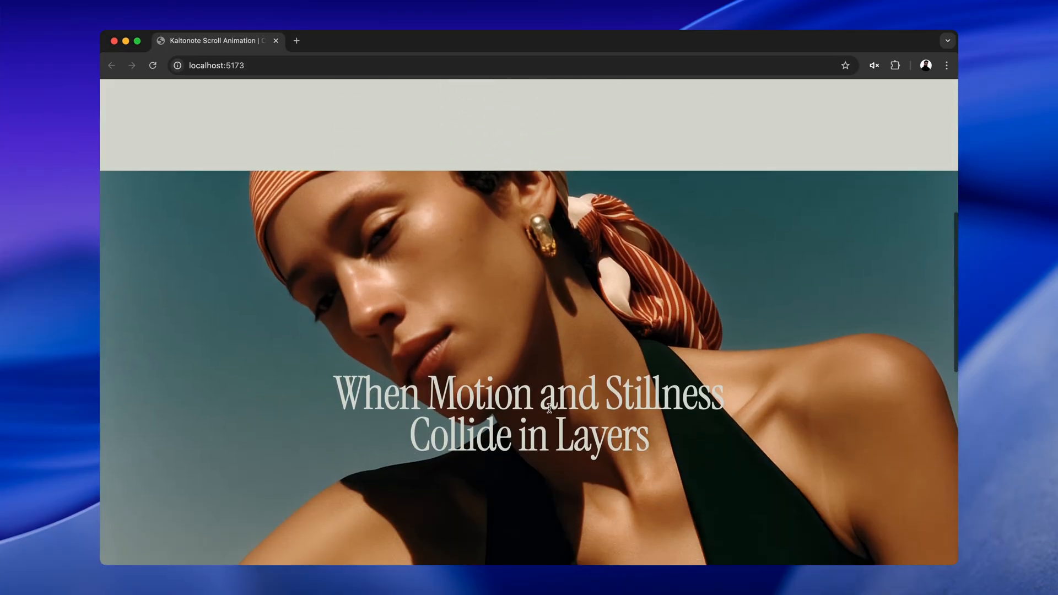
Scroll the localhost page down to the 'When Motion and Stillness Collide in Layers' cover image.
scroll("down", 3)
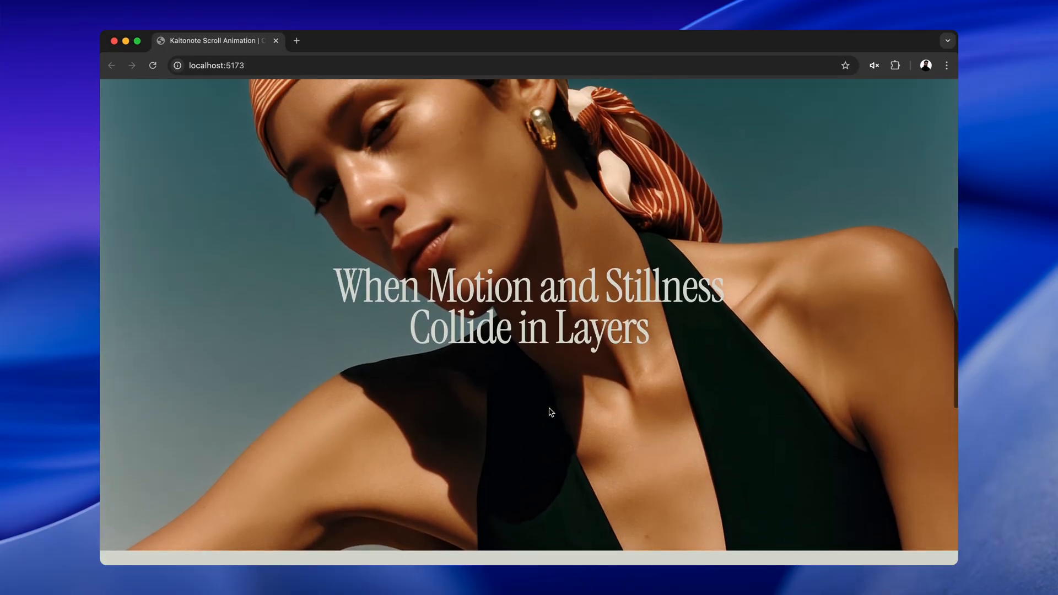
scroll("down", 3)
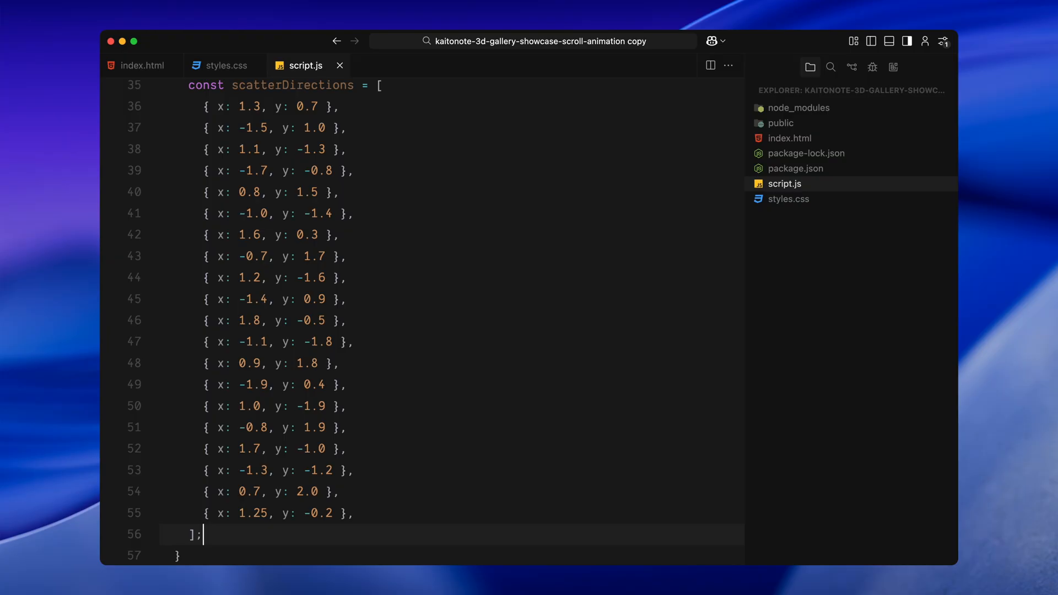
Close the twenty-pair scatterDirections array and start a fresh line below it.
key("Enter")
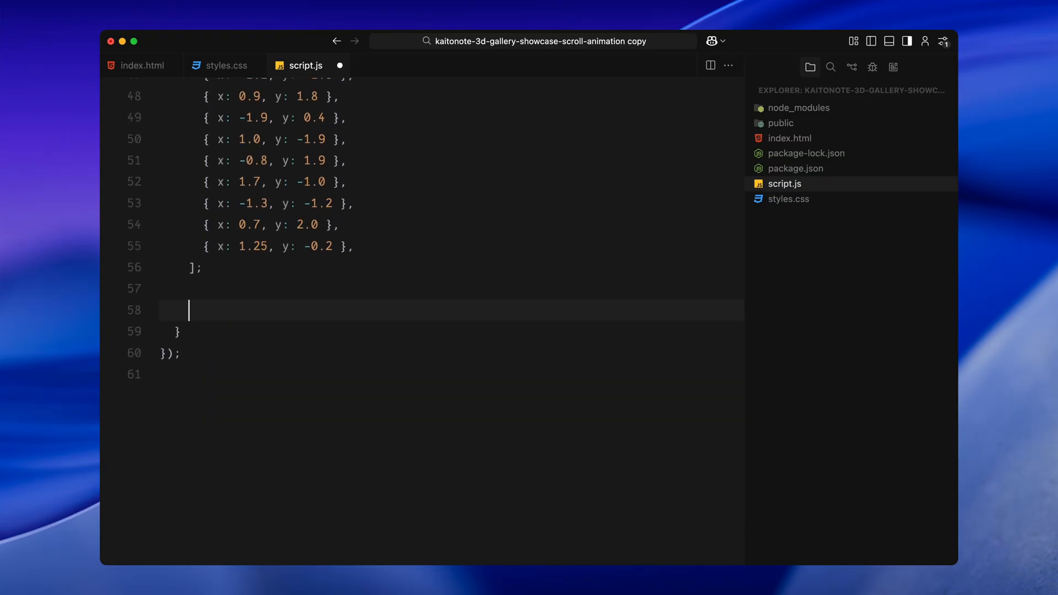
Add isMobile (screenWidth < 1000) and scatterMultiplier (2.5 on mobile, otherwise 0.5).
scroll("down", 3)
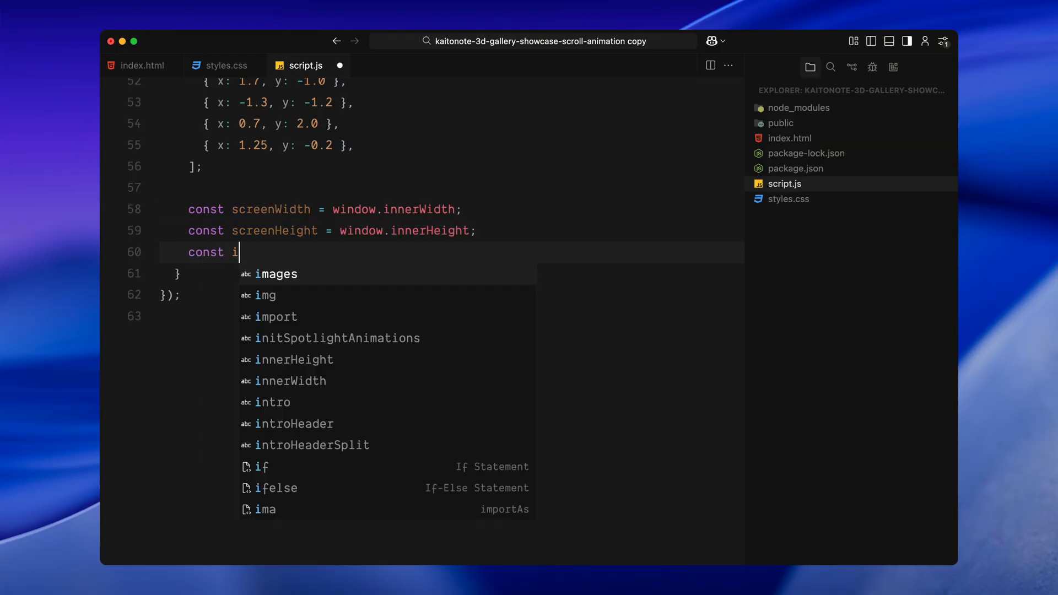
type("sMobile = screenWidth")
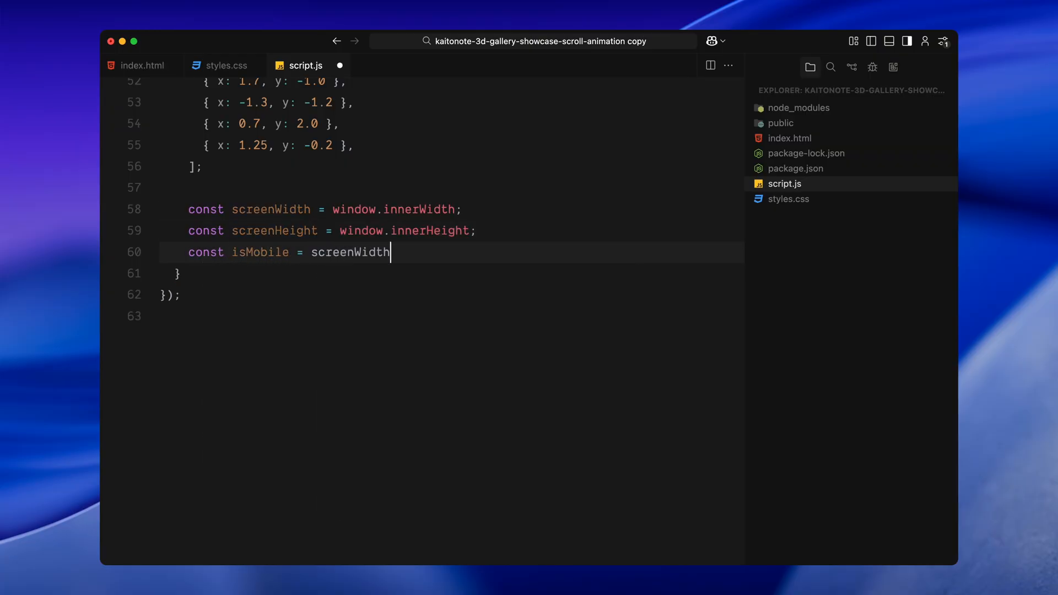
type("< 1000;")
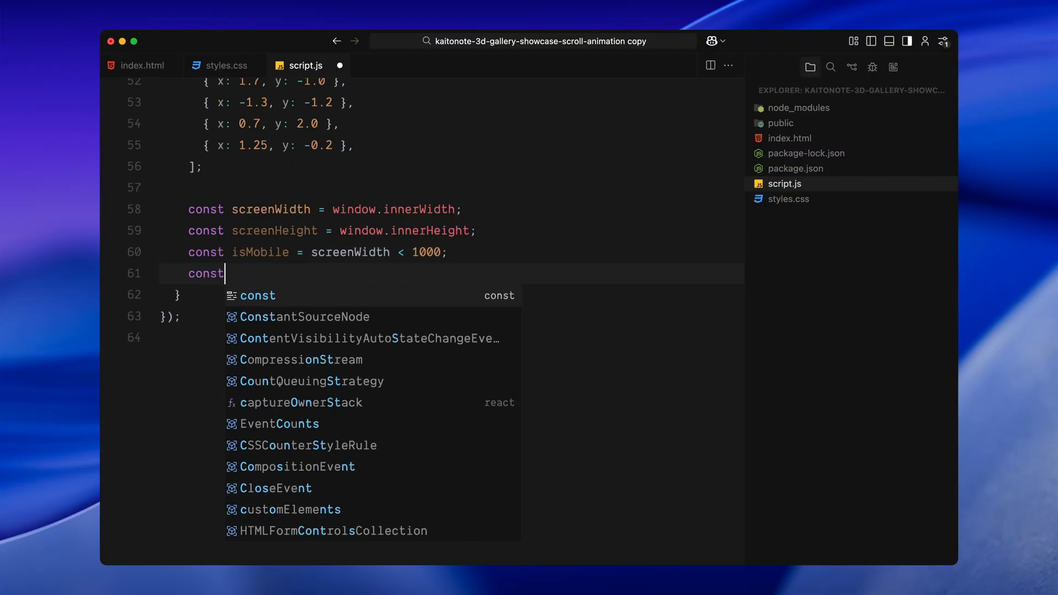
type("scatterMultiplier =")
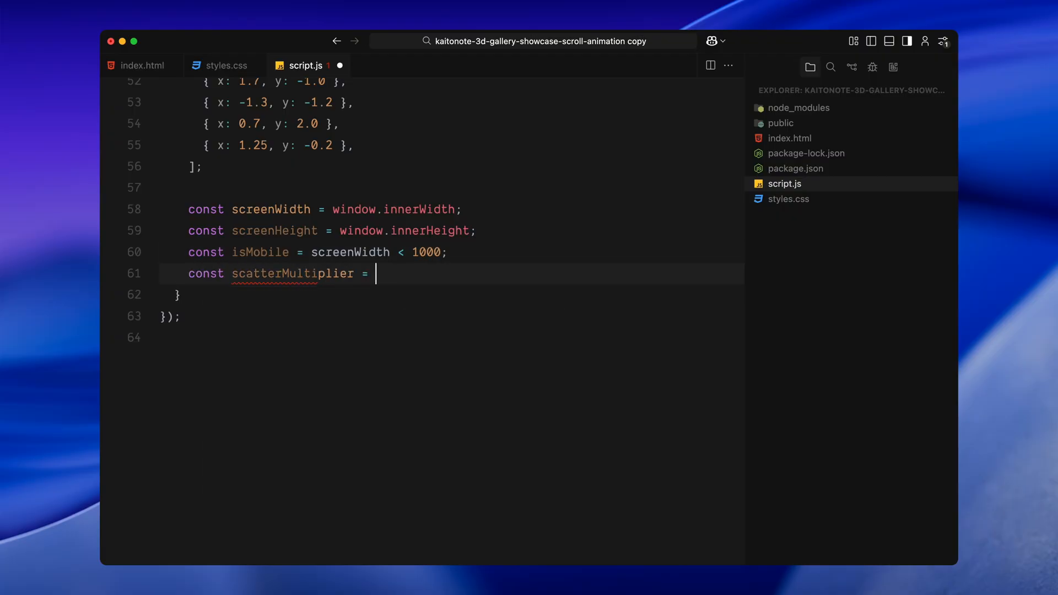
type("isMobile ? 2.5 : 0.")
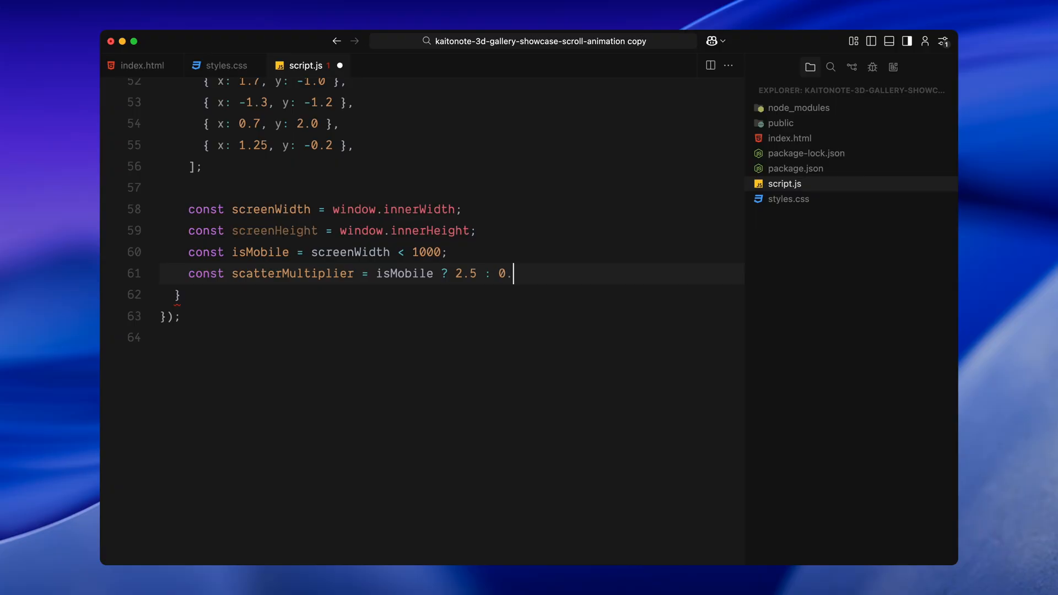
type("5;")
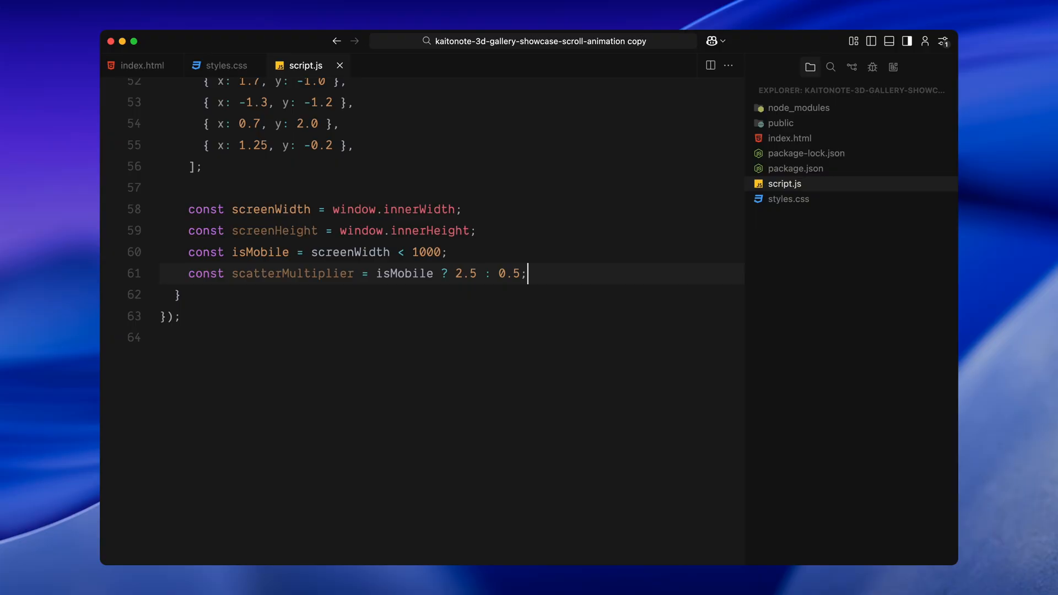
key("Enter")
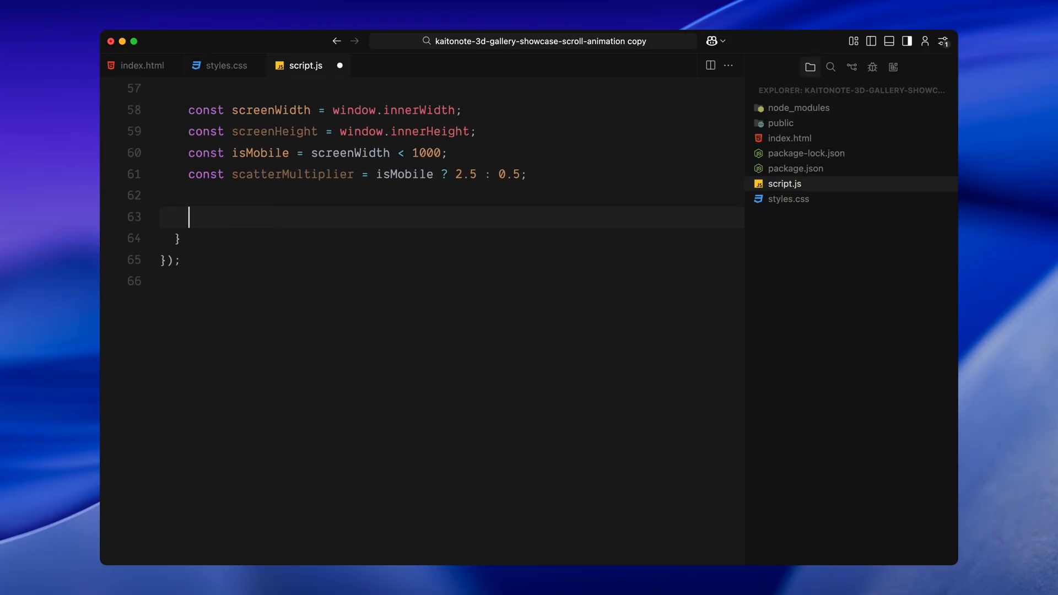
Define startPositions by mapping every image to a centred start position, beginning at x 0.
type("const startPositions")
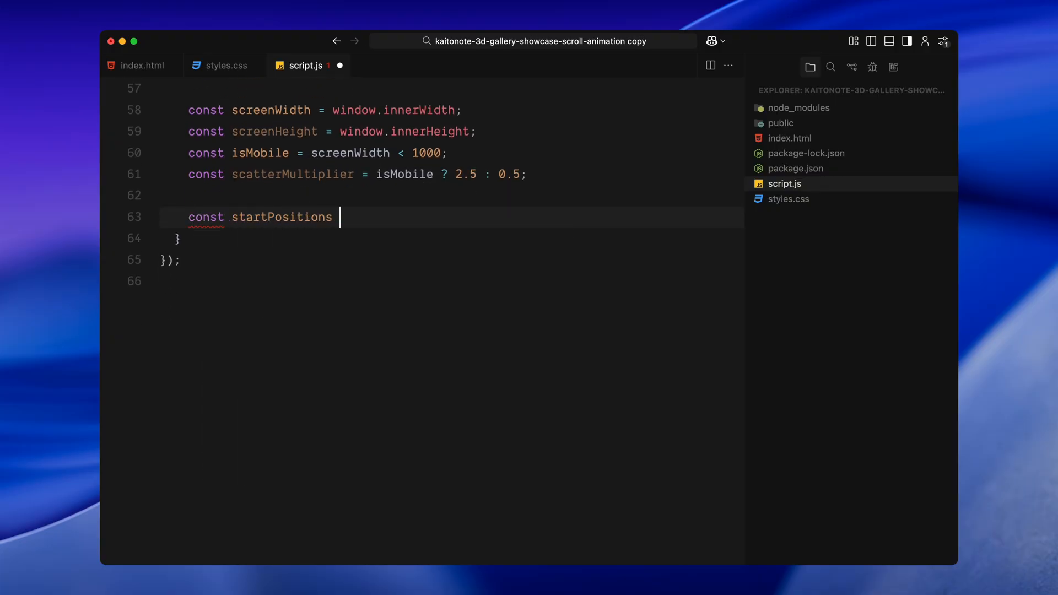
type("= Array.from(images).")
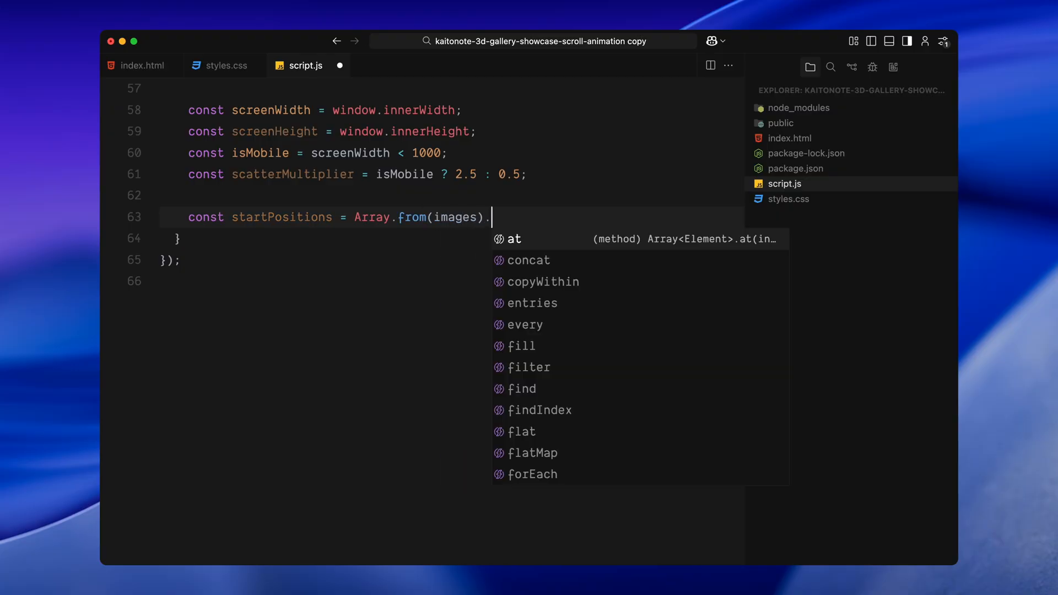
type("map(() => ({")
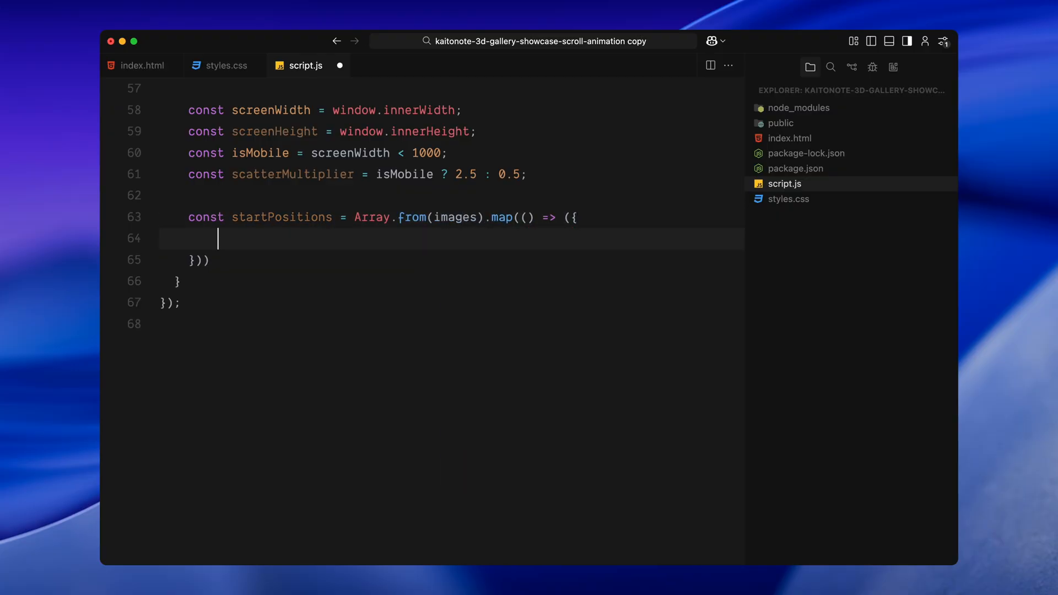
type("x: 0,")
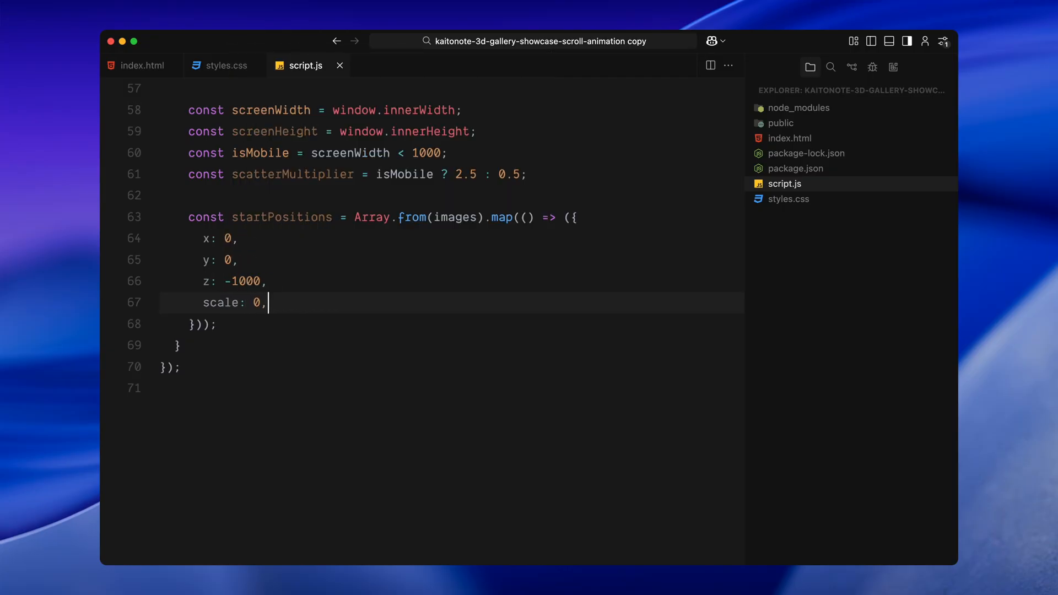
Define endPositions from scatterDirections scaled by screen size and scatterMultiplier, with z 2000, scale 1.
type("const endP")
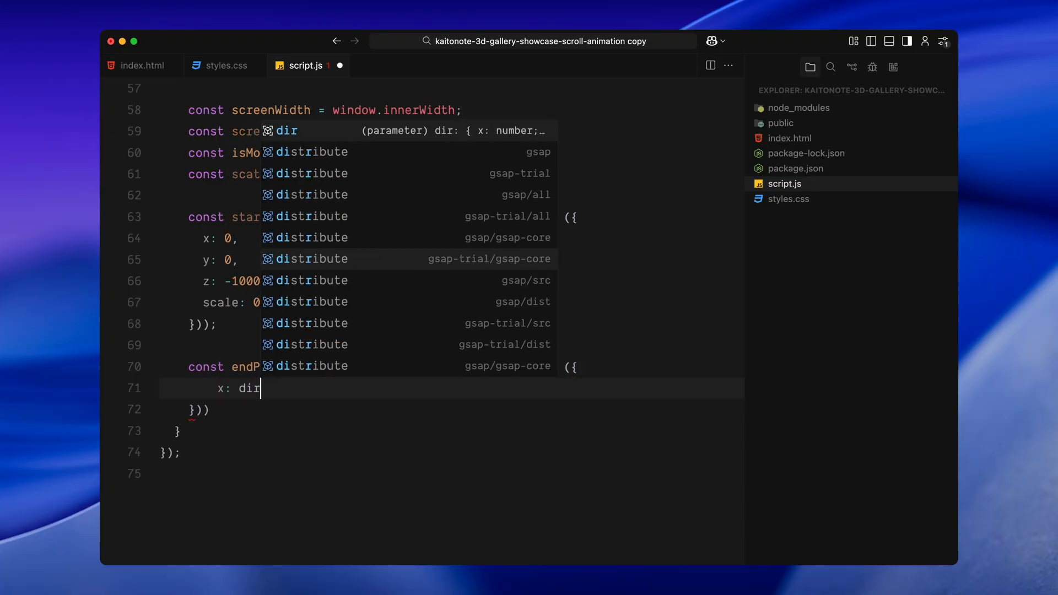
type(".x * screenWidth * scatterMultiplier,")
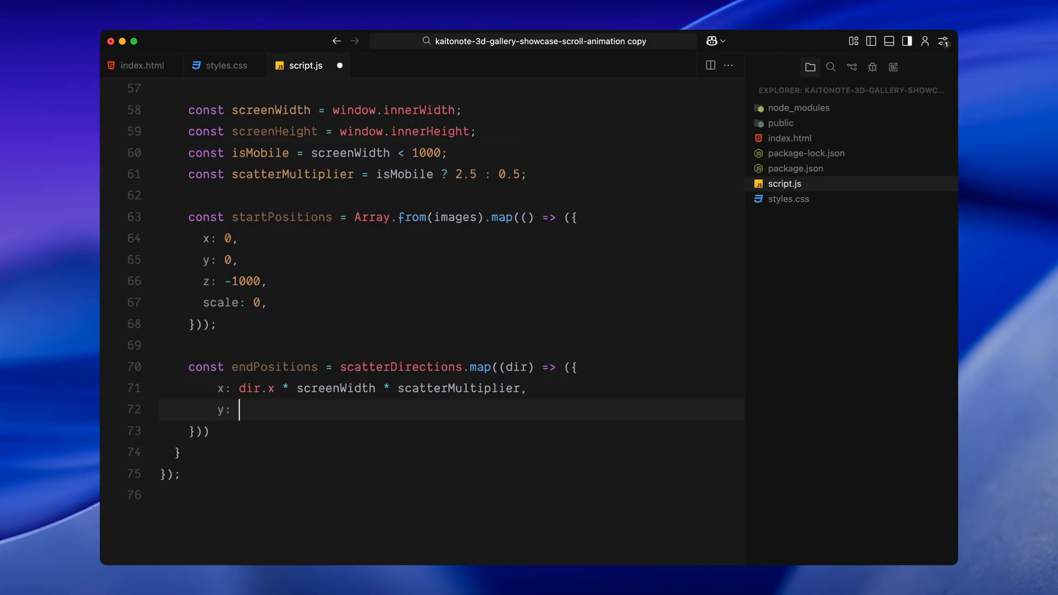
type("dir.y * screenHeight")
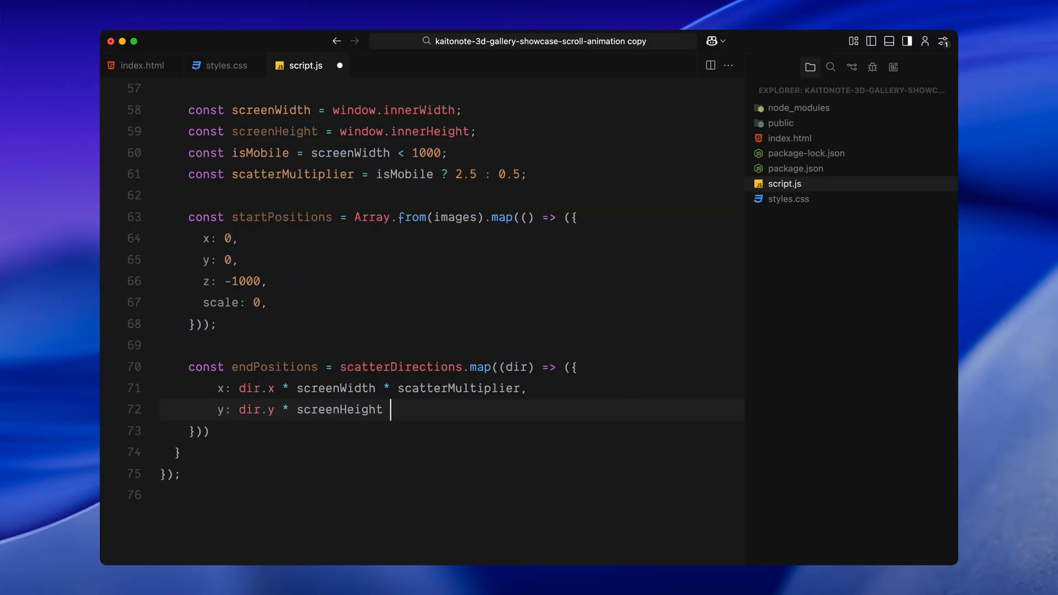
type("* scatterMultiplier,")
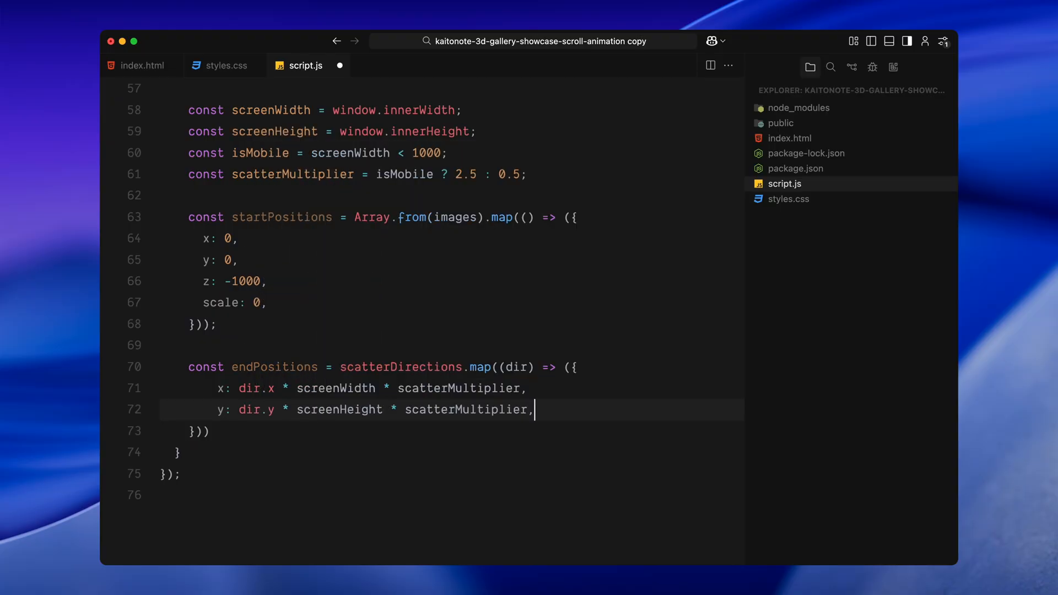
type("z: 2000,")
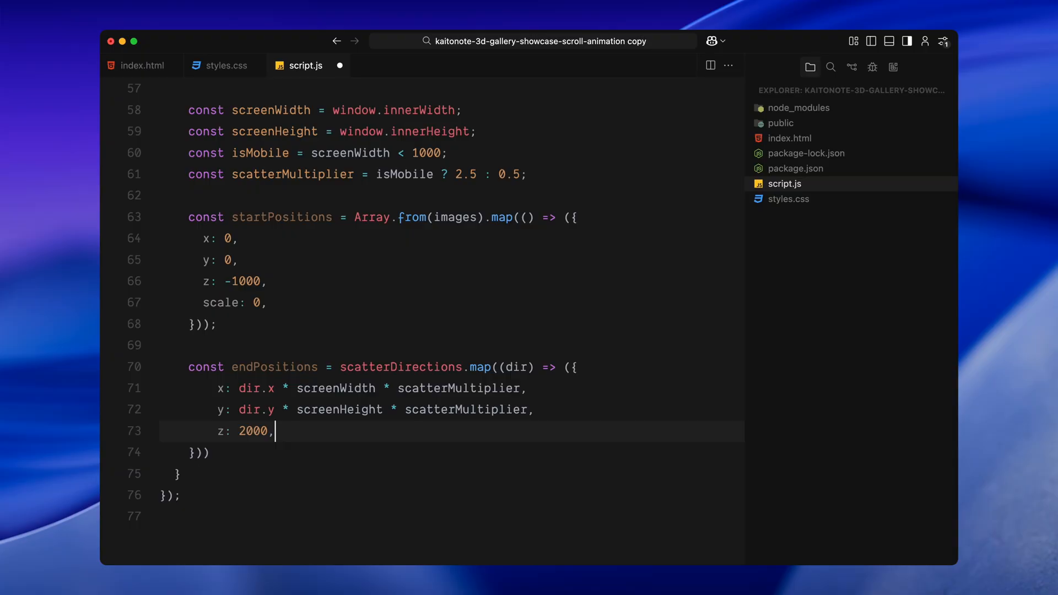
type("scale: 1,")
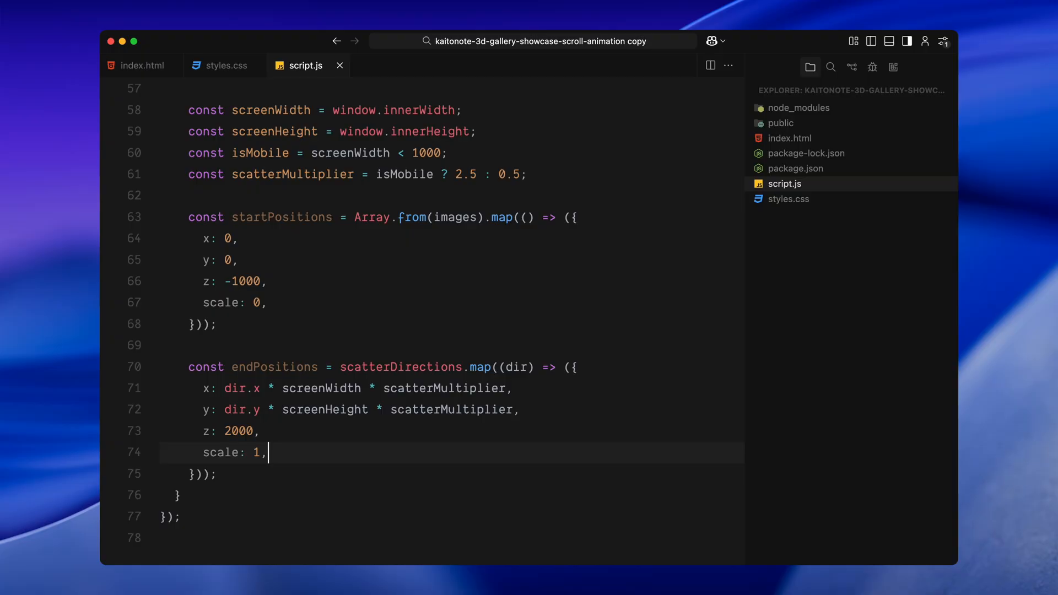
key("enter")
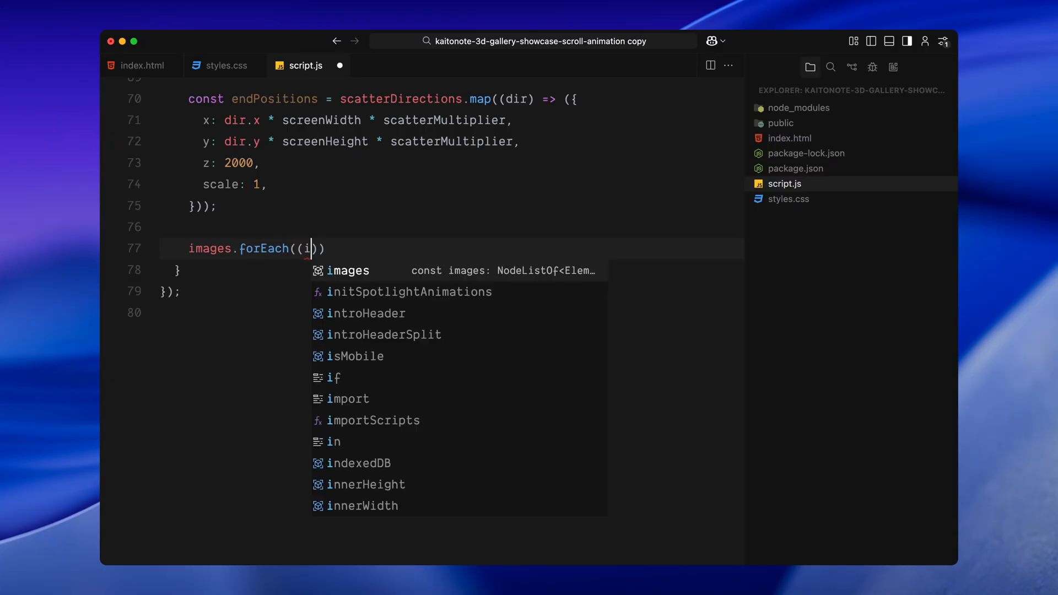
Set each image to startPositions[index] and the cover image to z -1000, scale 0.
type("mg, index) => {")
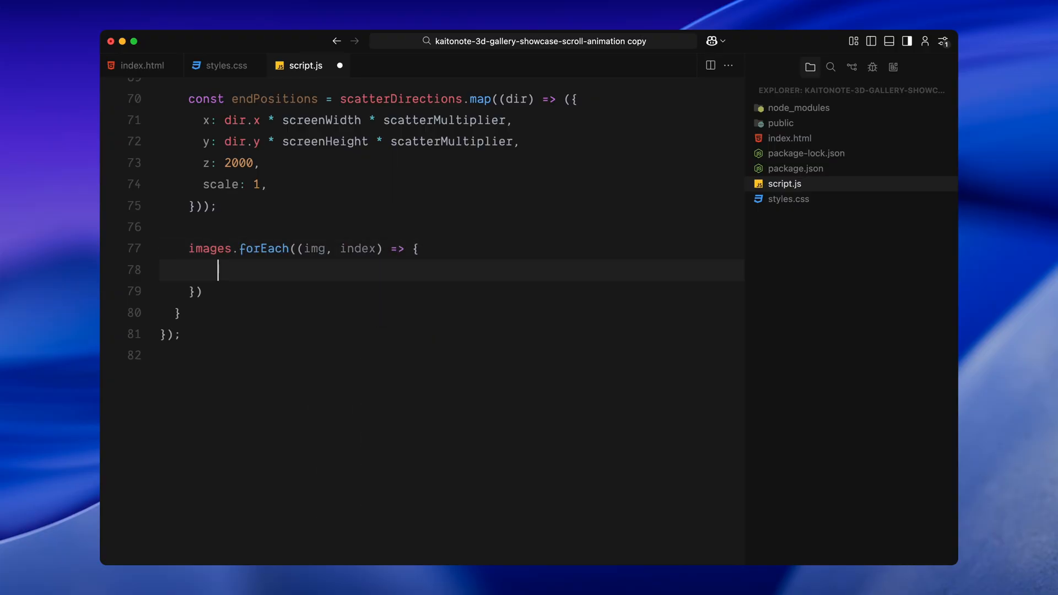
type("gsap.set(img, startPositions)")
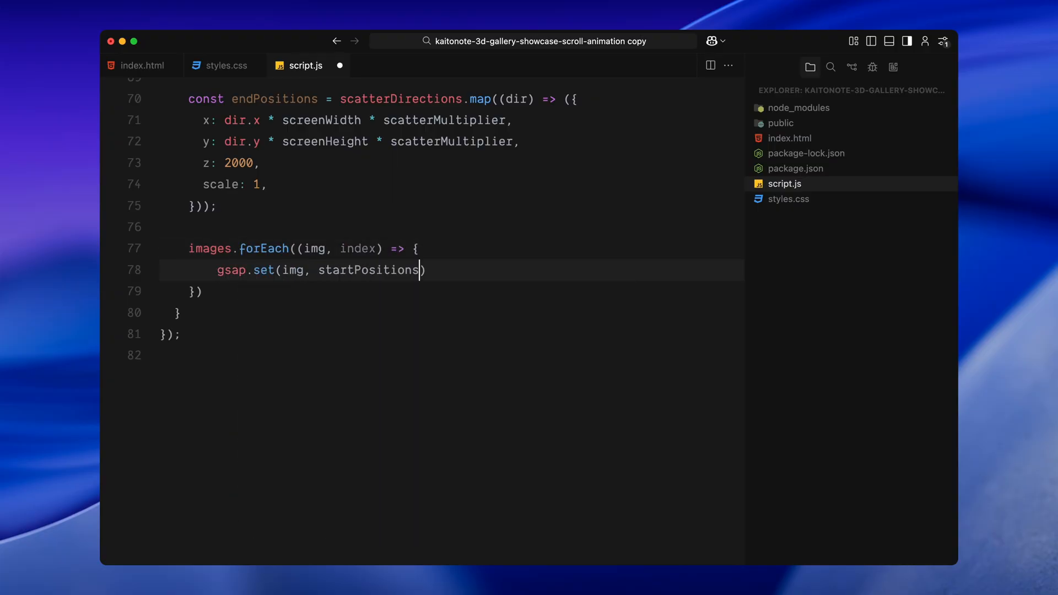
type("[index]);")
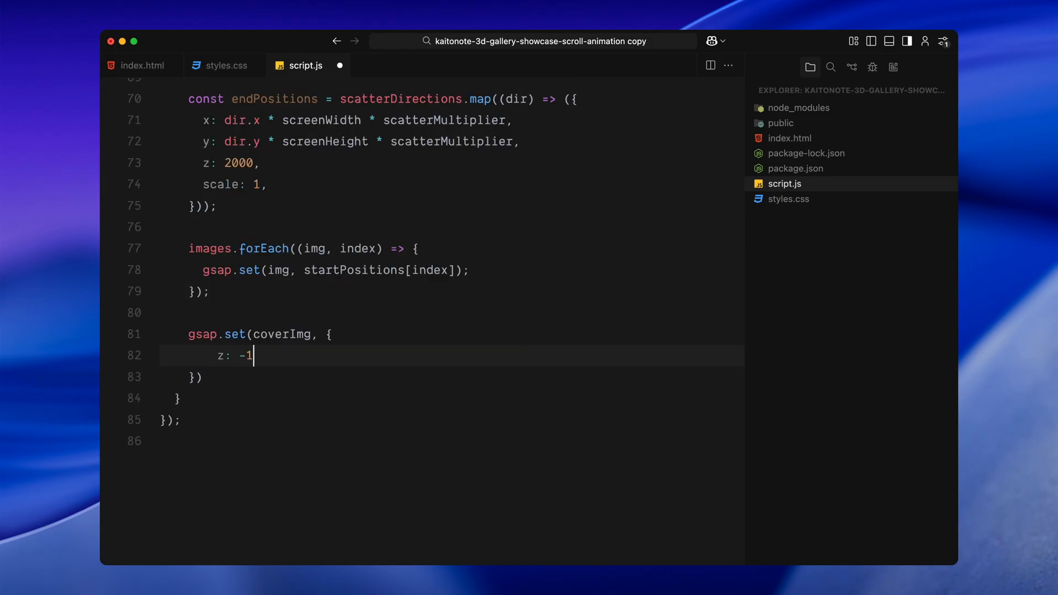
type("000,")
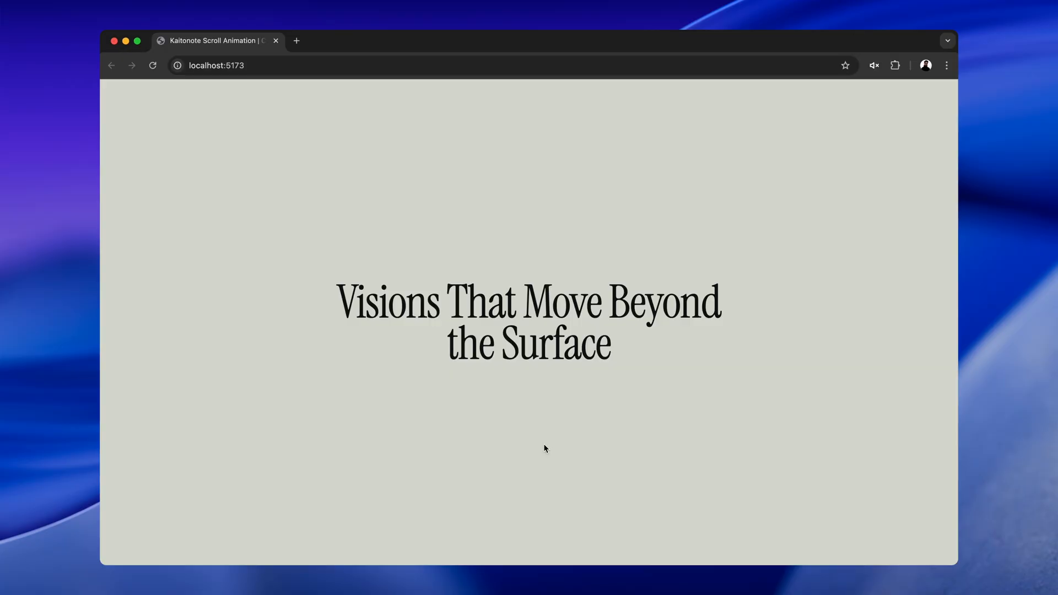
scroll("down", 3)
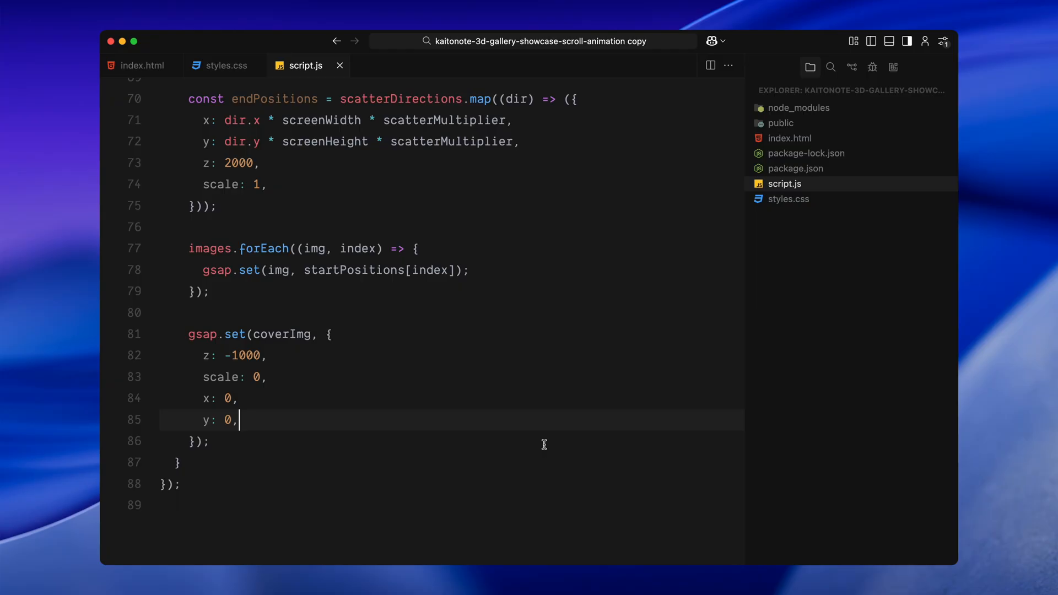
Create a ScrollTrigger on .spotlight from 'top top', ending 15 window heights later, with scrub 1.
key("Enter")
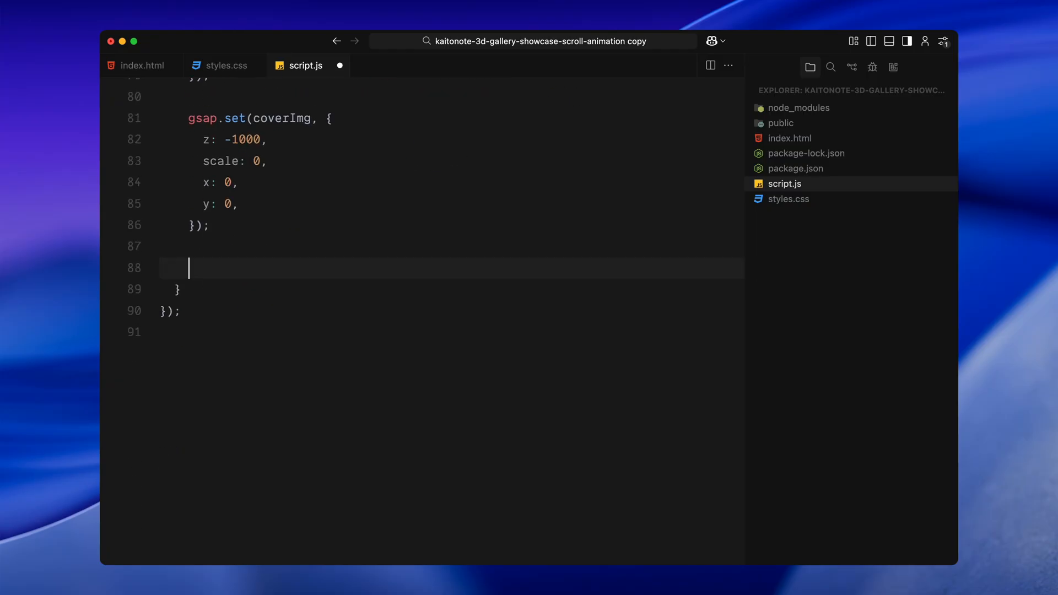
scroll("up", 3)
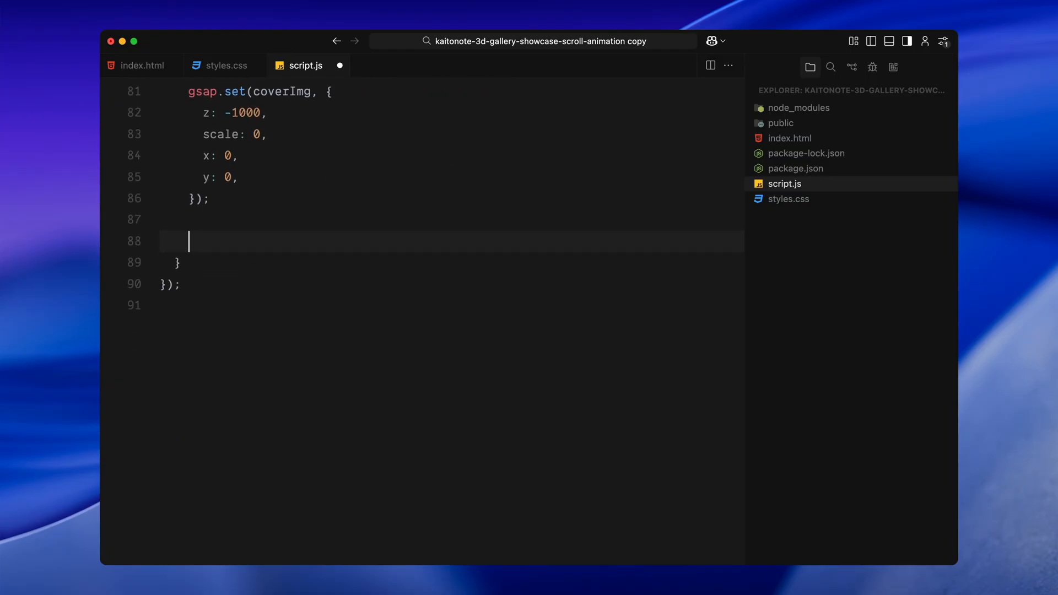
type("ScrollTrigger.create({")
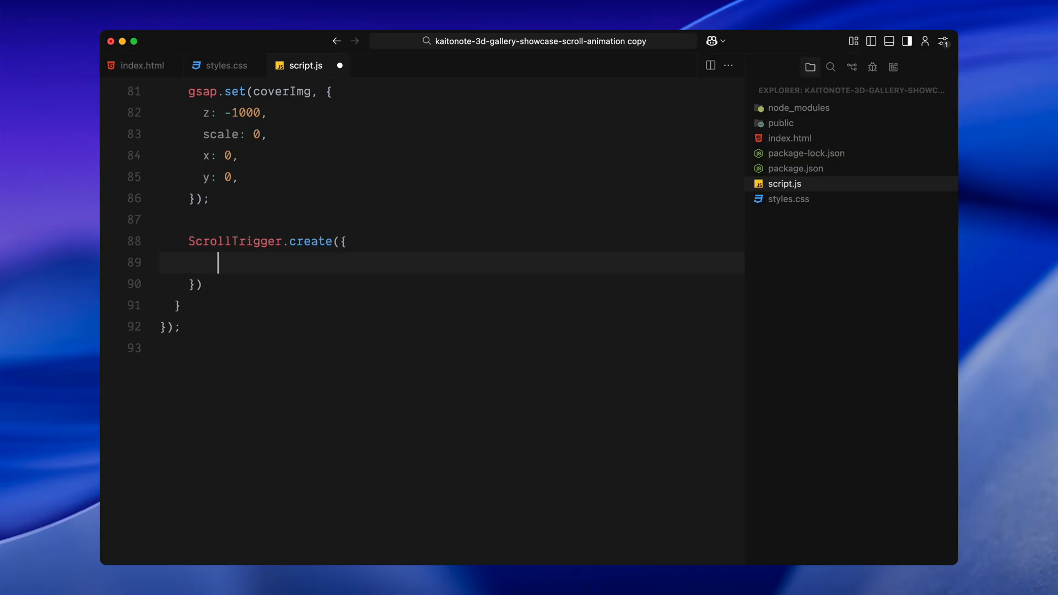
type("trigger: \".sp\"")
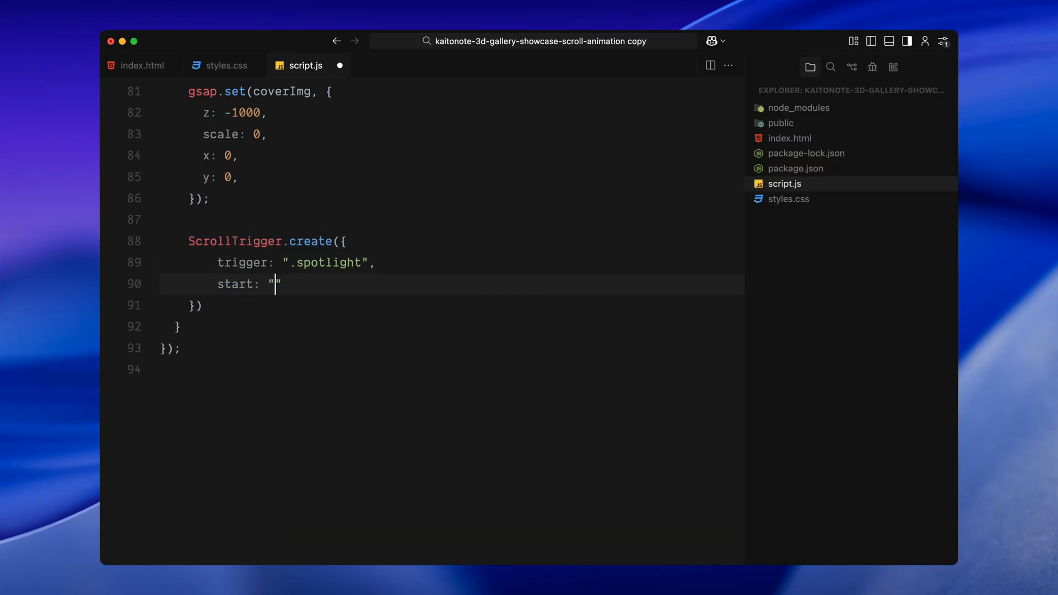
type("top top\",")
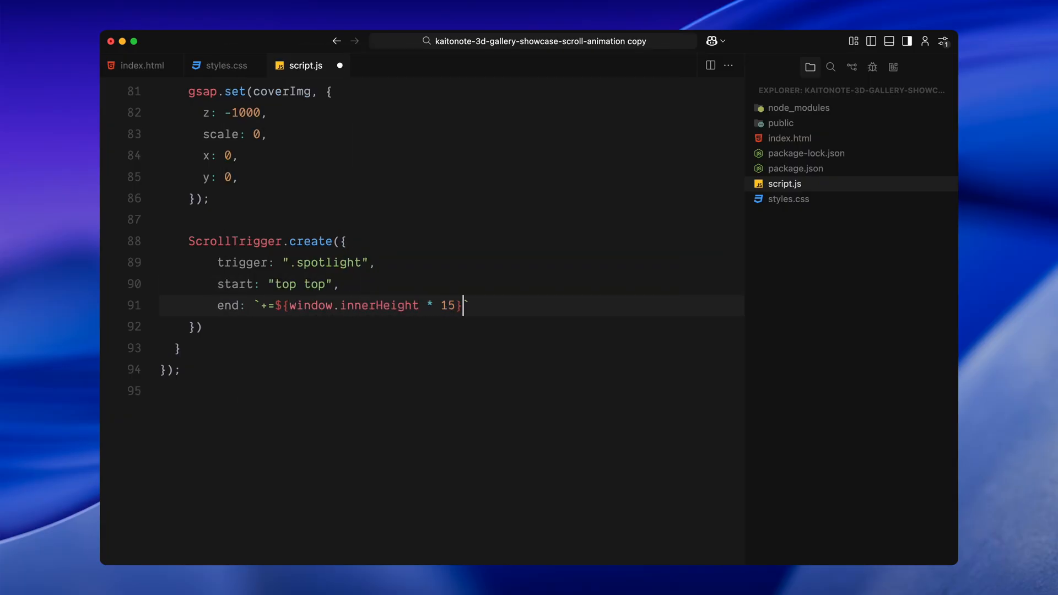
type("px`,")
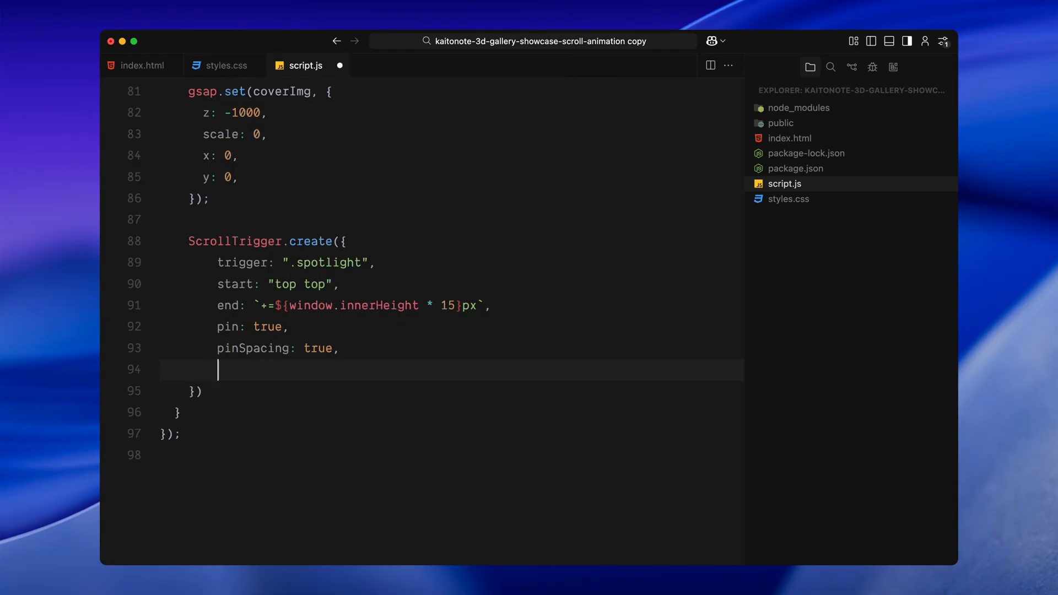
type("scrub: 1,")
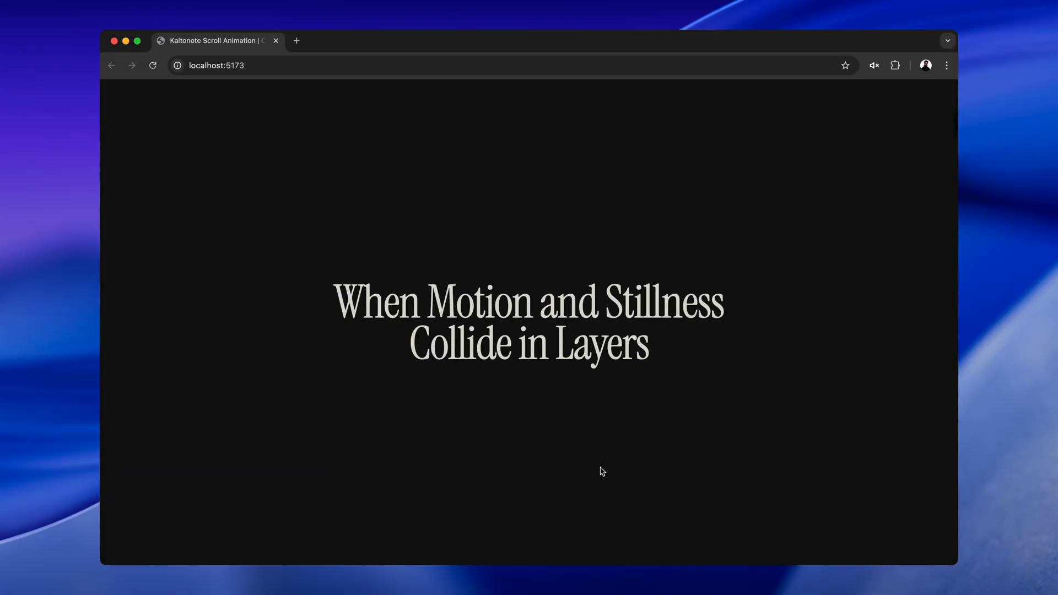
scroll("down", 3)
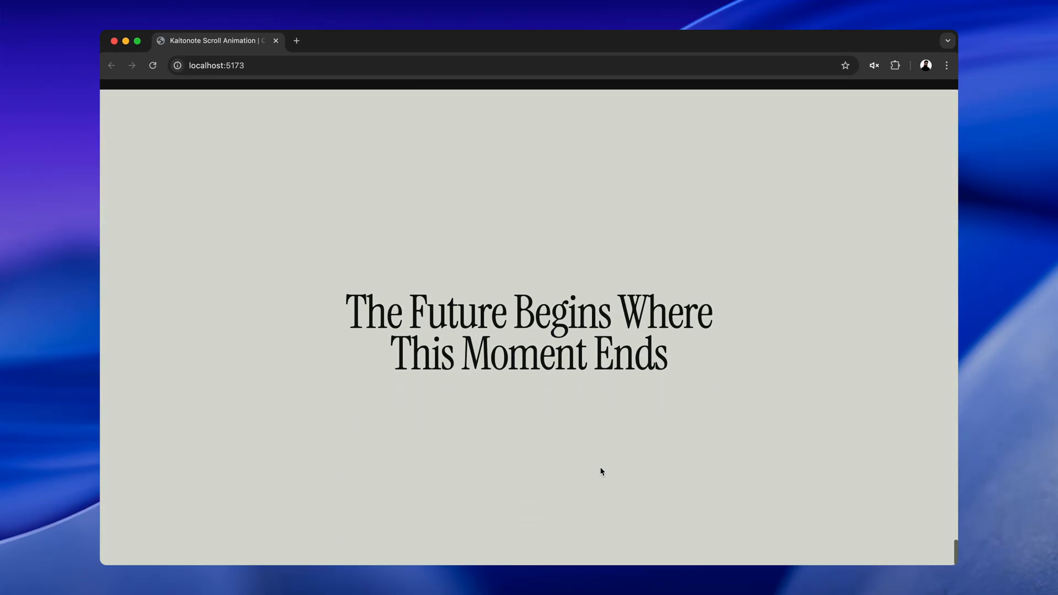
scroll("down", 3)
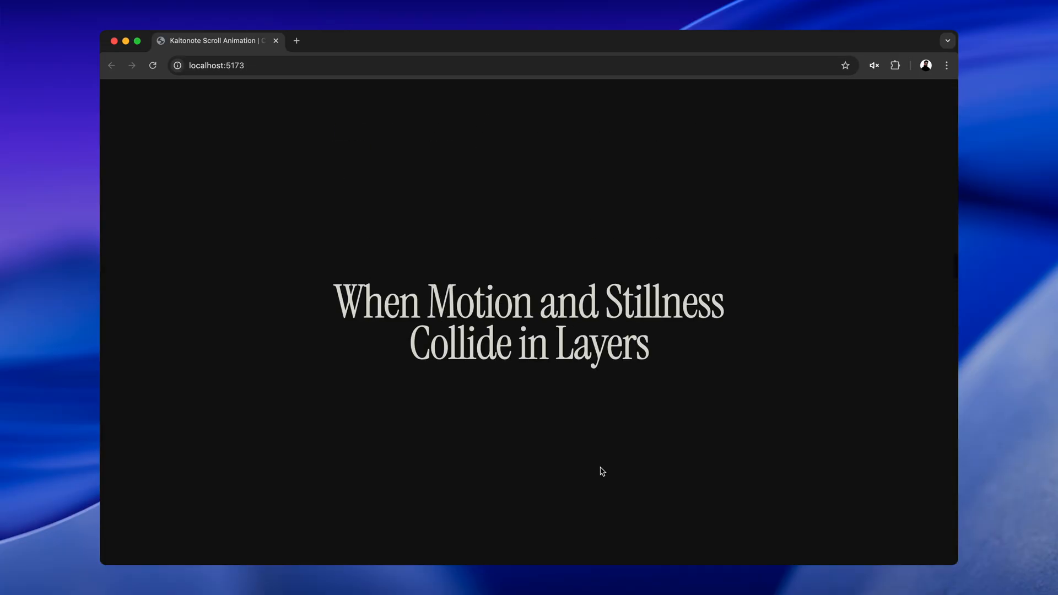
scroll("down", 3)
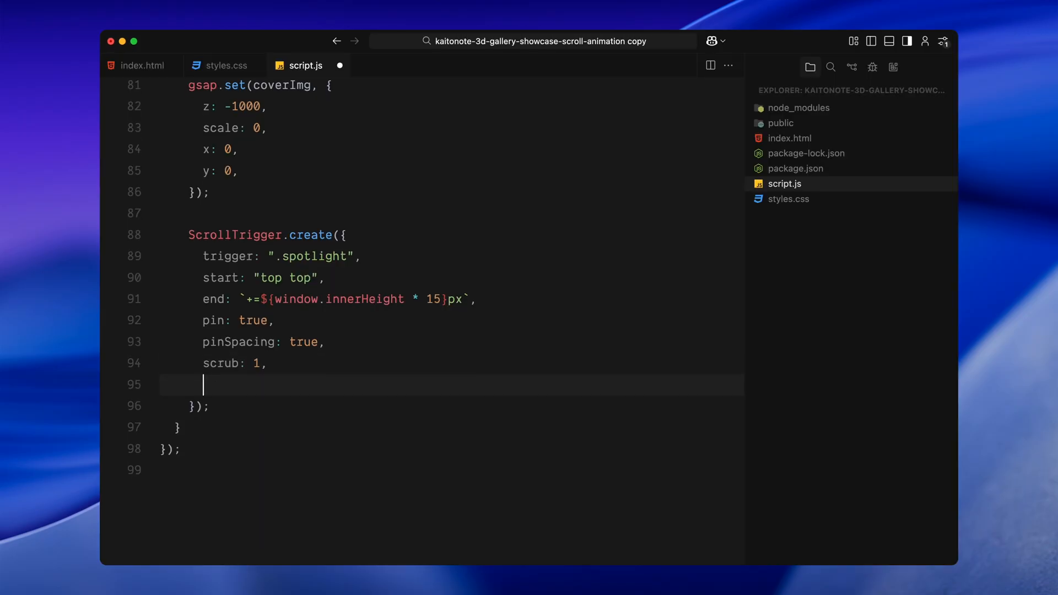
Add onUpdate reading self.progress, looping images with staggerDelay index*0.03 and a mobile-aware scaleMultiplier.
type("onUpdate: (self) => {")
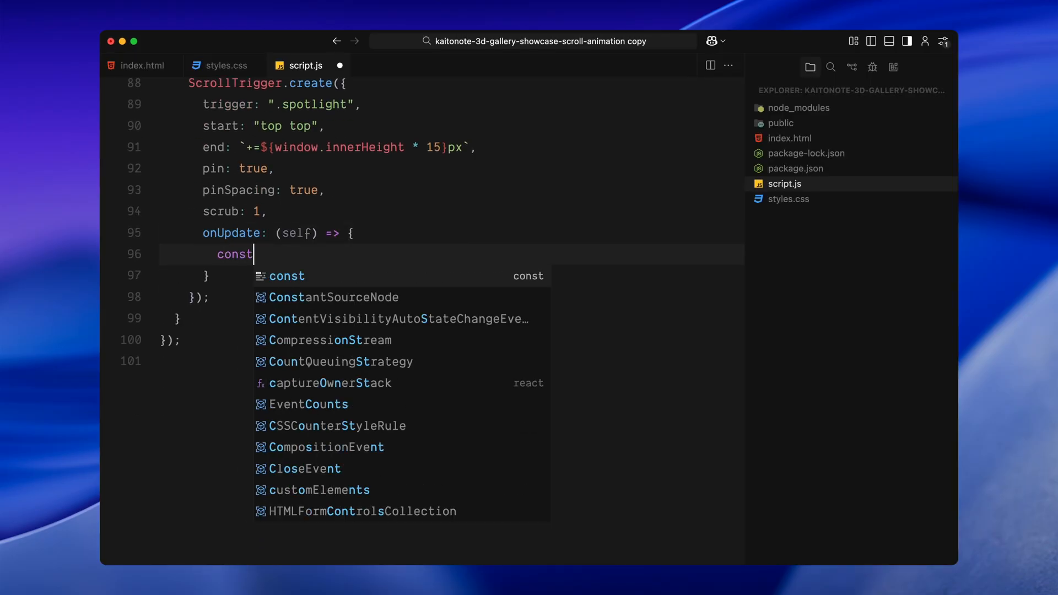
type("progress = self.progress;")
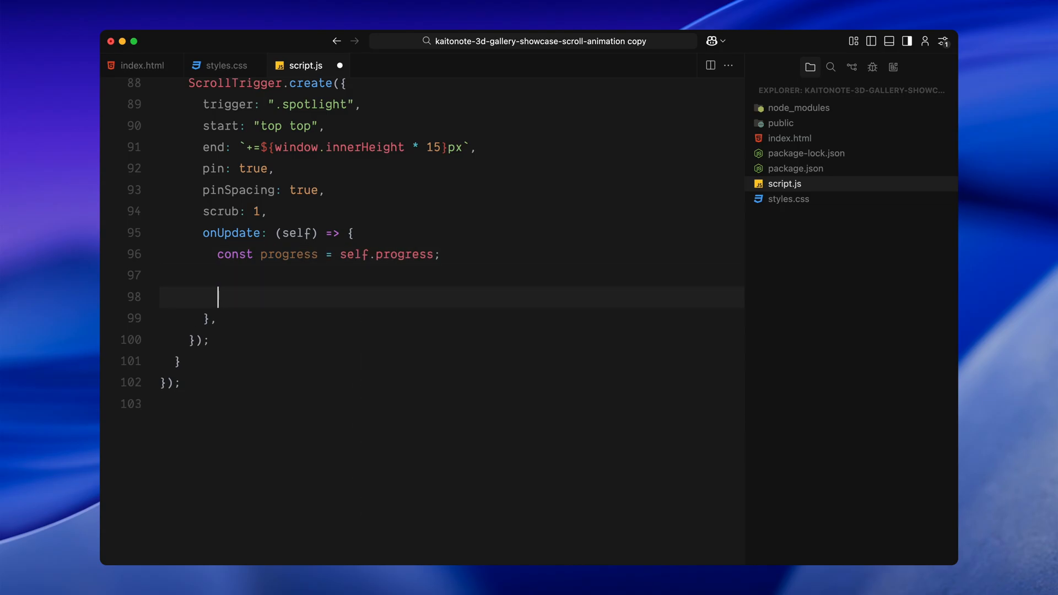
type("images.forEach((img, index) => {")
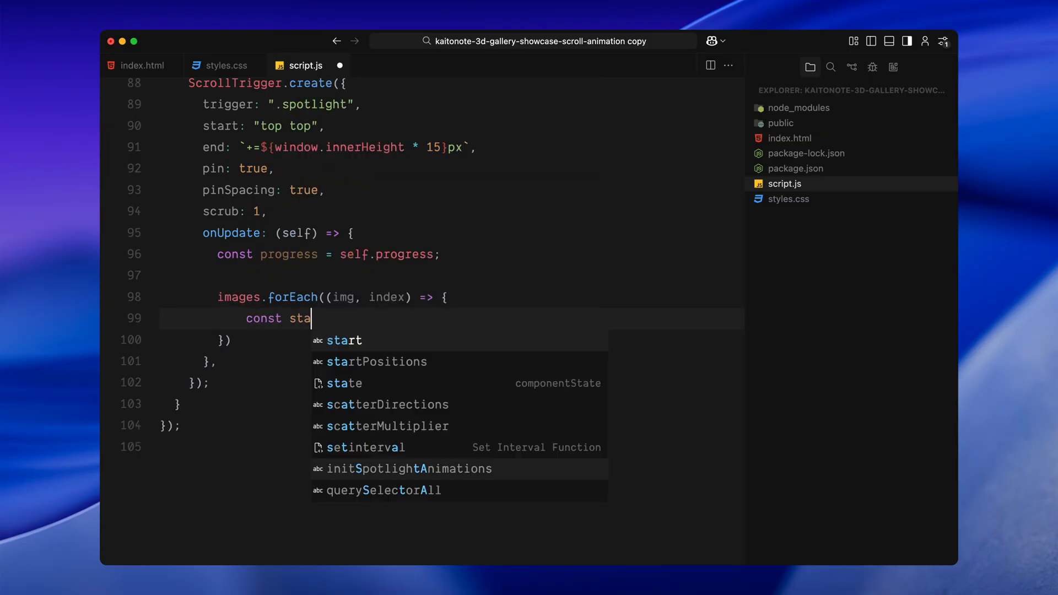
type("ggerDelay = index * 0")
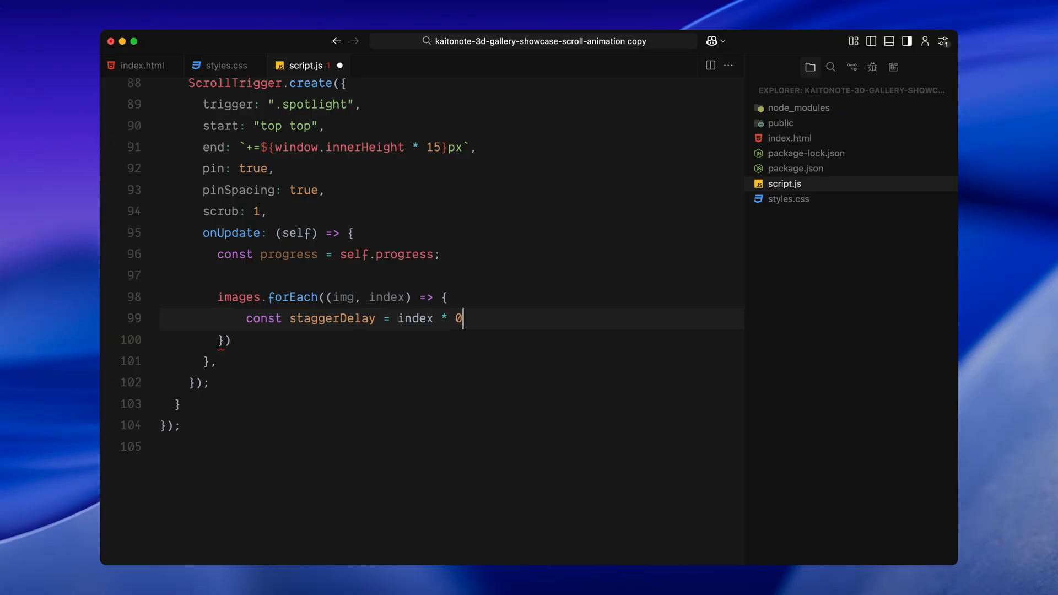
type("cons")
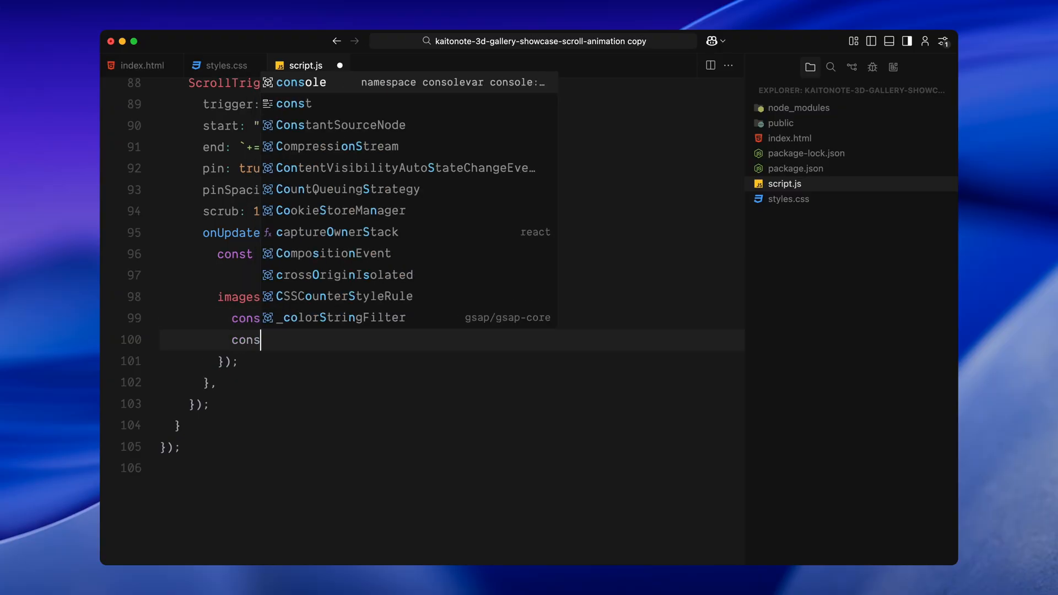
type("scaleMultiplier = isMobile ? 4 : 2;")
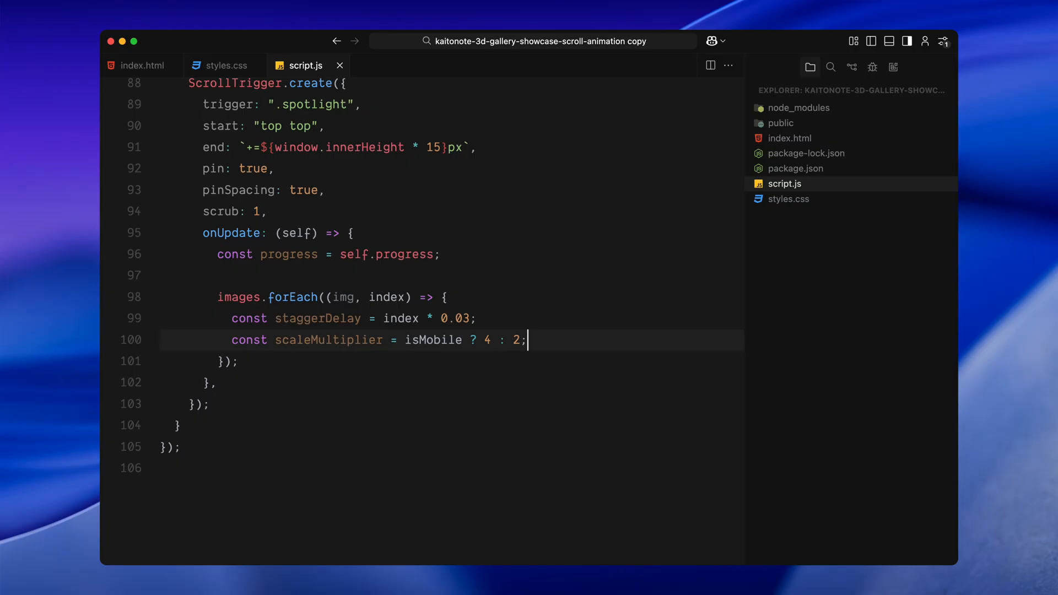
type("let imageProgress = Math.max(")
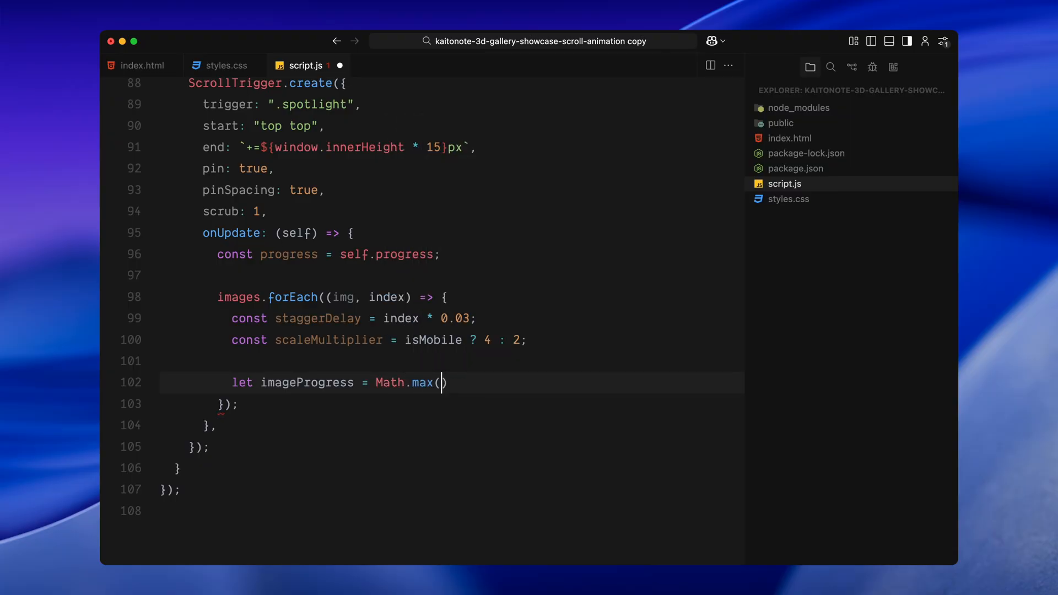
Compute each image's imageProgress from progress minus staggerDelay, and get its start and end positions.
type("0, (progress - s")
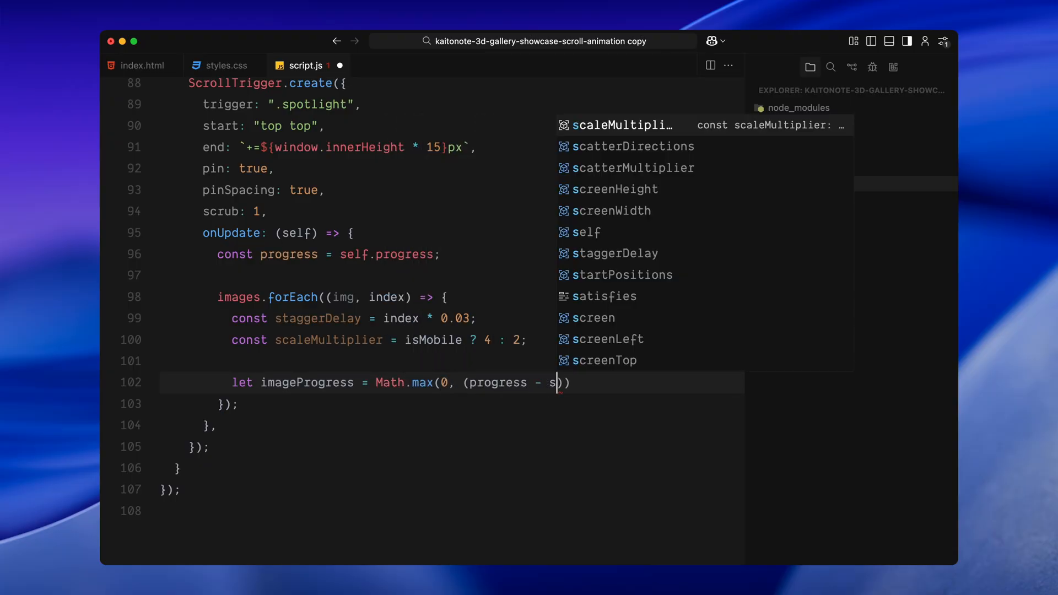
type("taggerDelay) * 4);")
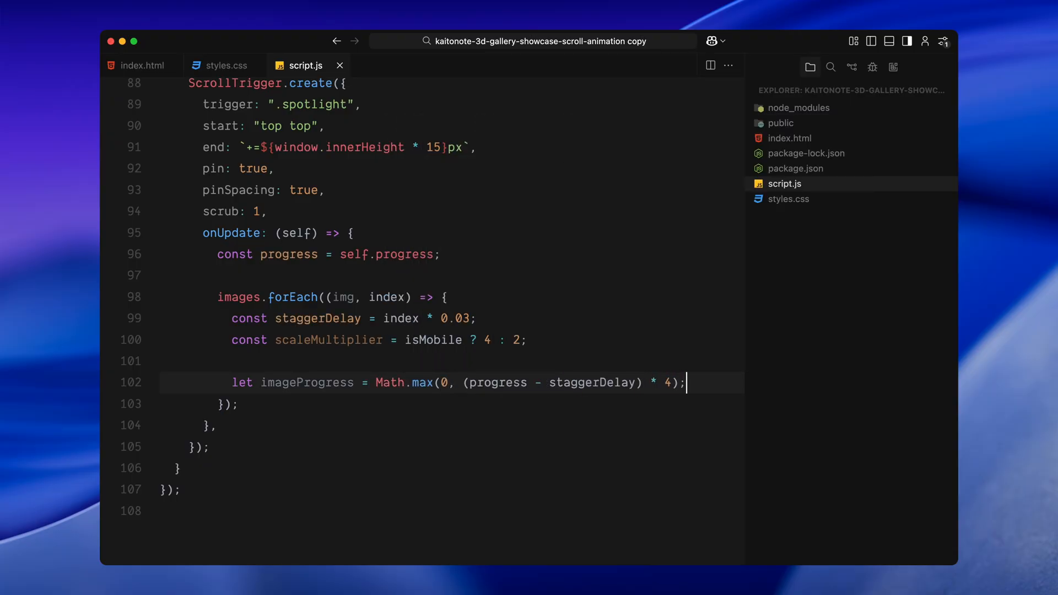
type("c")
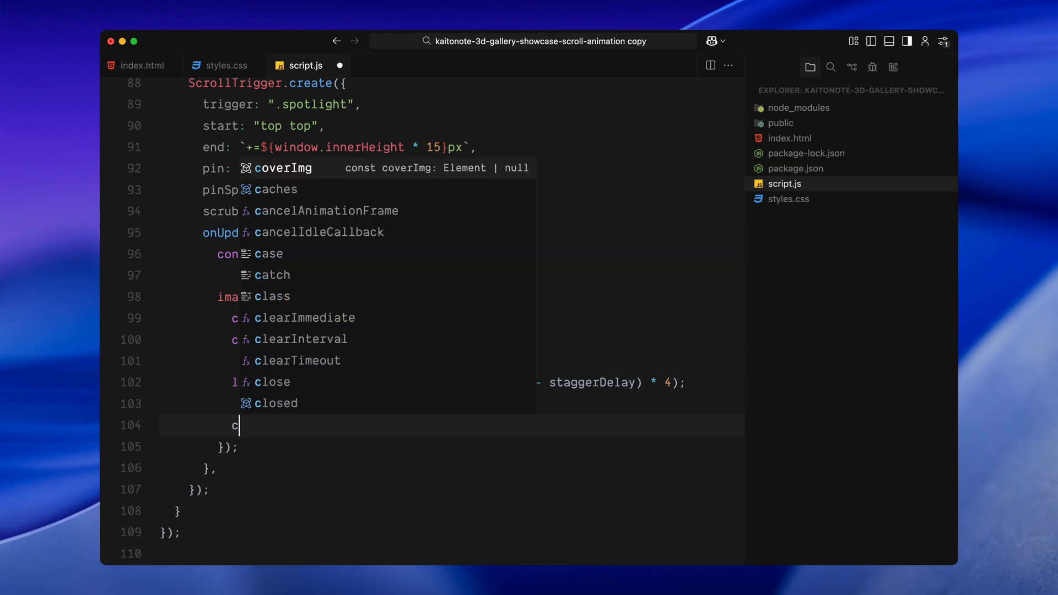
type("tart = startPositions[index];")
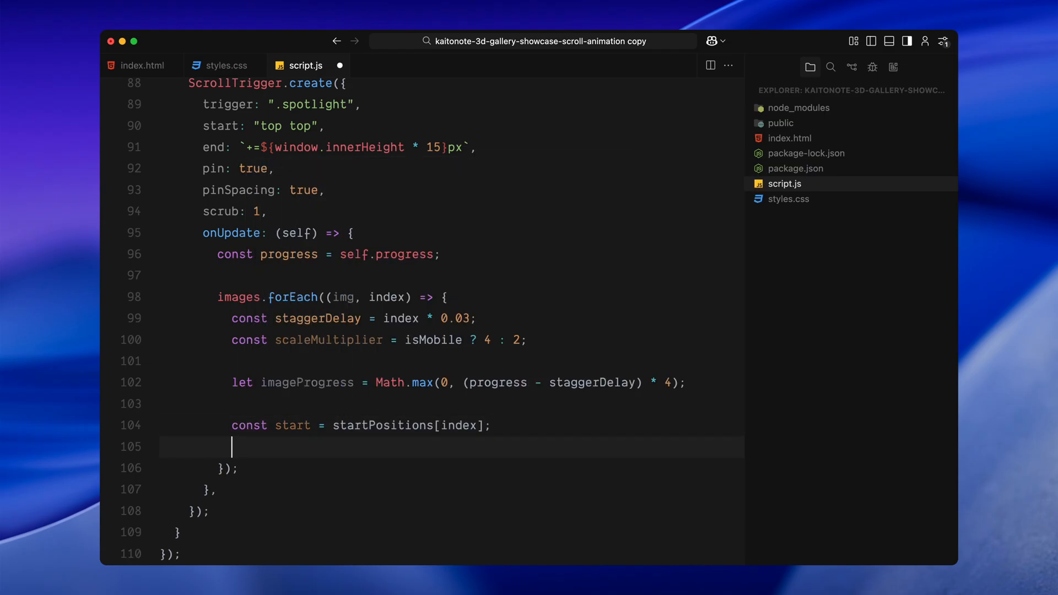
type("const end = endPositions[index]")
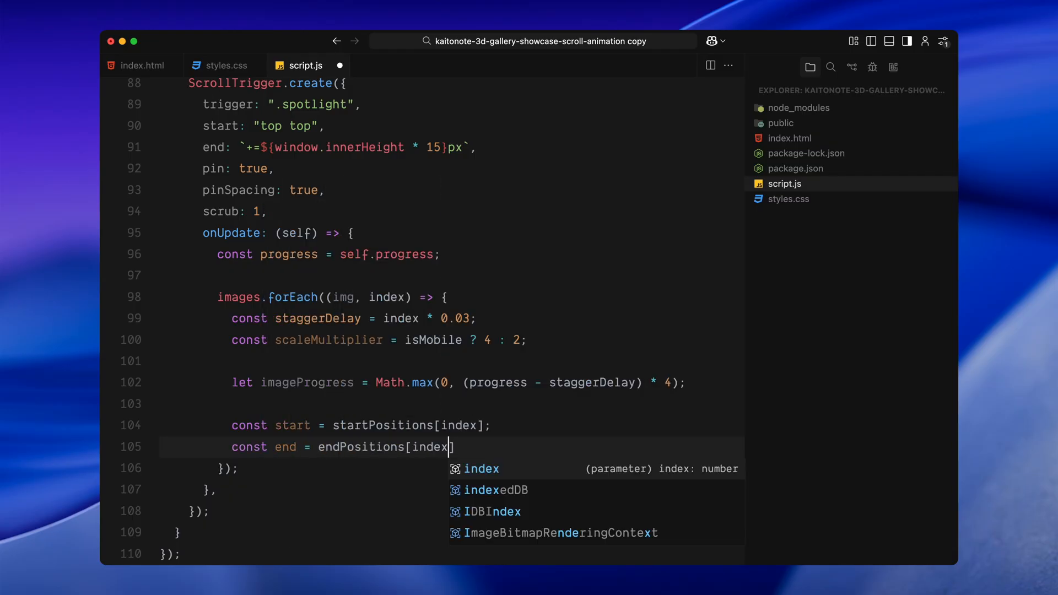
key("Enter")
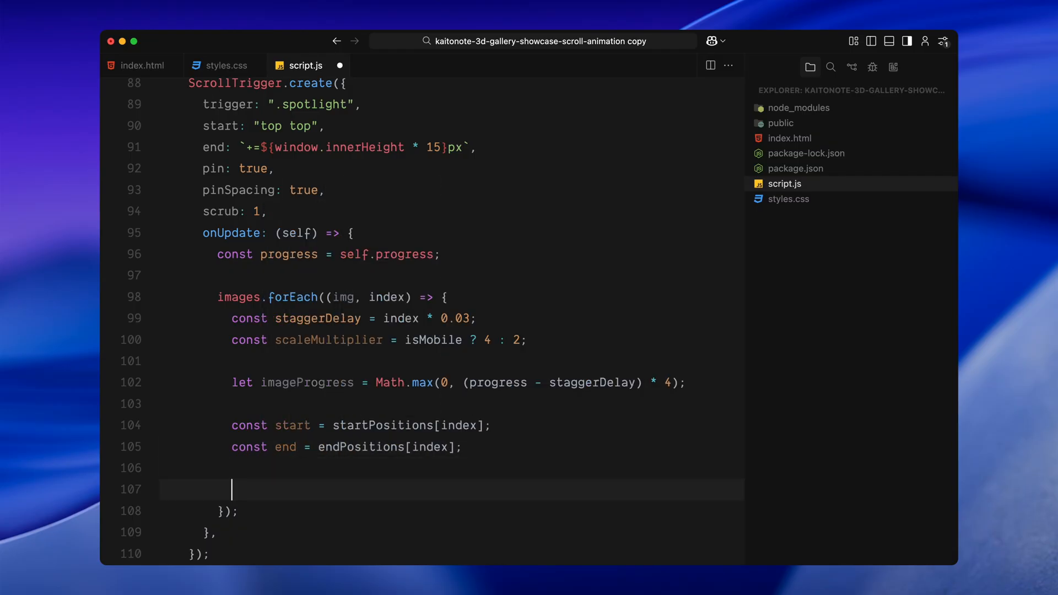
Interpolate z, scale, x and y with gsap.utils.interpolate and apply them via gsap.set.
type("const zValue = gsap.")
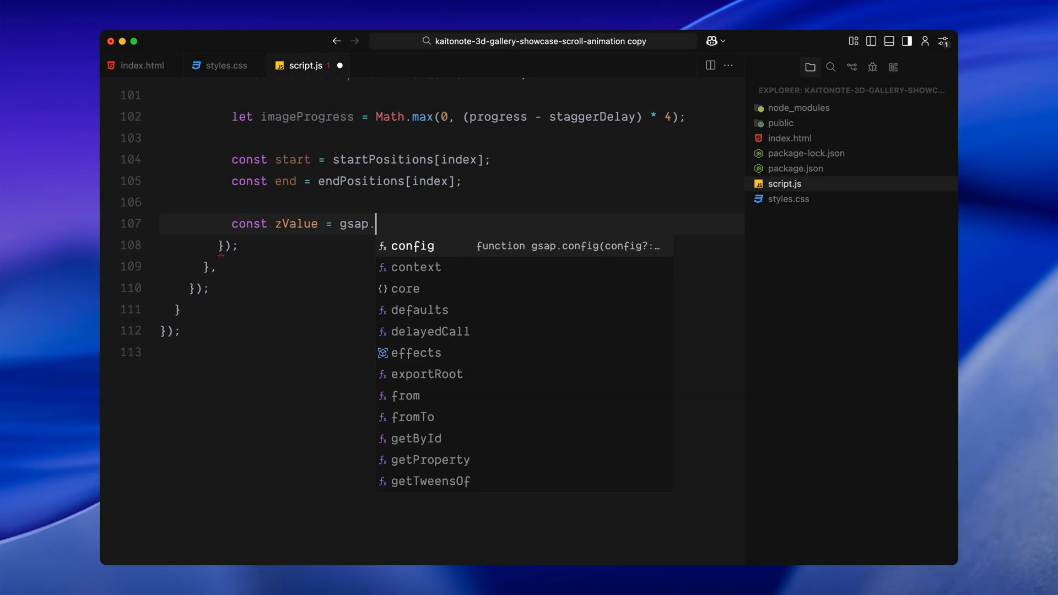
type("utils.interpolate(start.z, end.z,")
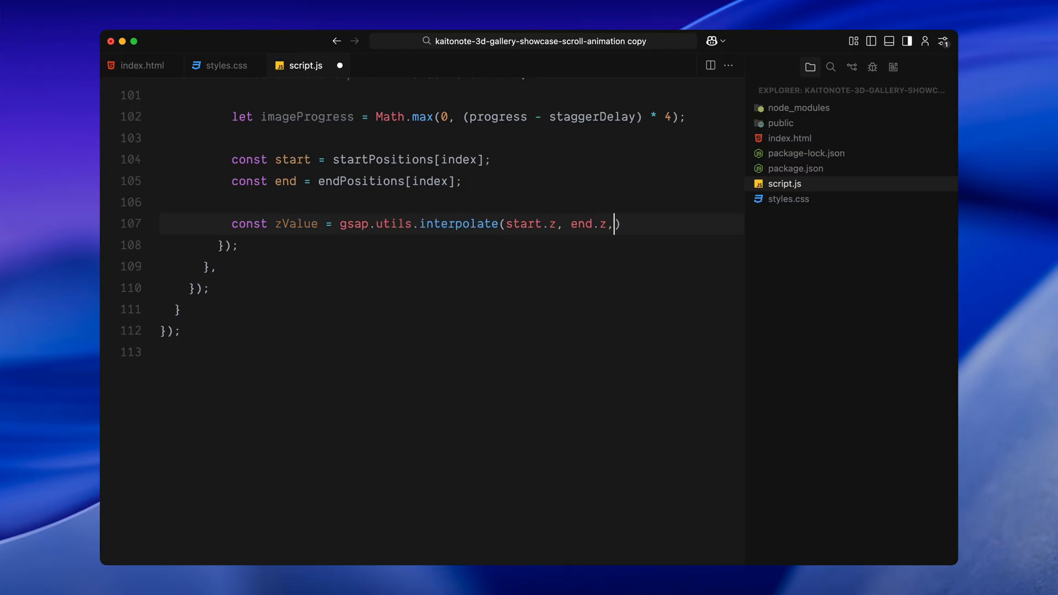
type("imageProgress);")
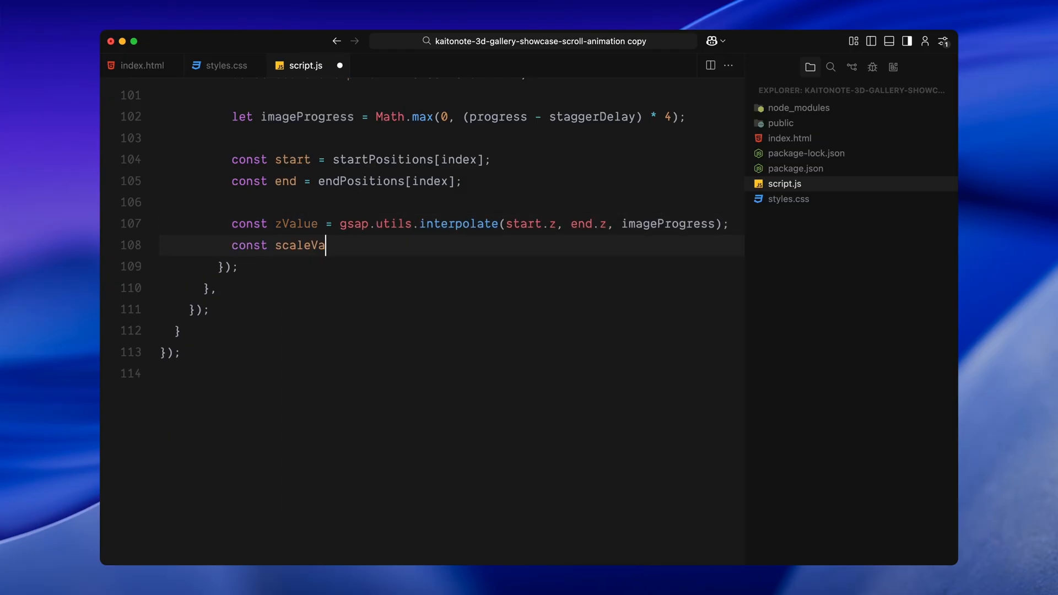
type("lue = gsap.utils.interpolate(")
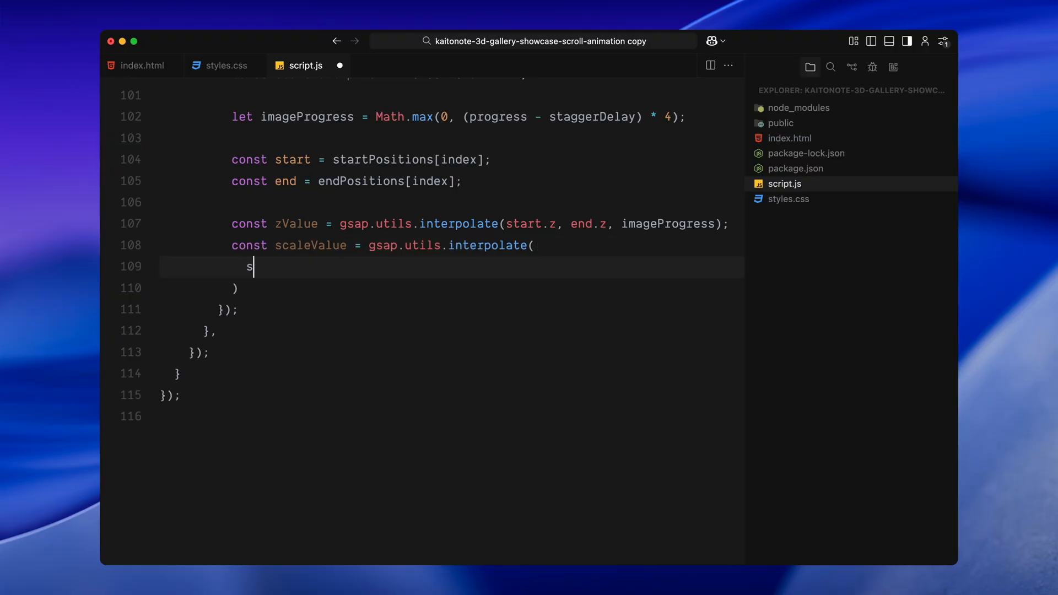
type("tart.scale,")
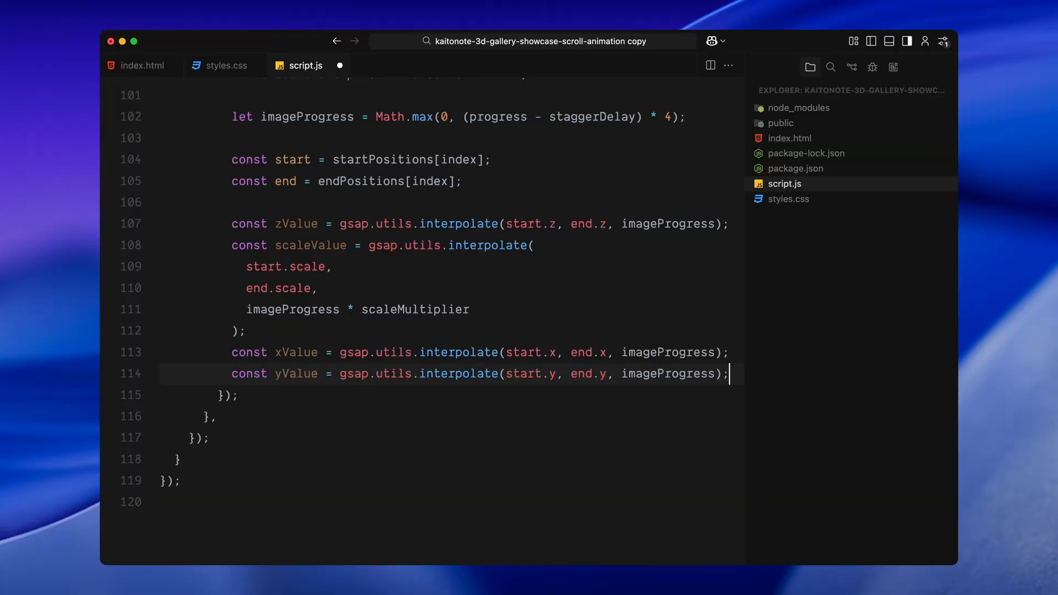
type("gsap.set(img, {")
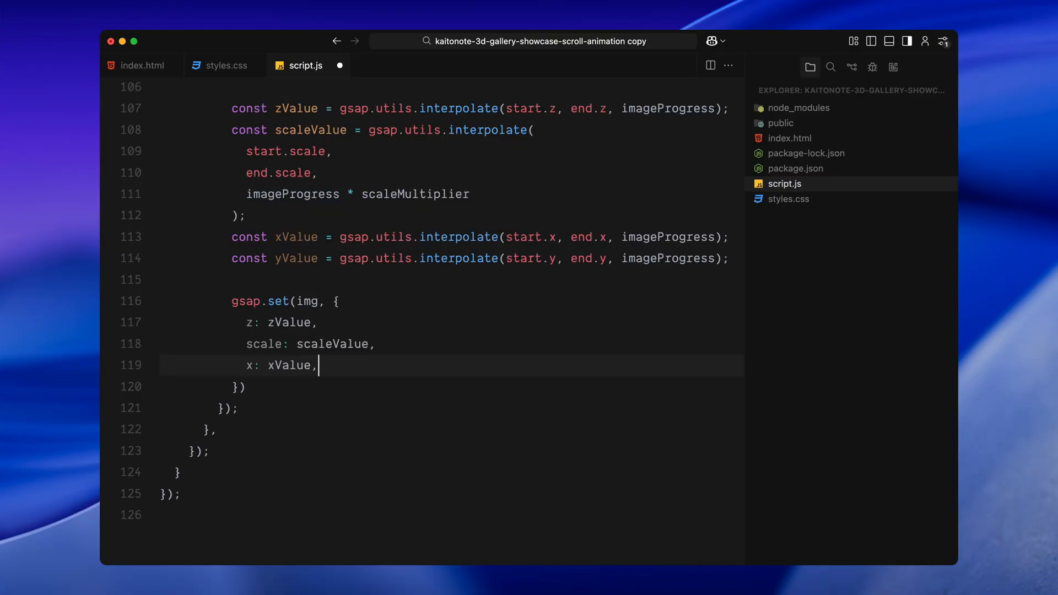
type("y: yValue,")
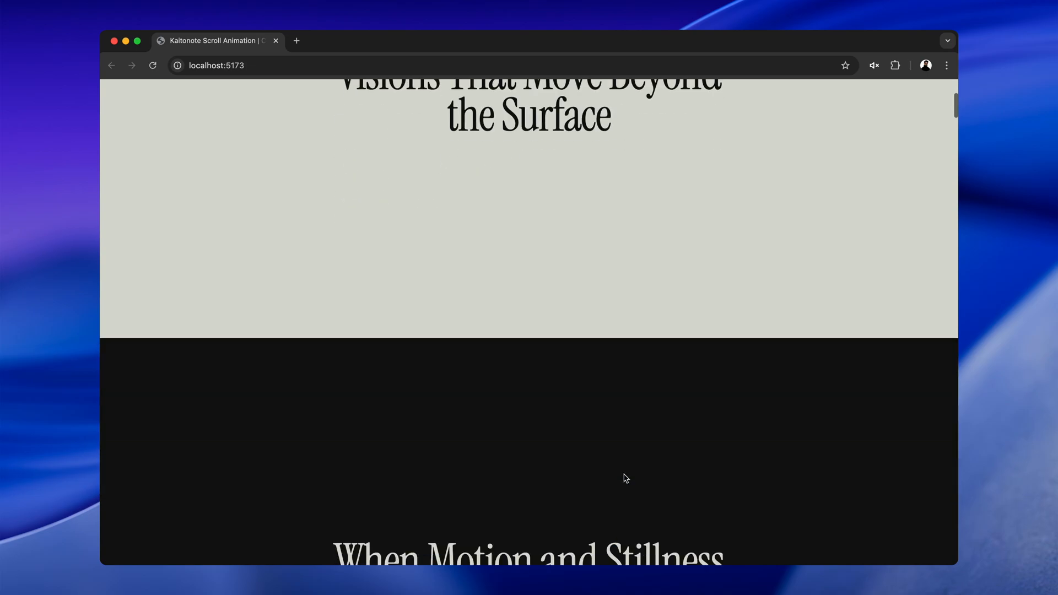
scroll("down", 3)
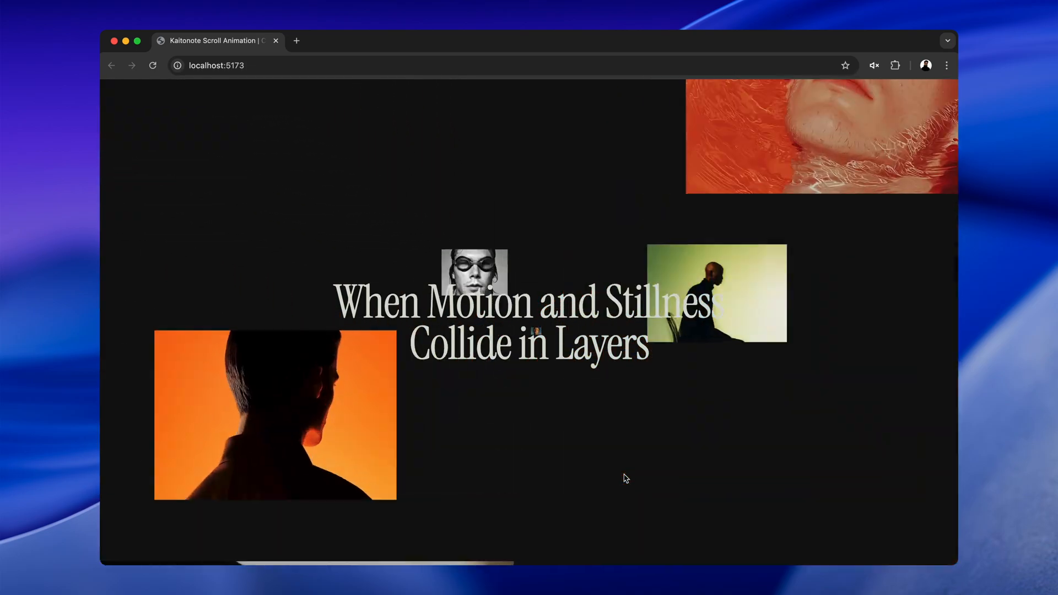
scroll("down", 3)
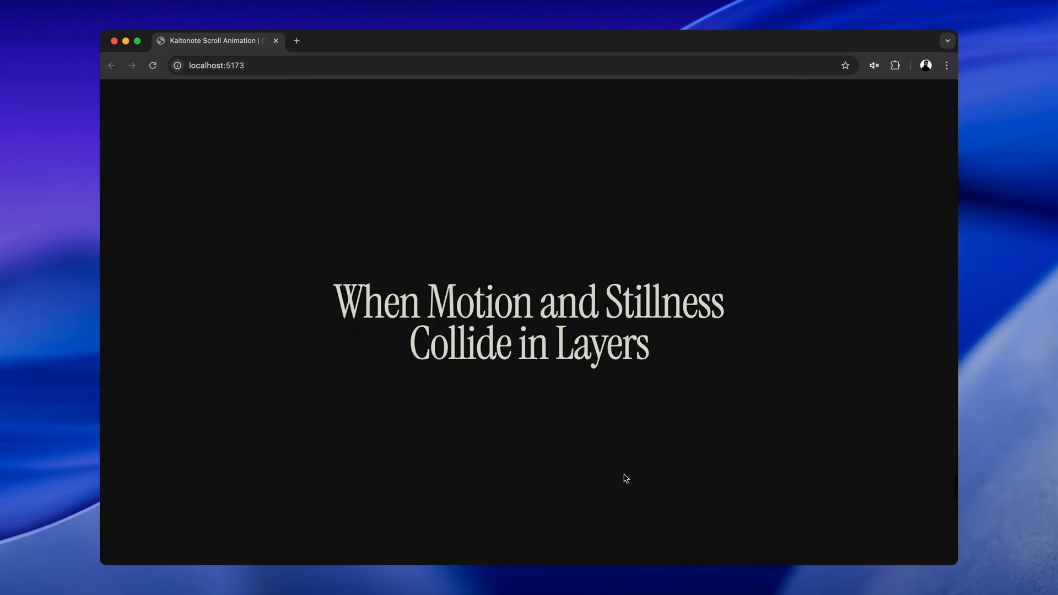
scroll("down", 3)
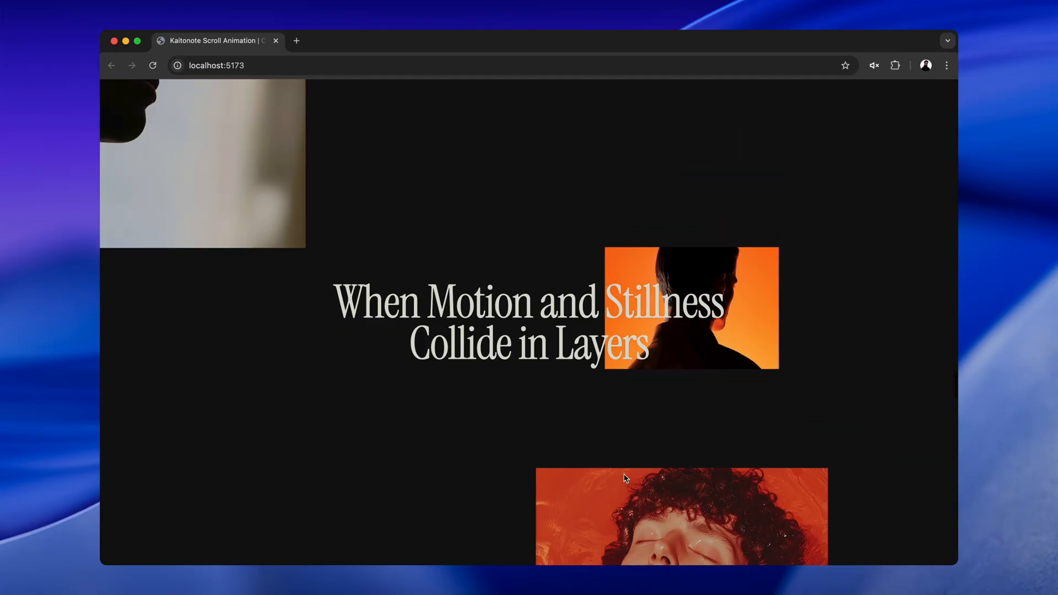
scroll("up", 3)
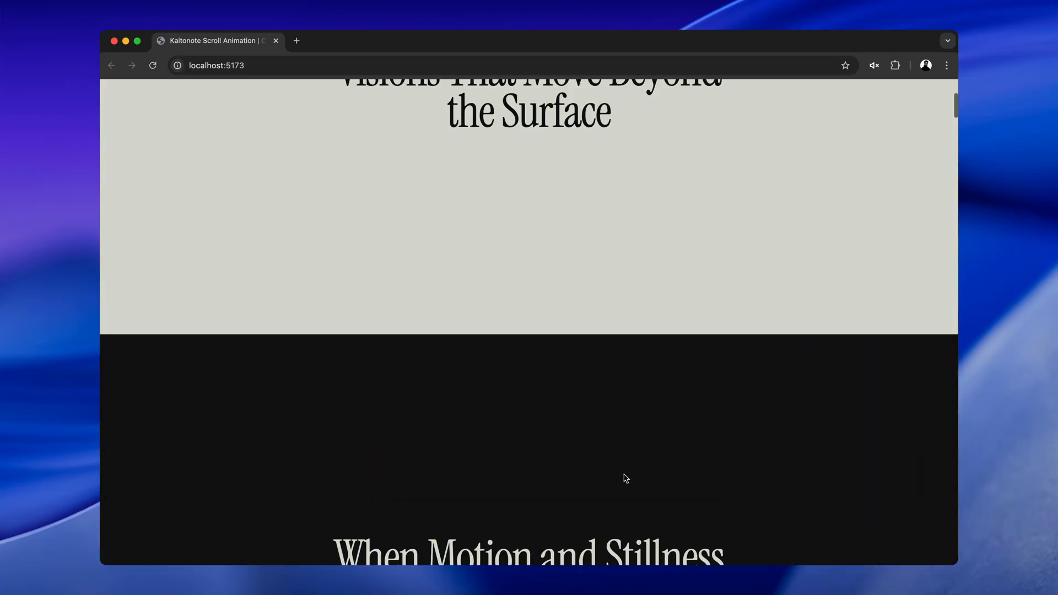
scroll("up", 3)
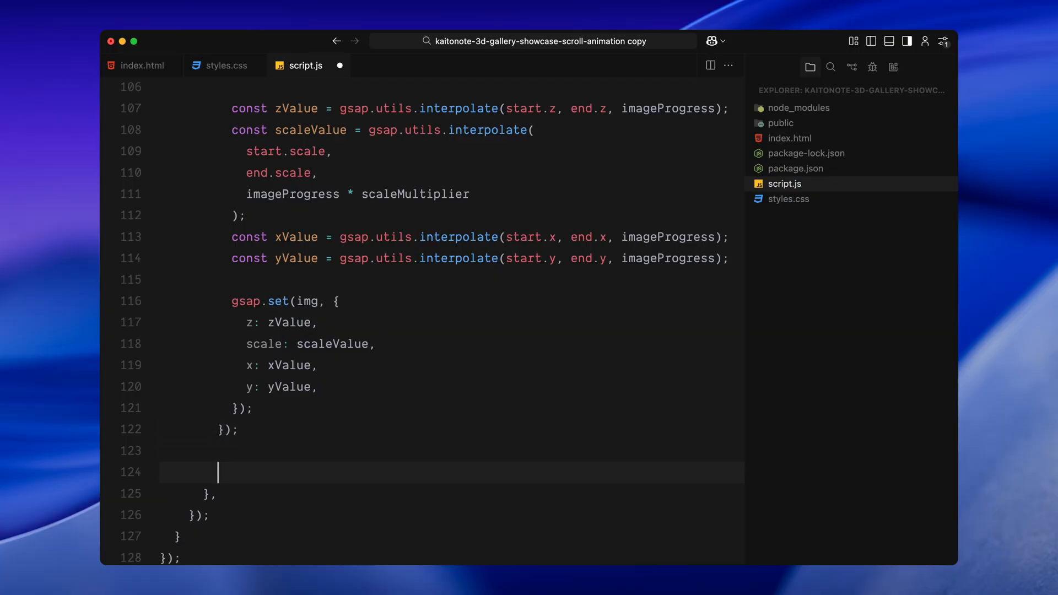
Add coverProgress max(0,(progress-0.7)*4), coverZValue -1000+1000*coverProgress, coverScaleValue min(1,coverProgress*2).
type("const coverProgre")
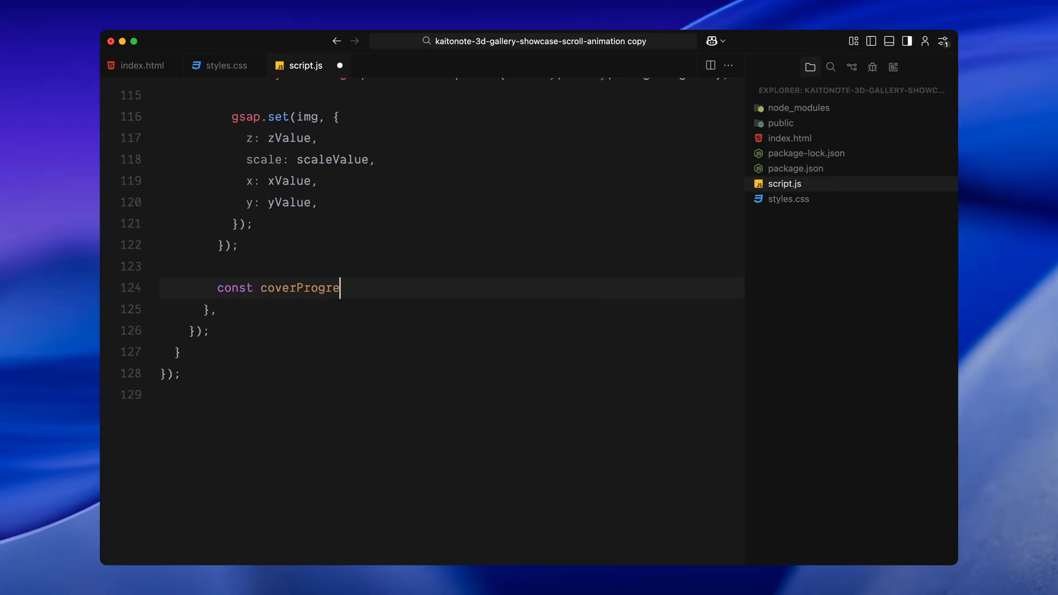
type("ss = Math.max(0, (pr")
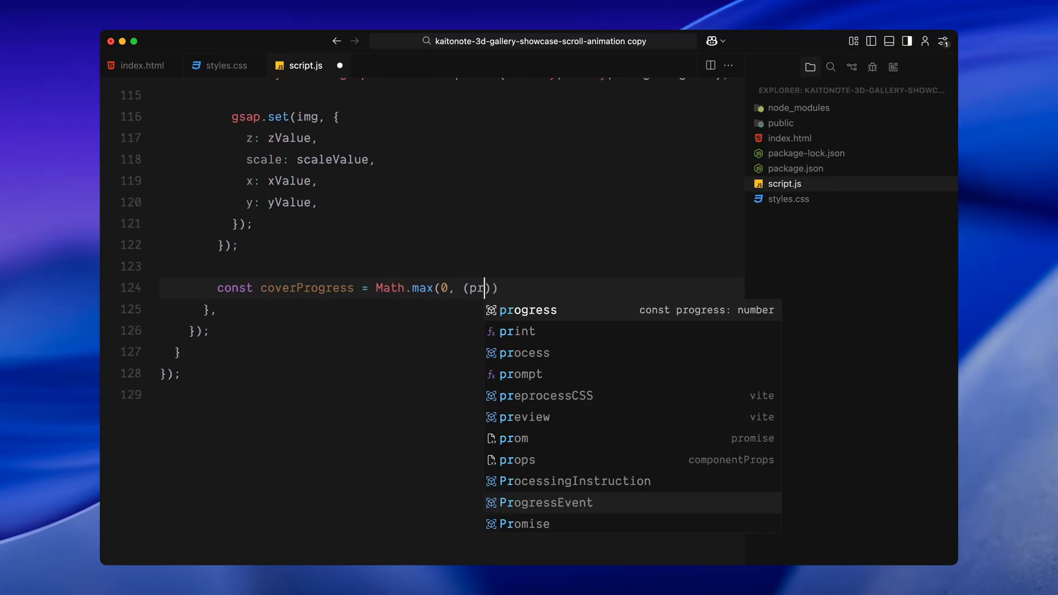
type("rogress - 0.7) * 4);")
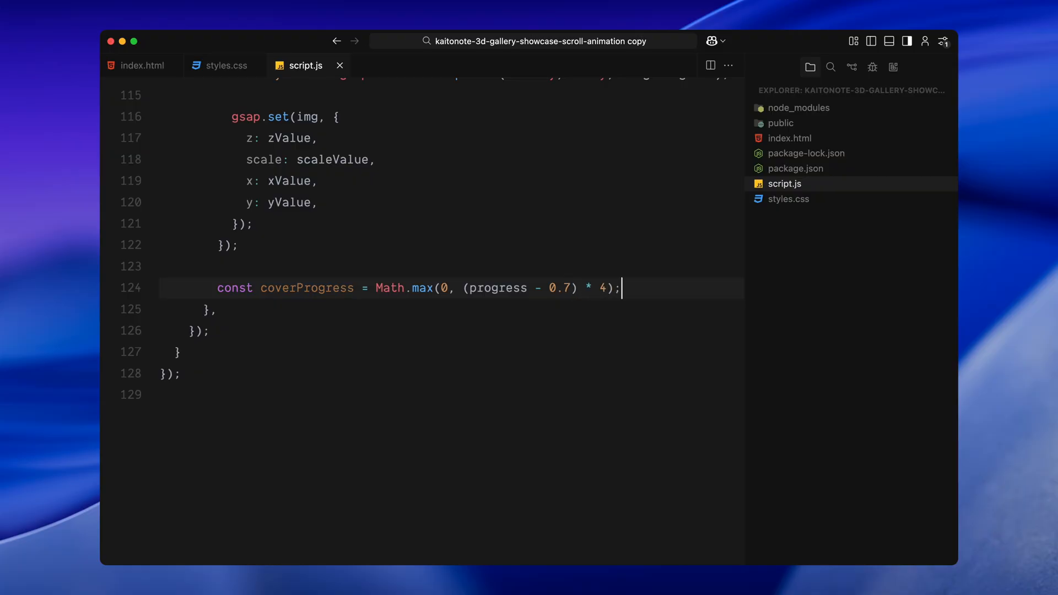
type("const coverZV")
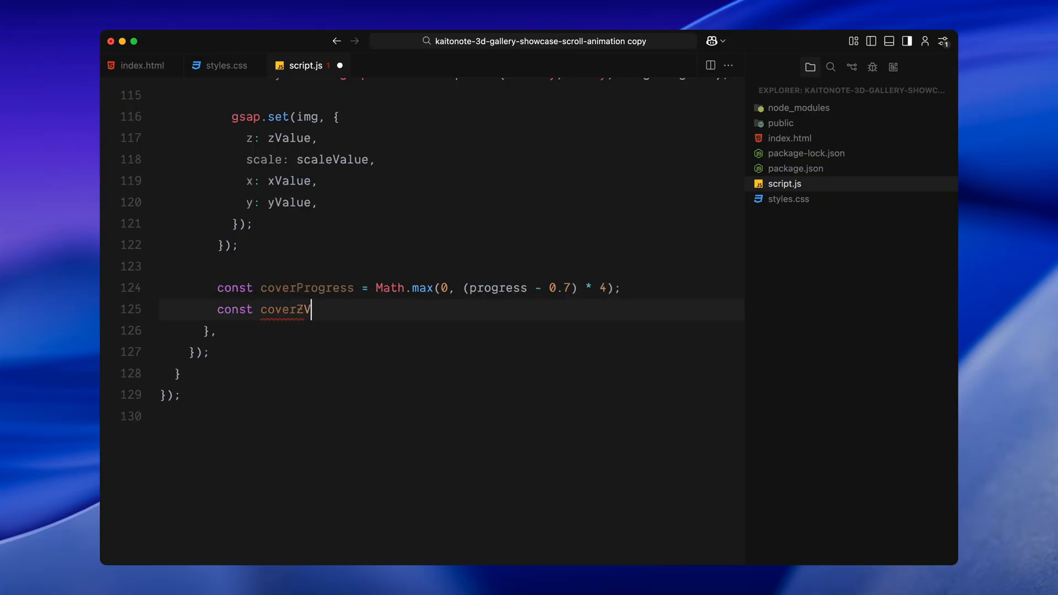
type("Value = -1000 + 1")
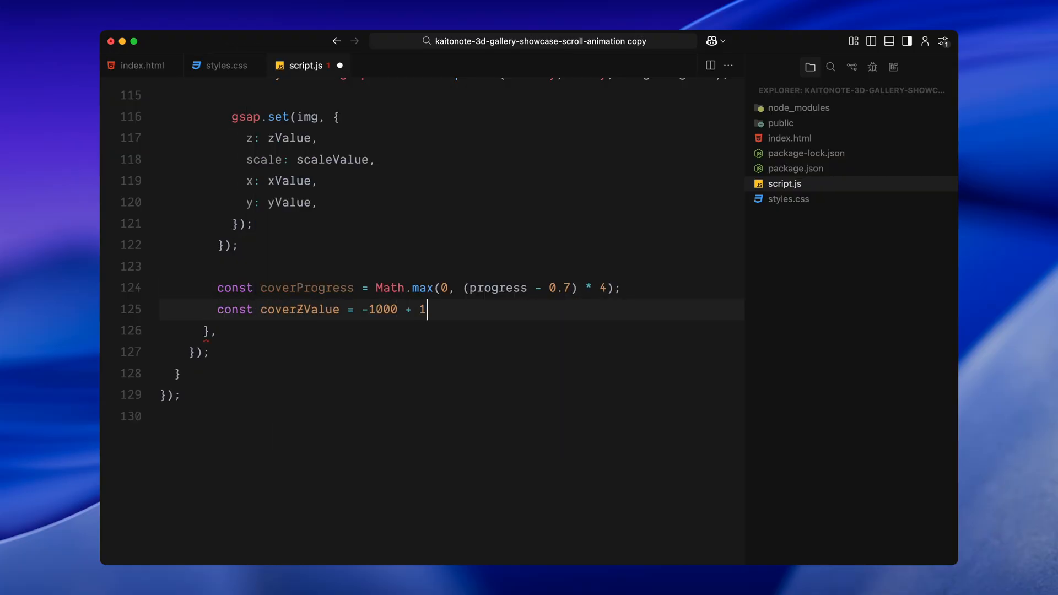
type("000 * coverProgress;")
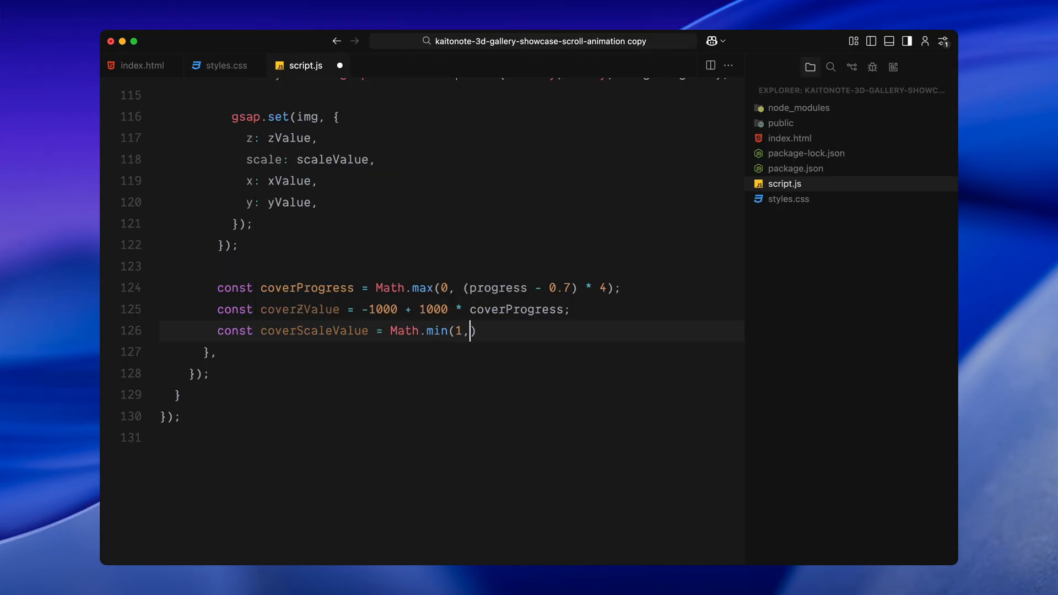
type("coverProgress * 2);")
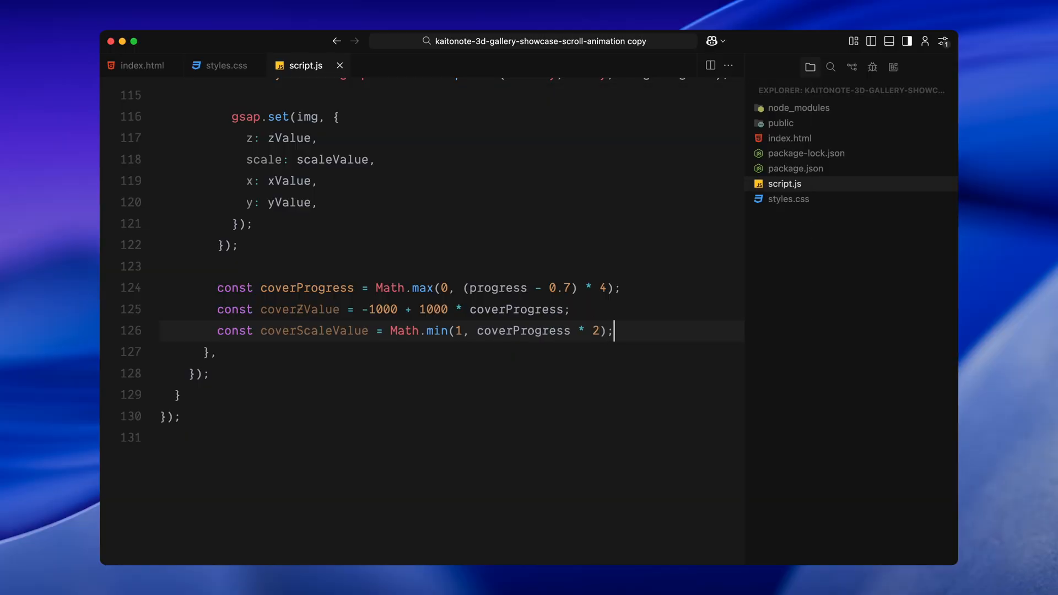
key("enter")
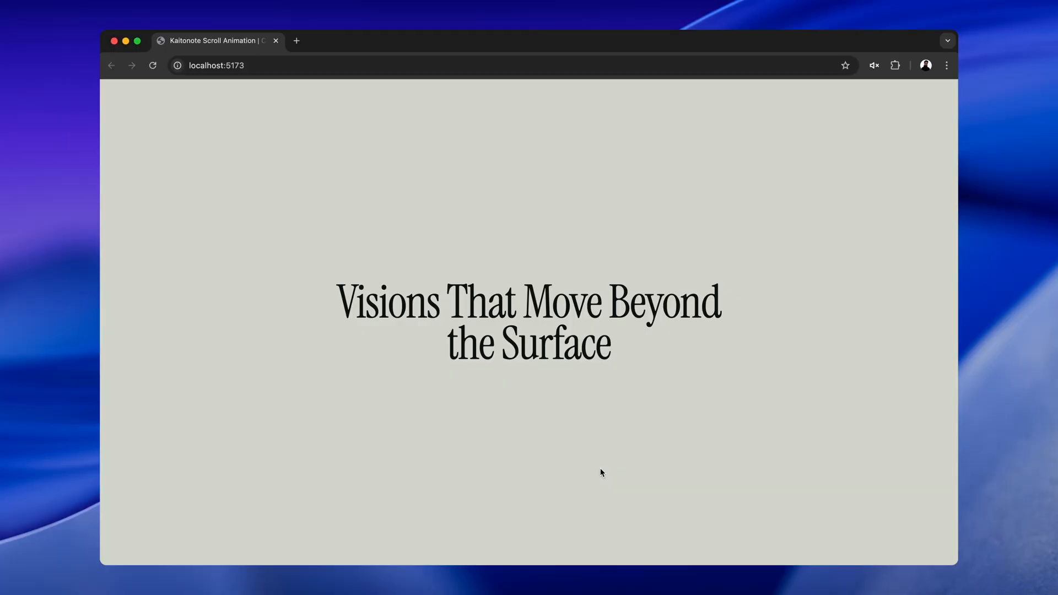
Scroll down the localhost:5173 page to watch the gallery images scatter around the title.
scroll("down", 3)
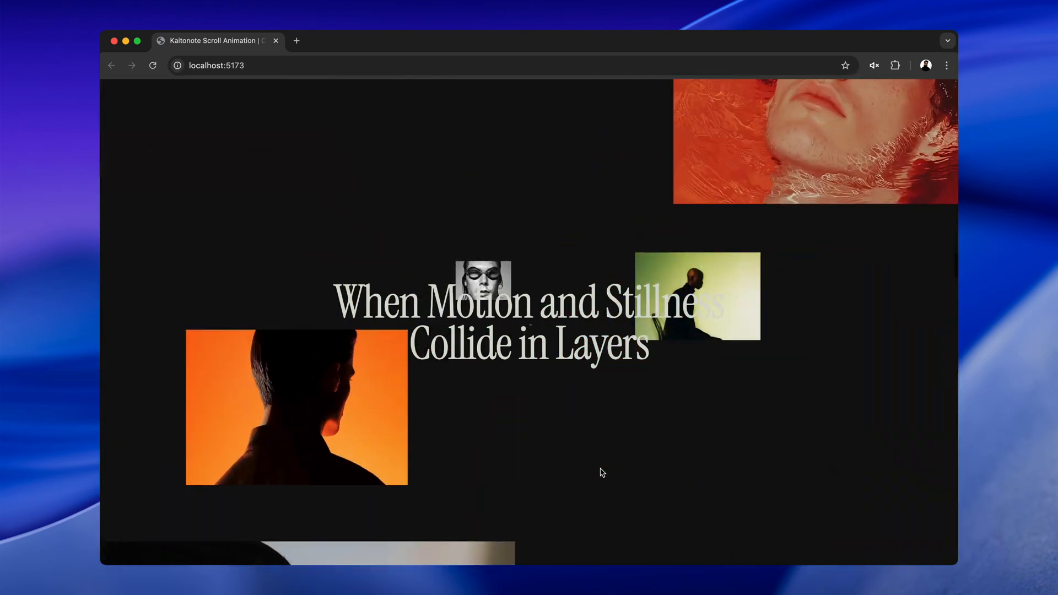
scroll("down", 3)
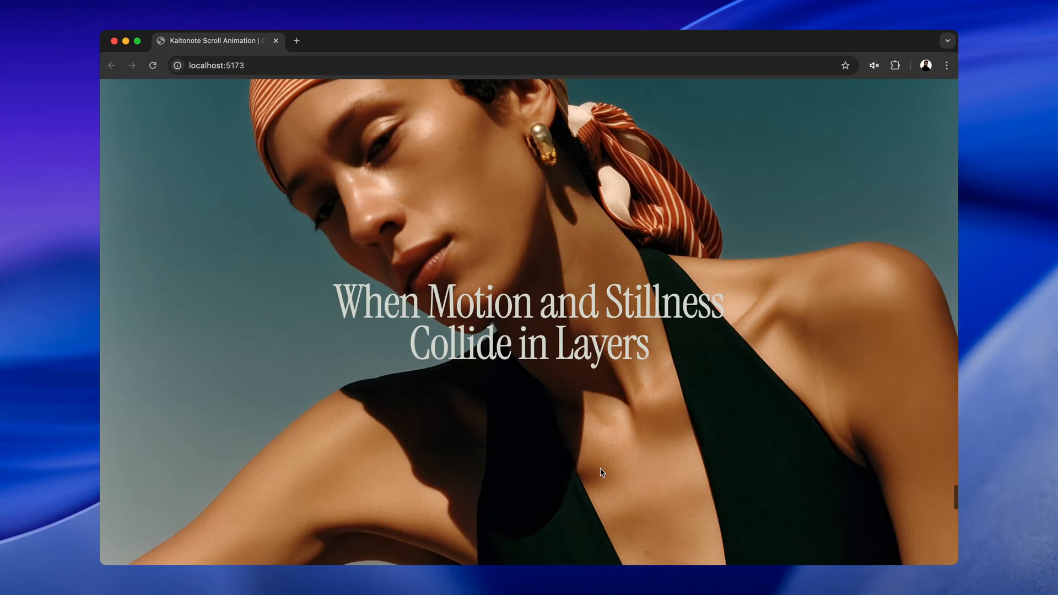
scroll("down", 3)
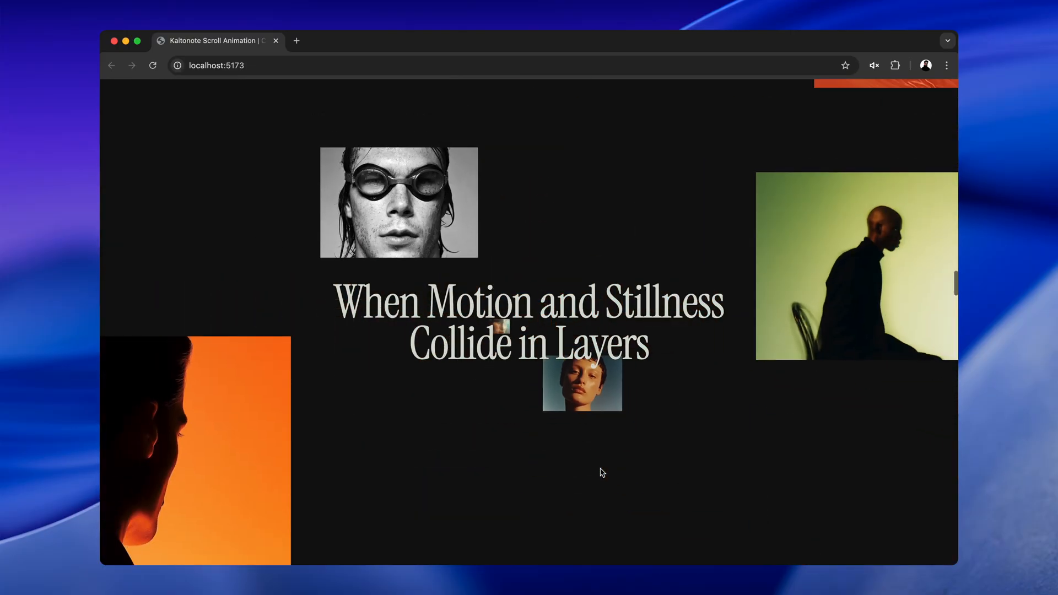
scroll("down", 3)
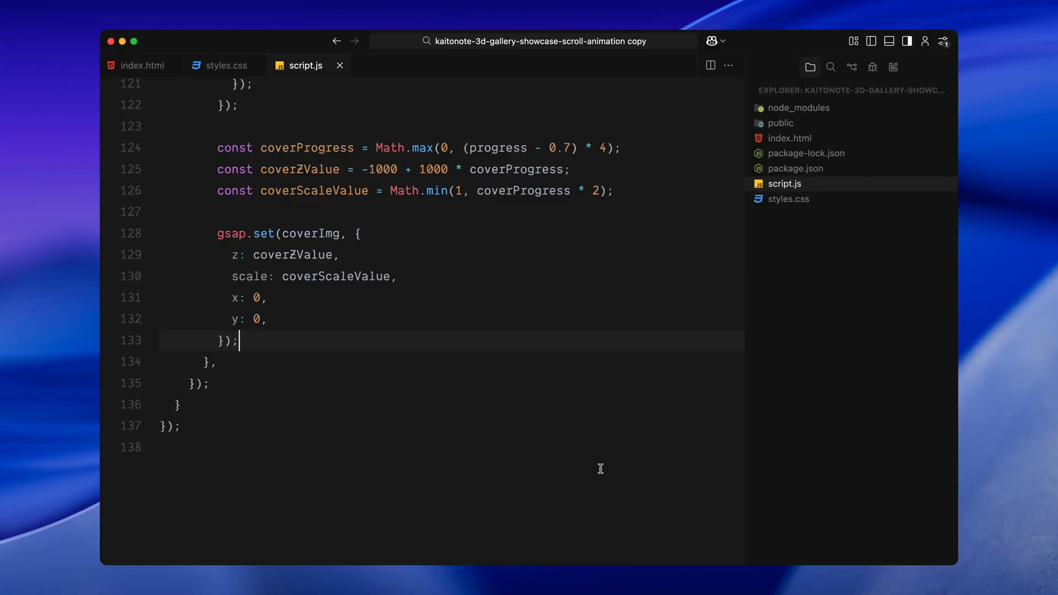
Add an intro-header block computing introFadeProgress when progress is between 0.6 and 0.75.
key("Enter")
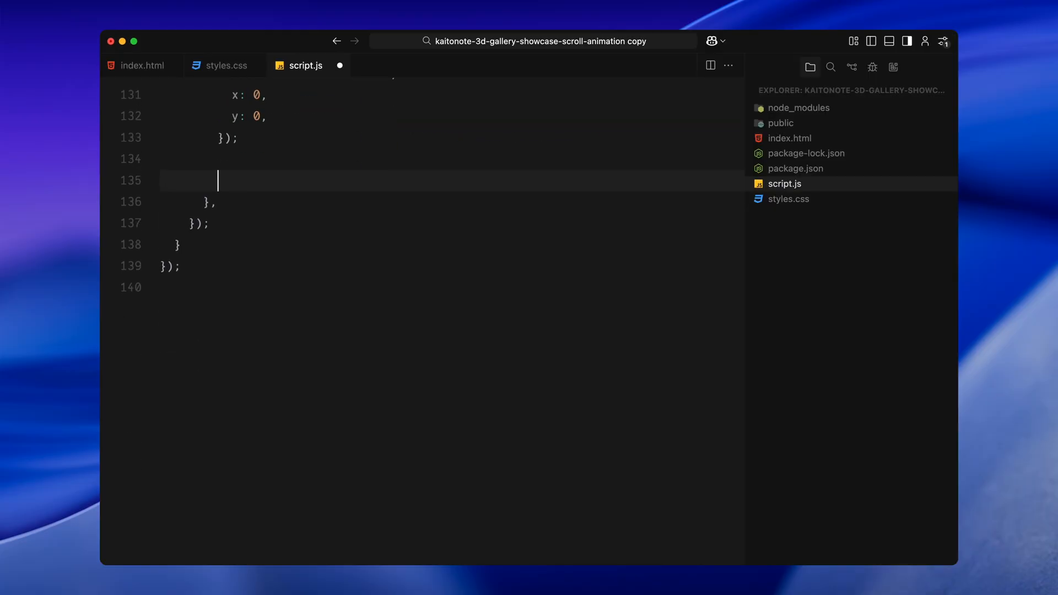
type("if (introHeaderSplit && introHeaderSplit.words.")
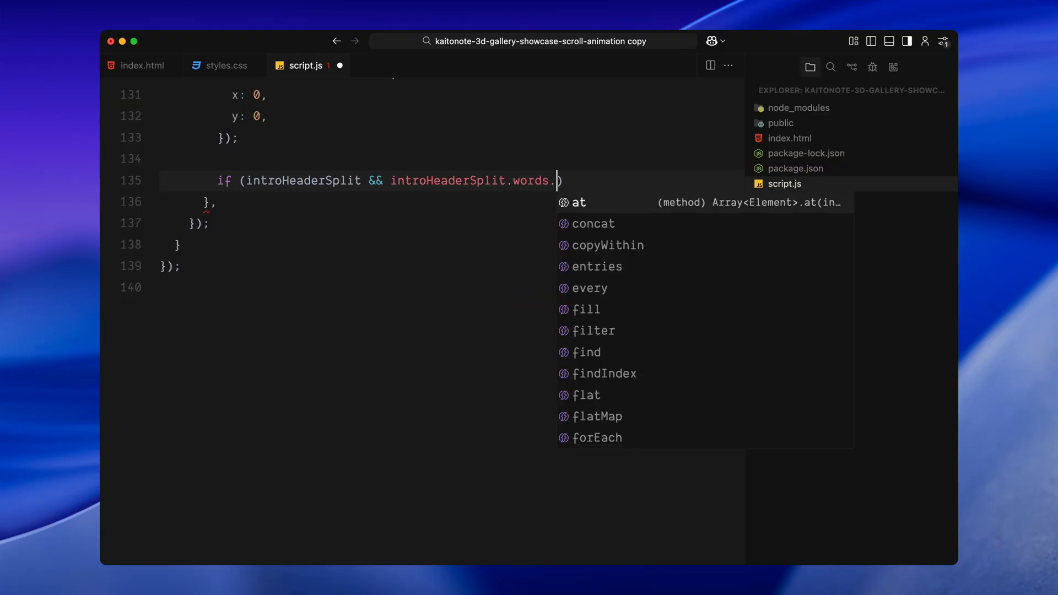
type("length > 0) {")
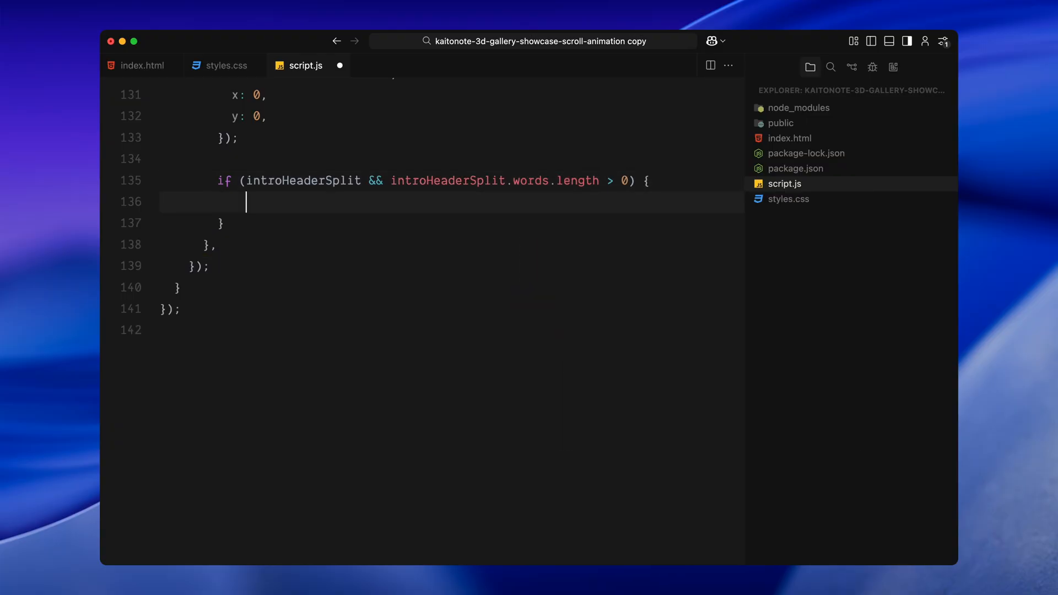
type("if (progress >= 0.6 &&")
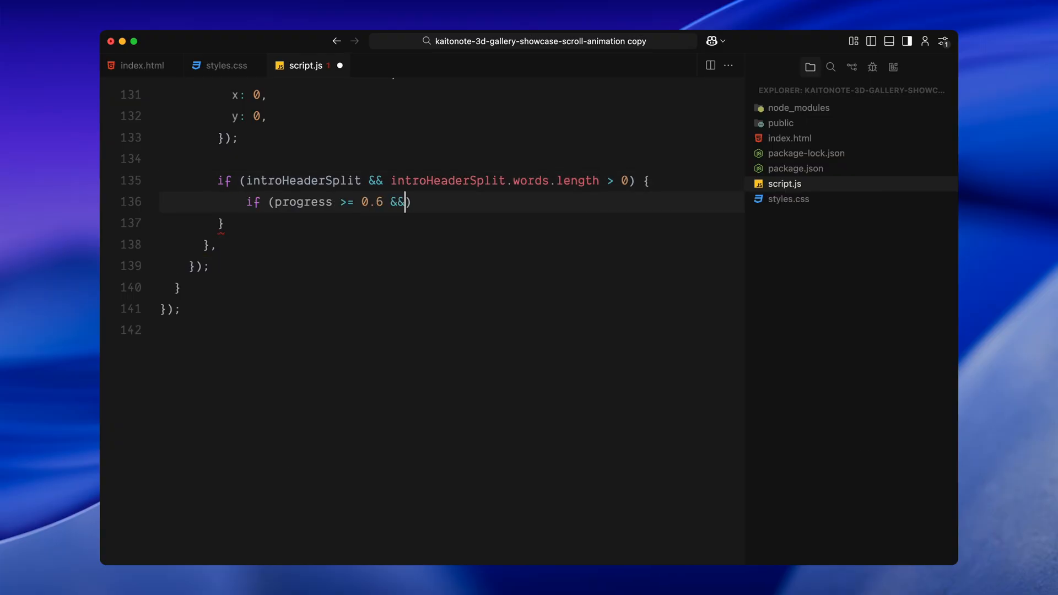
type("progress <= 0.75)")
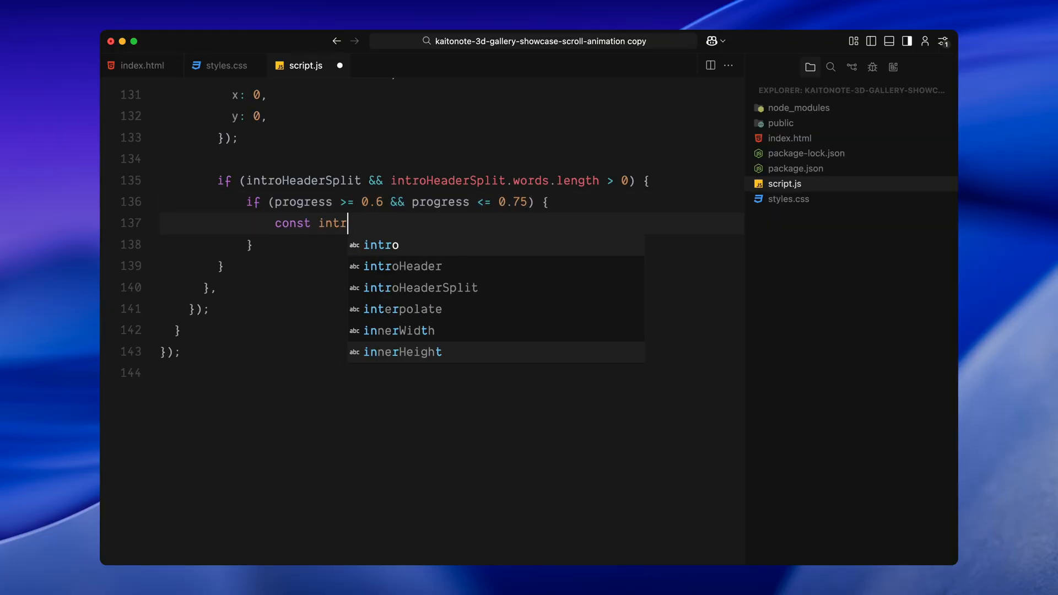
type("oFadeProgress = (progress - 0.6) /")
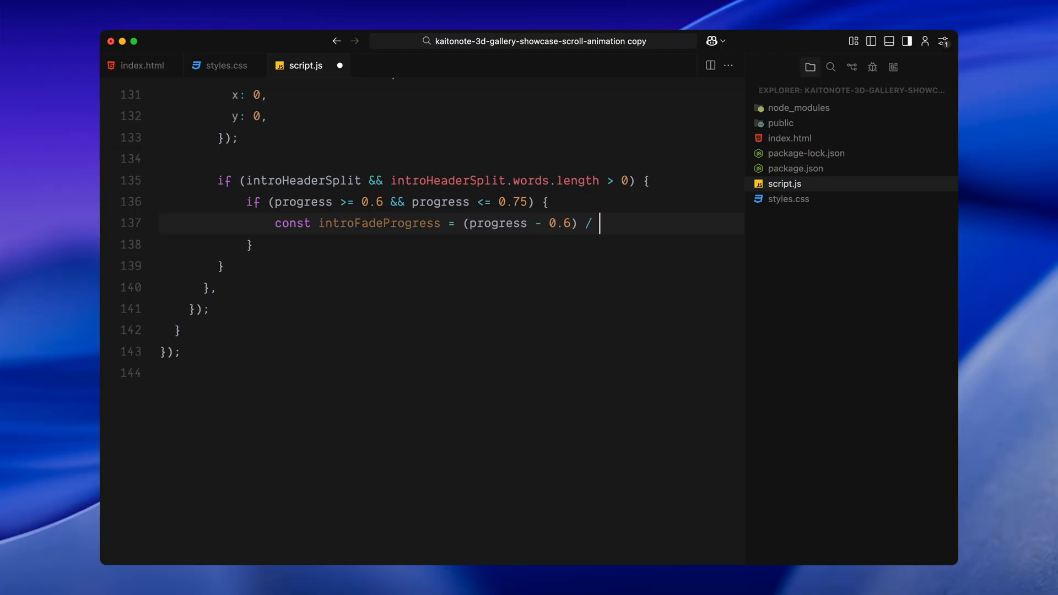
type("0.15;")
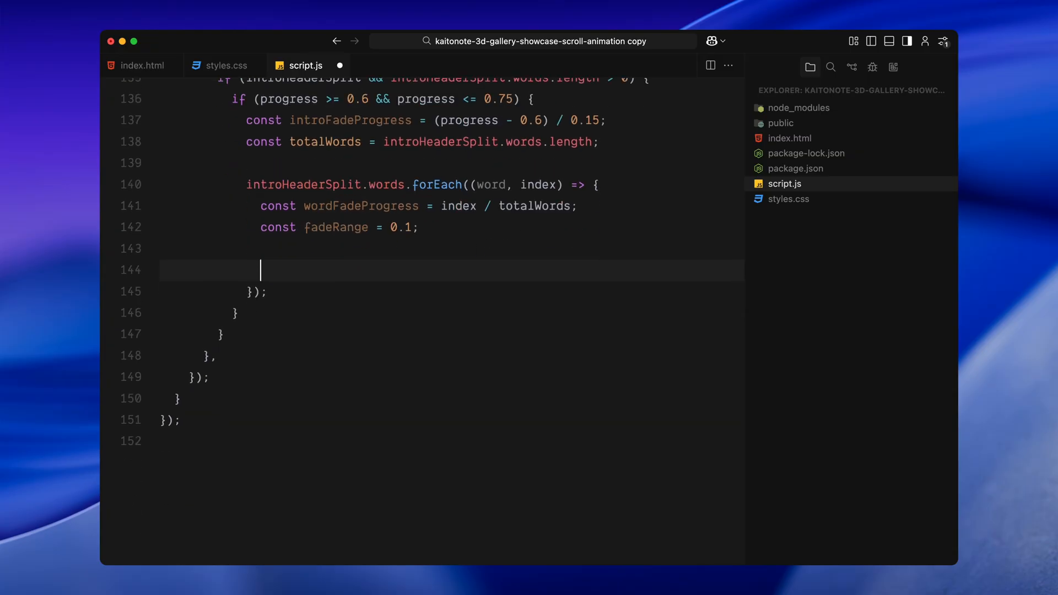
Set each intro word's opacity with gsap.set from introFadeProgress, wordFadeProgress and fadeRange.
type("if (introFadeProgress >=")
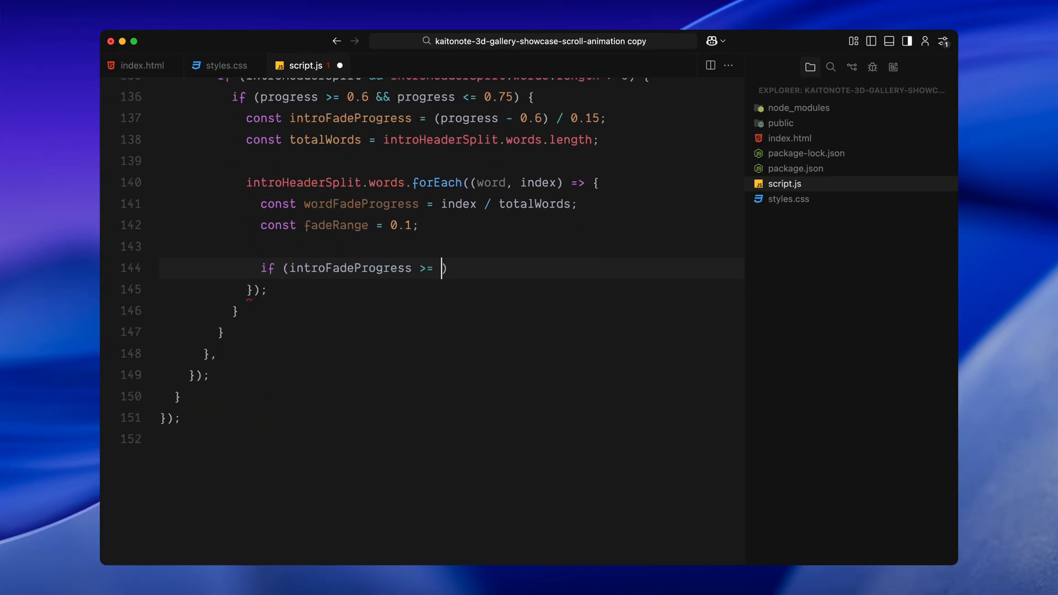
type("wordFadeProgress + fadeRange) {")
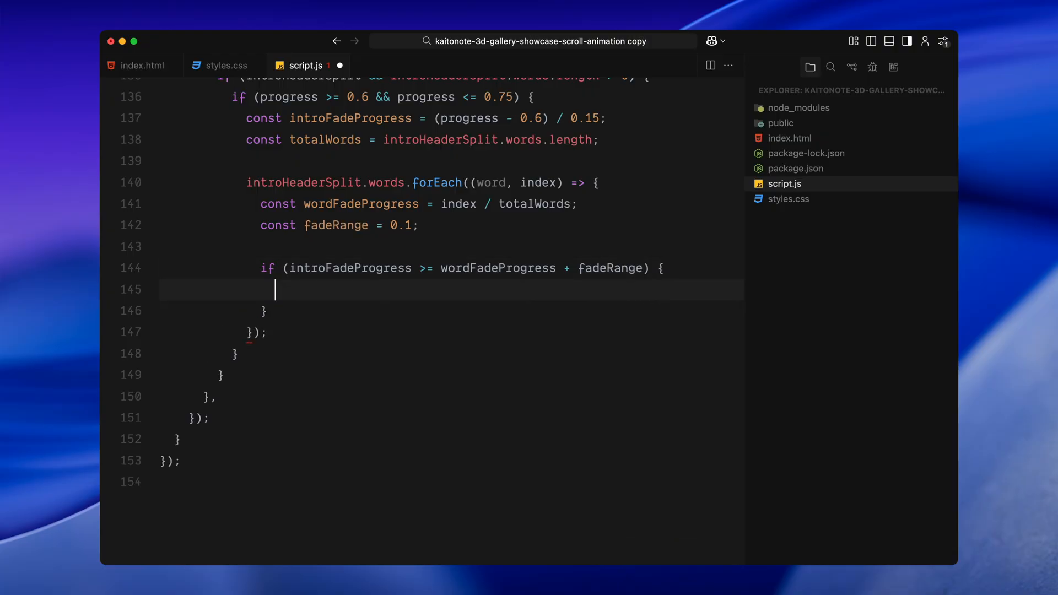
type("gsap.set(word, {opacity: 0});")
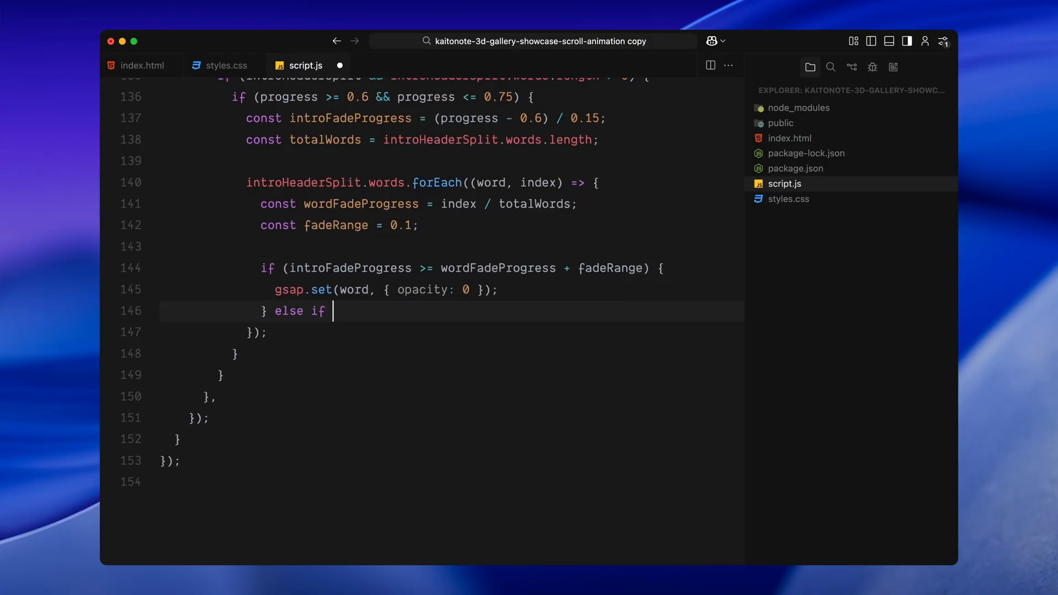
type("(introFadeProgress <= wordFadeProgress) {")
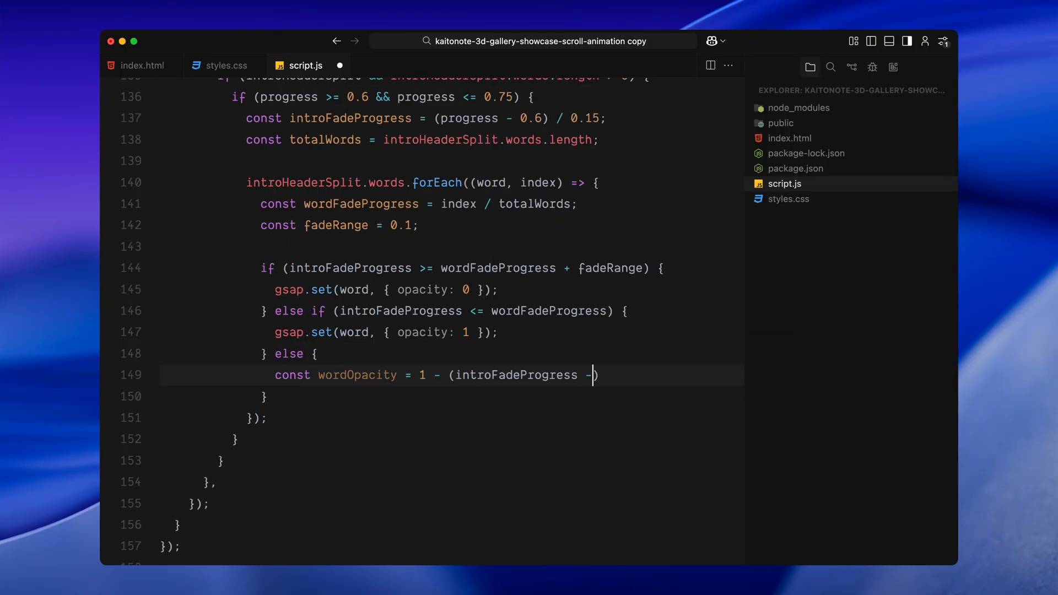
type("wordFadeProgress) / fadeRange;")
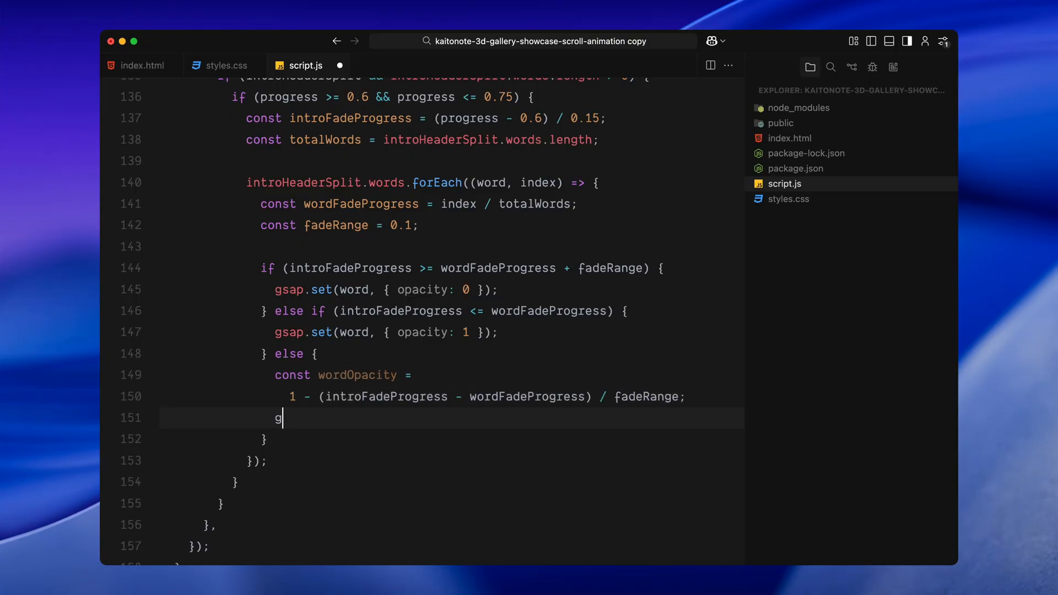
type("sap.set(word, {opacity: })")
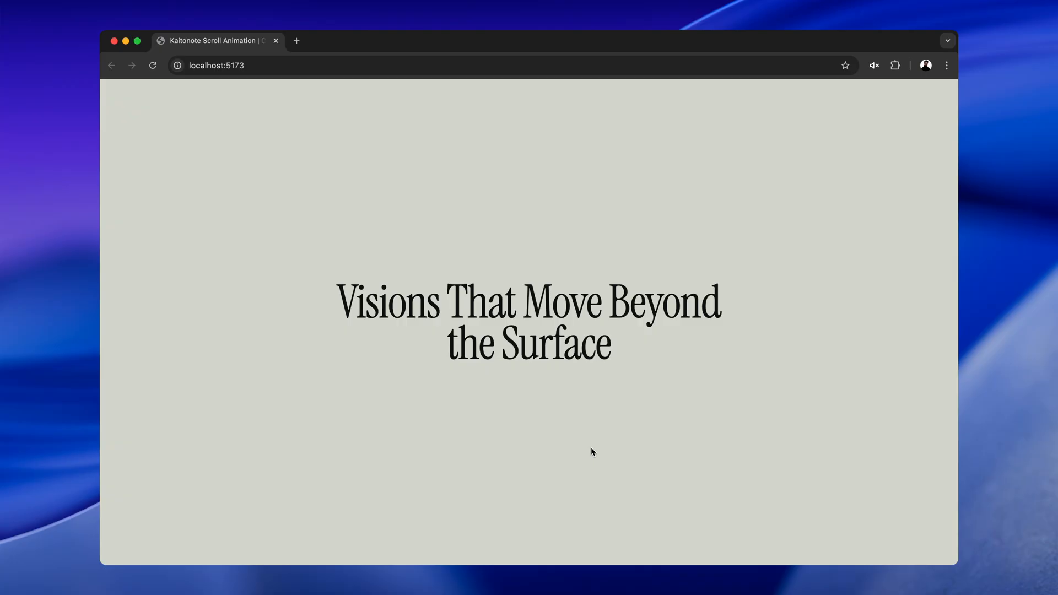
Scroll localhost:5173 from the intro title through the scattering images to the full-screen cover.
scroll("down", 3)
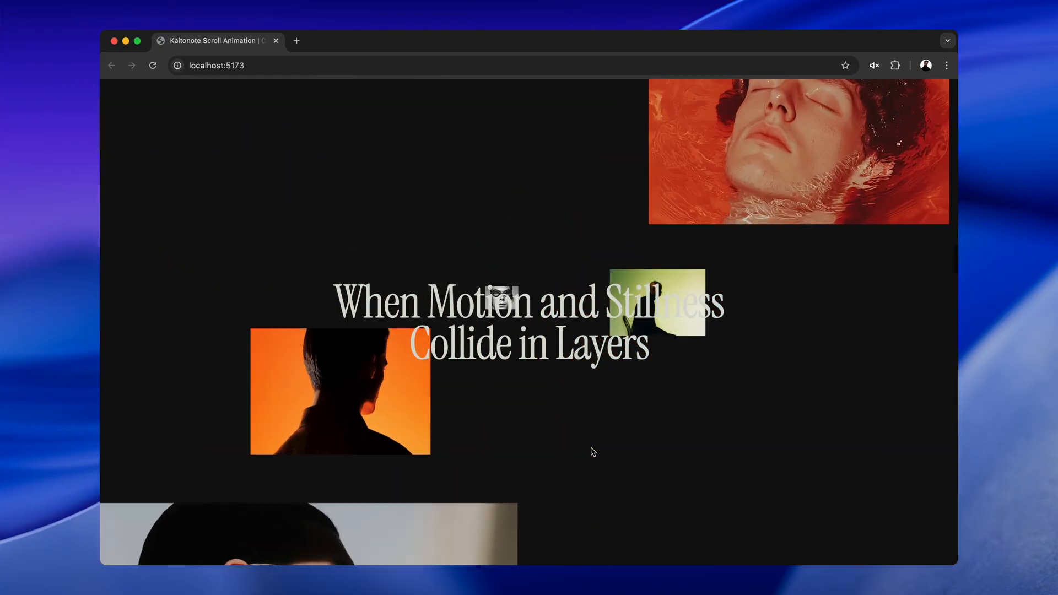
scroll("down", 3)
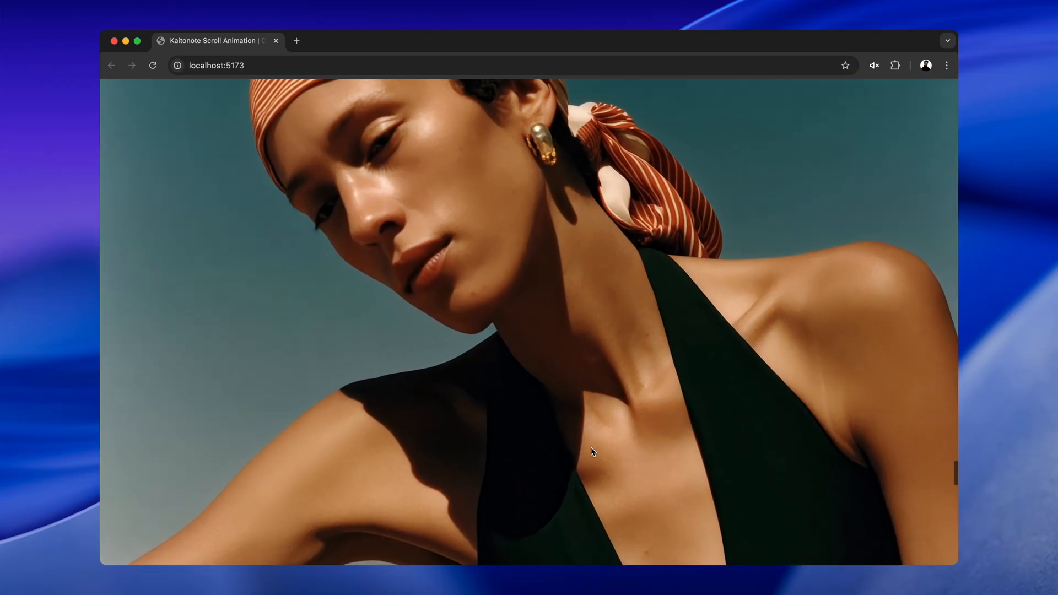
scroll("down", 3)
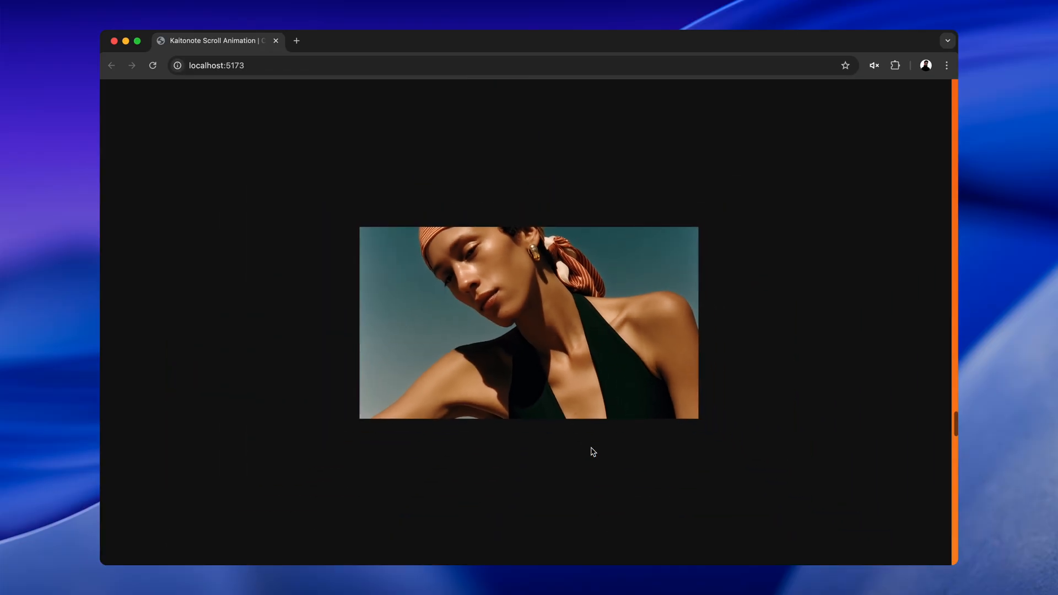
scroll("down", 3)
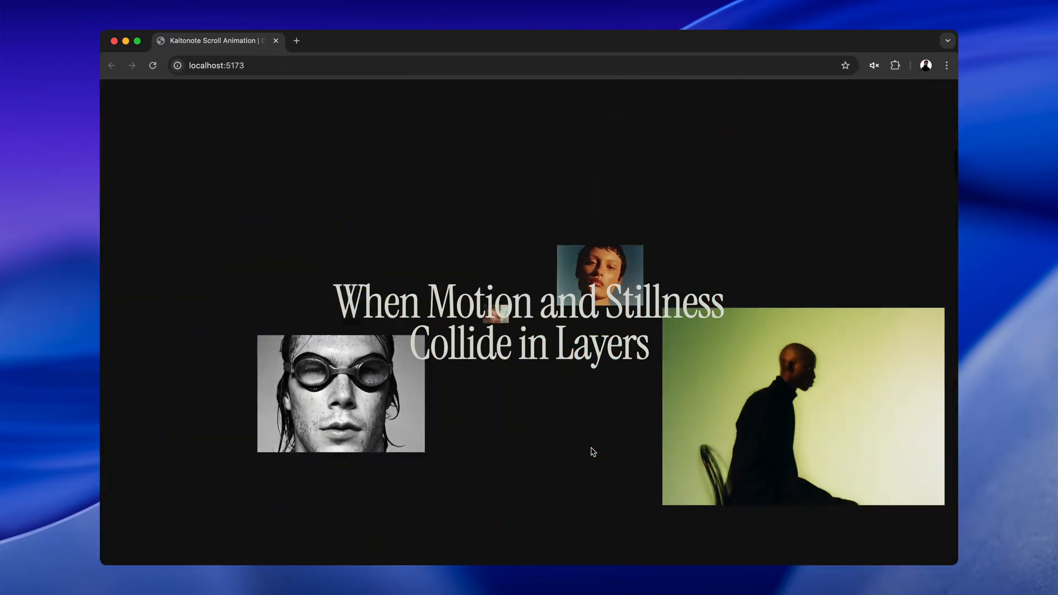
scroll("down", 3)
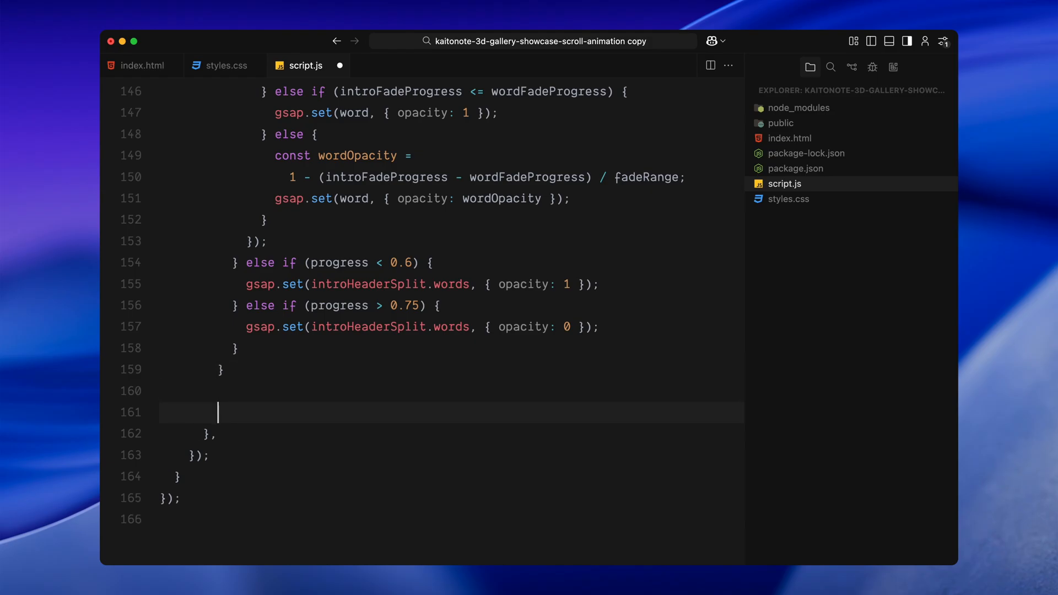
Scroll through script.js around the intro and outro header word-fade code.
scroll("down", 3)
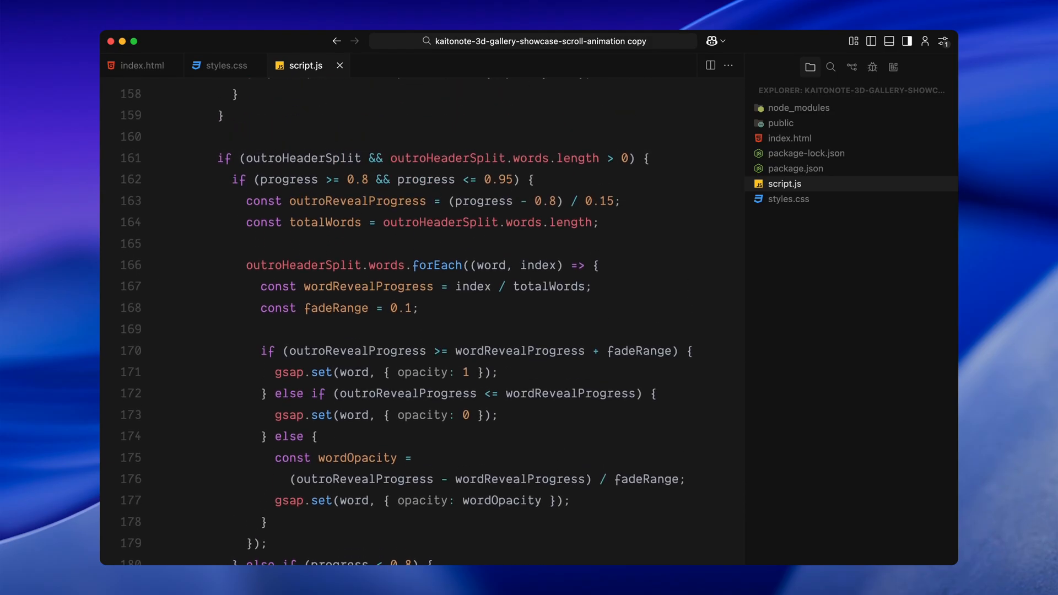
scroll("up", 3)
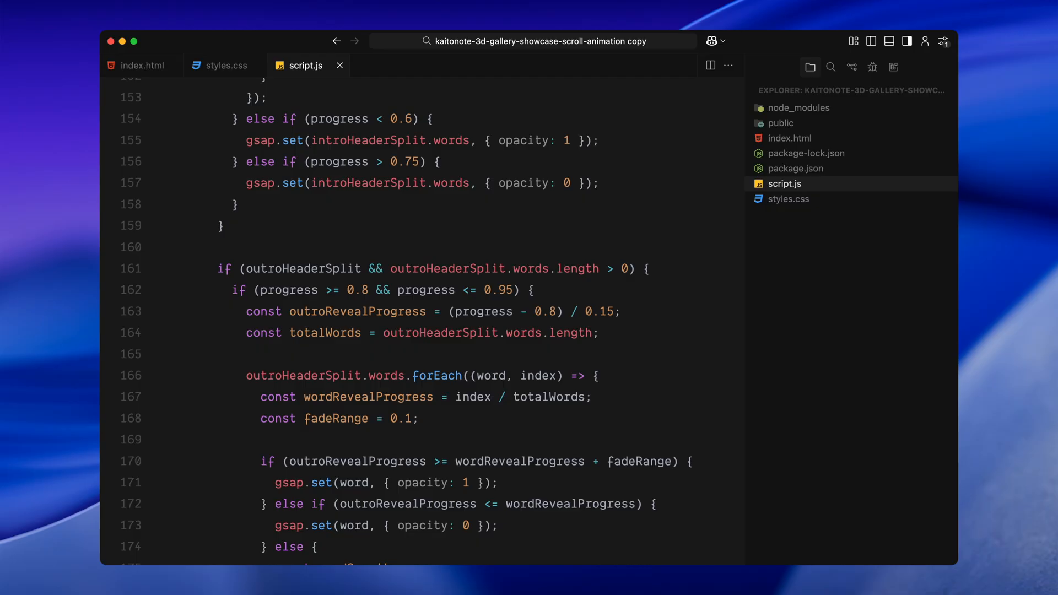
scroll("down", 3)
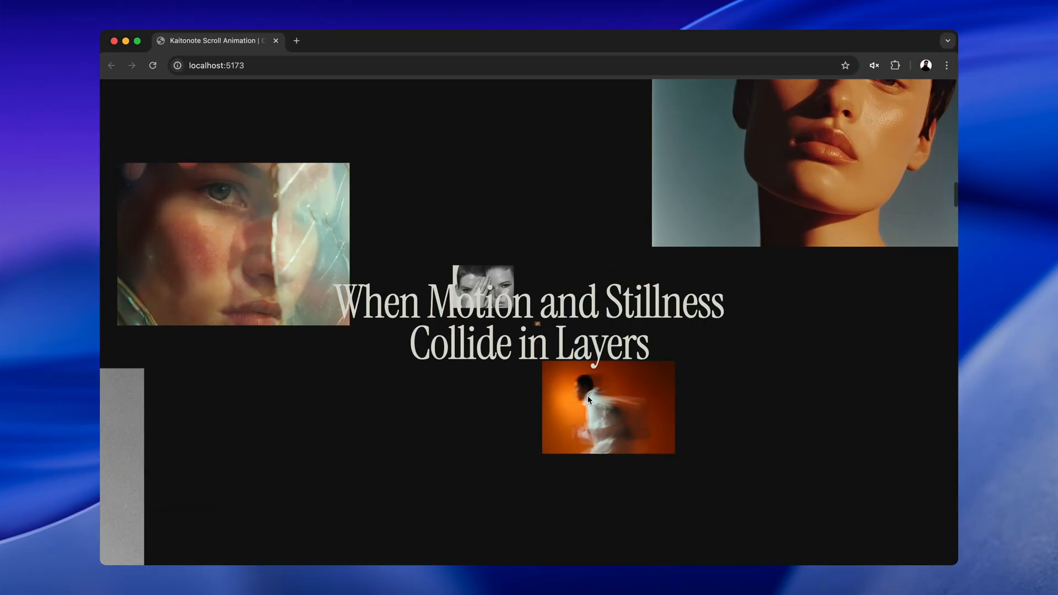
Scroll to the bottom of localhost:5173 to watch the outro title words fade in.
scroll("down", 3)
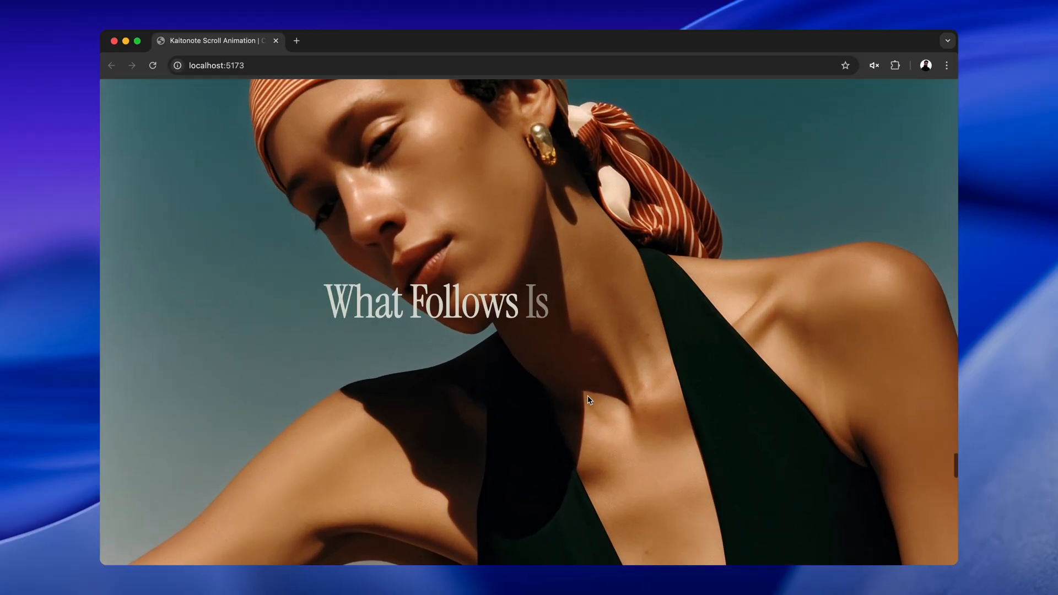
scroll("down", 3)
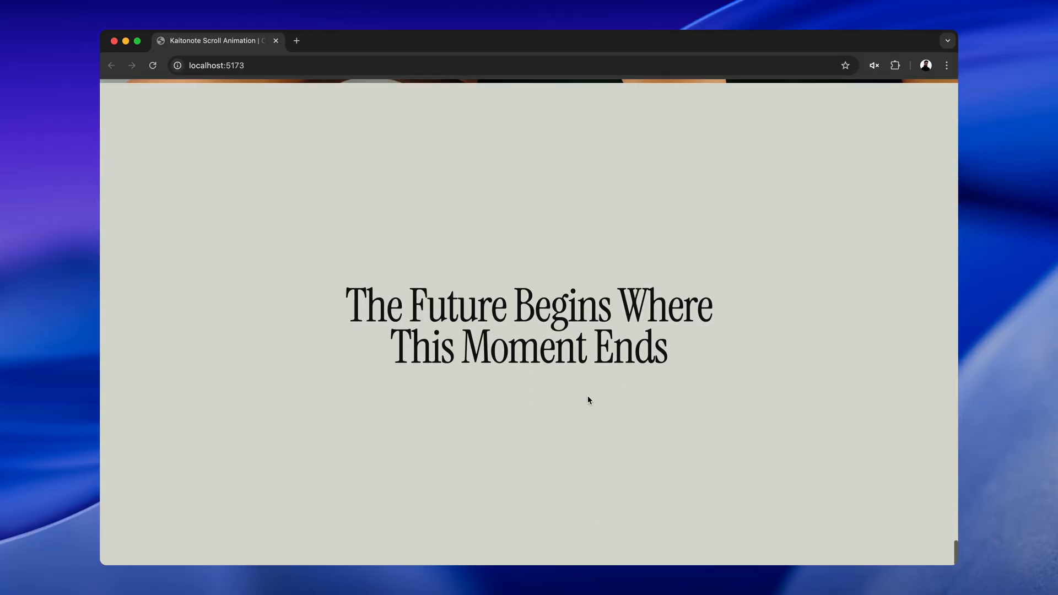
scroll("down", 3)
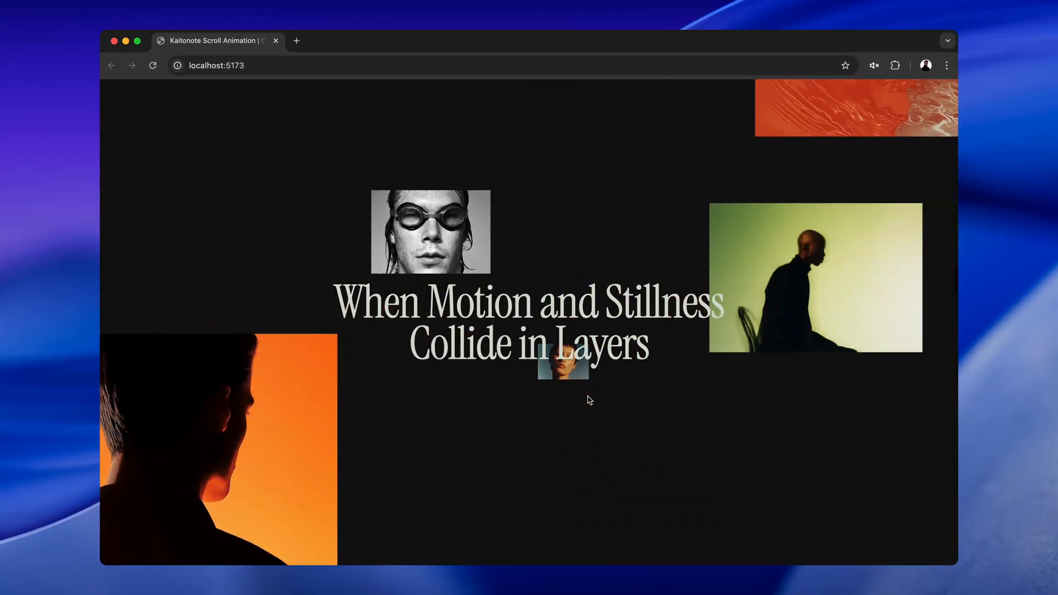
scroll("down", 3)
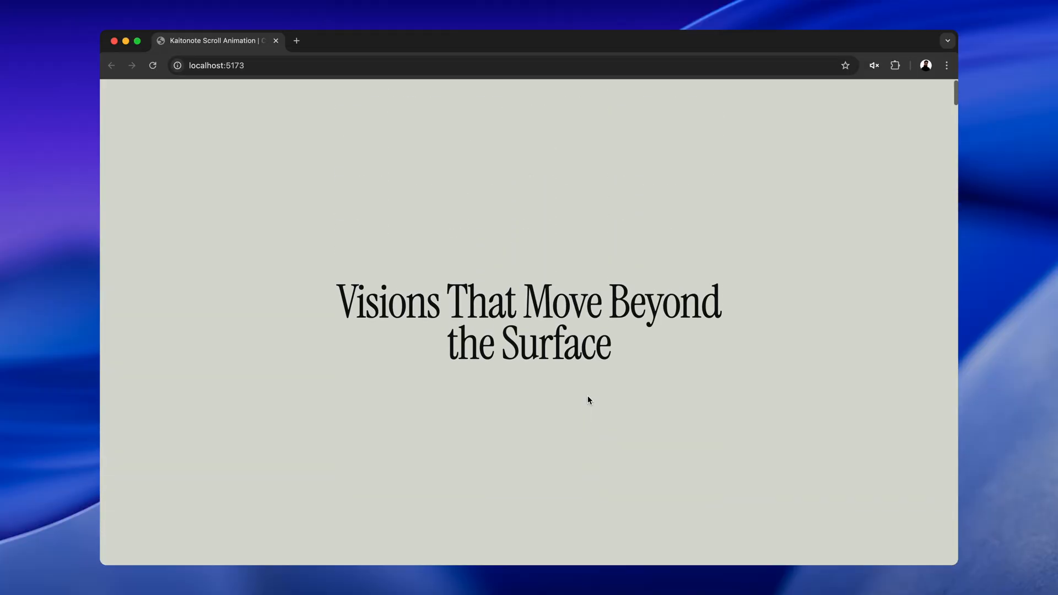